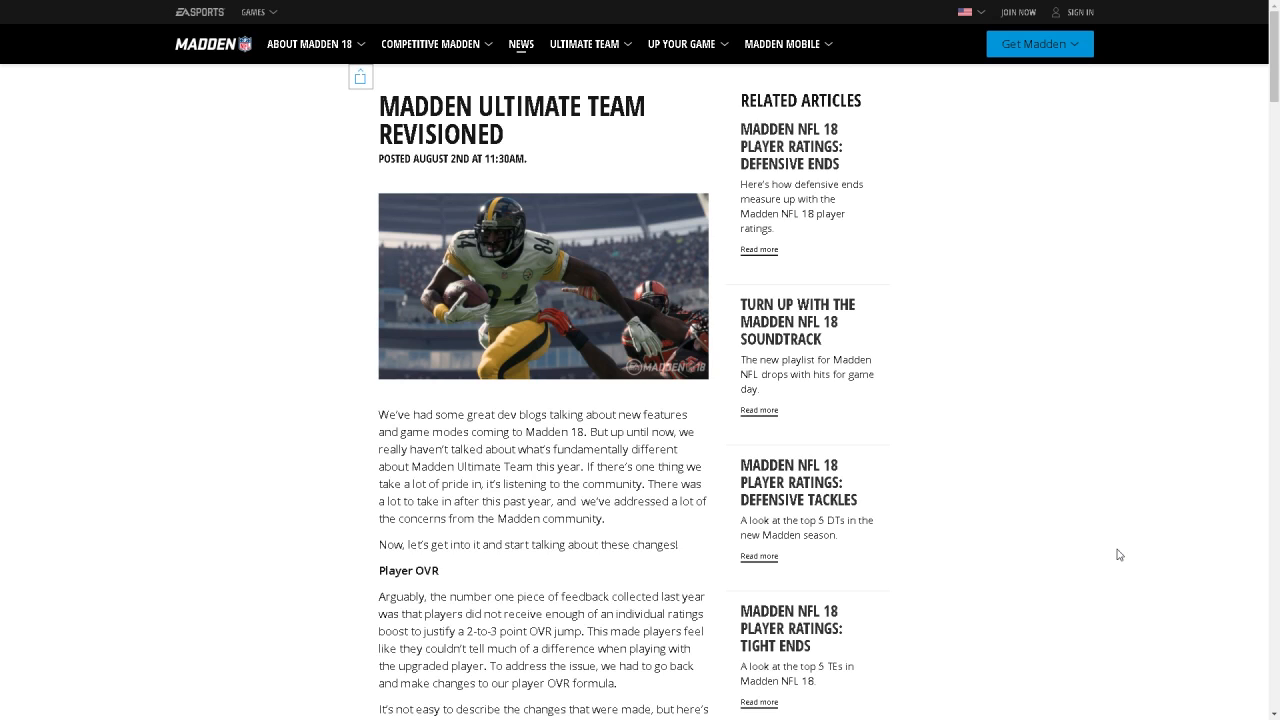
mouse_move(1126, 544)
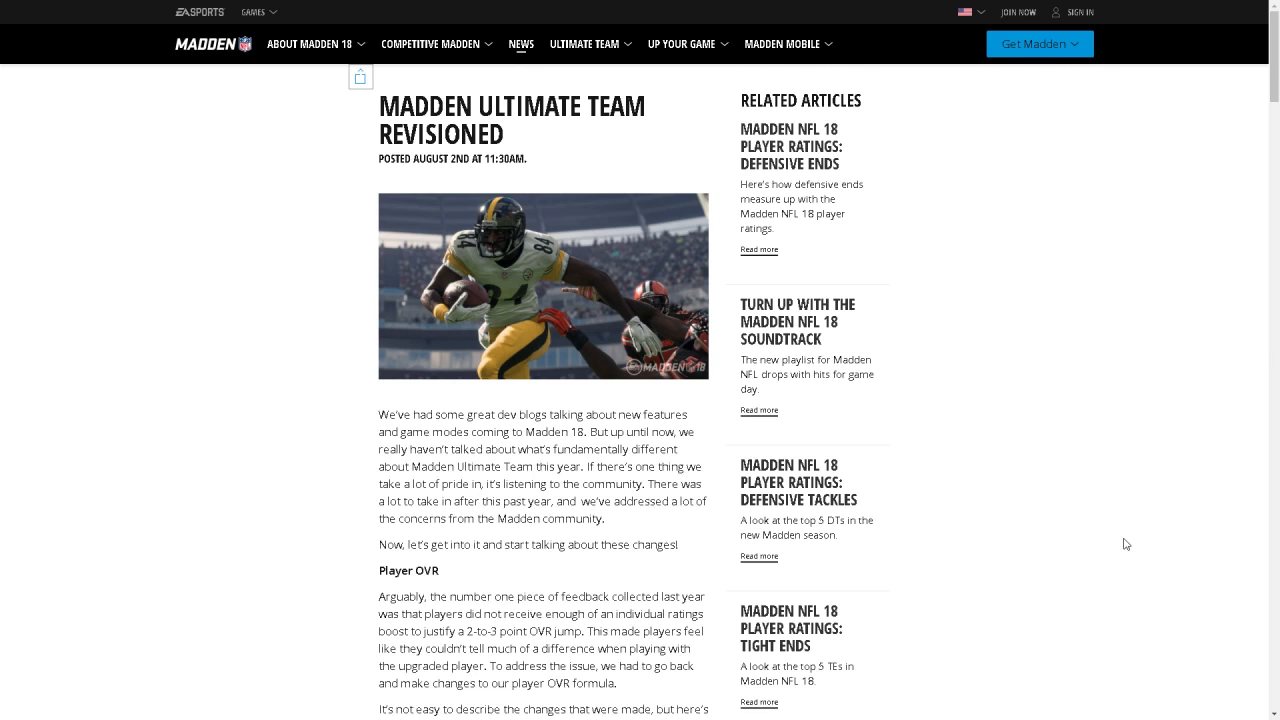
mouse_move(1136, 540)
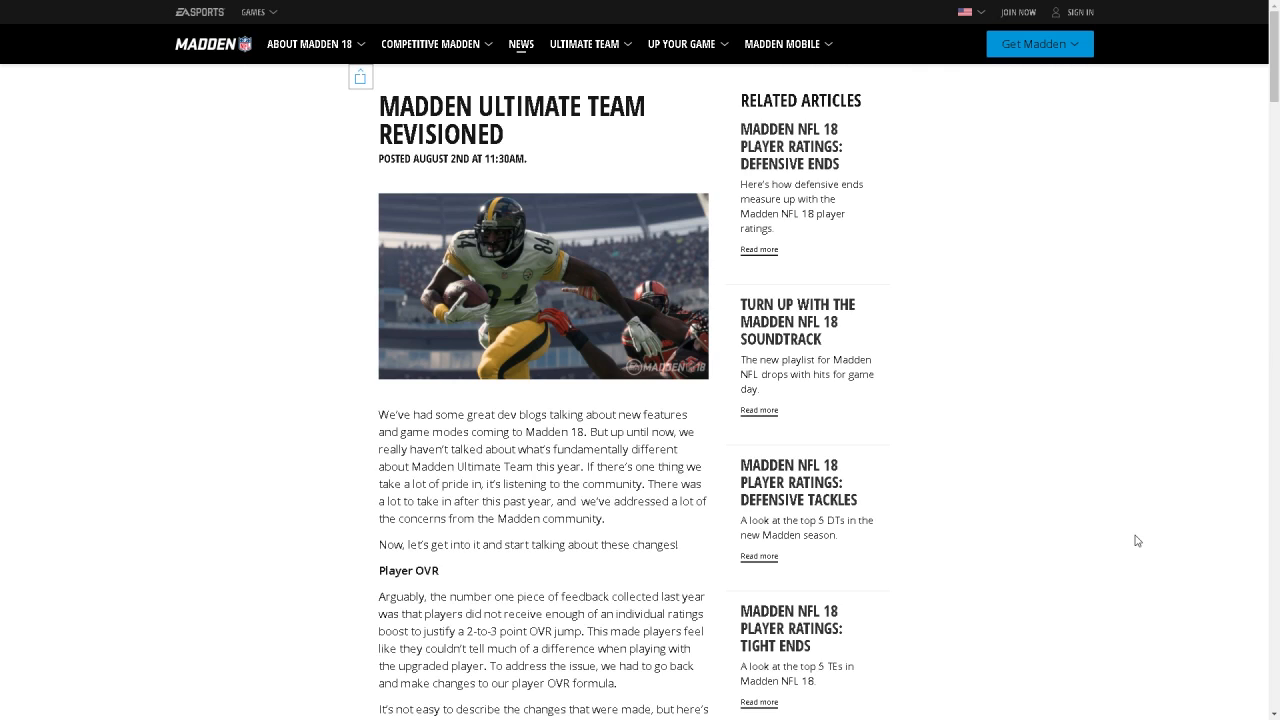
mouse_move(1118, 520)
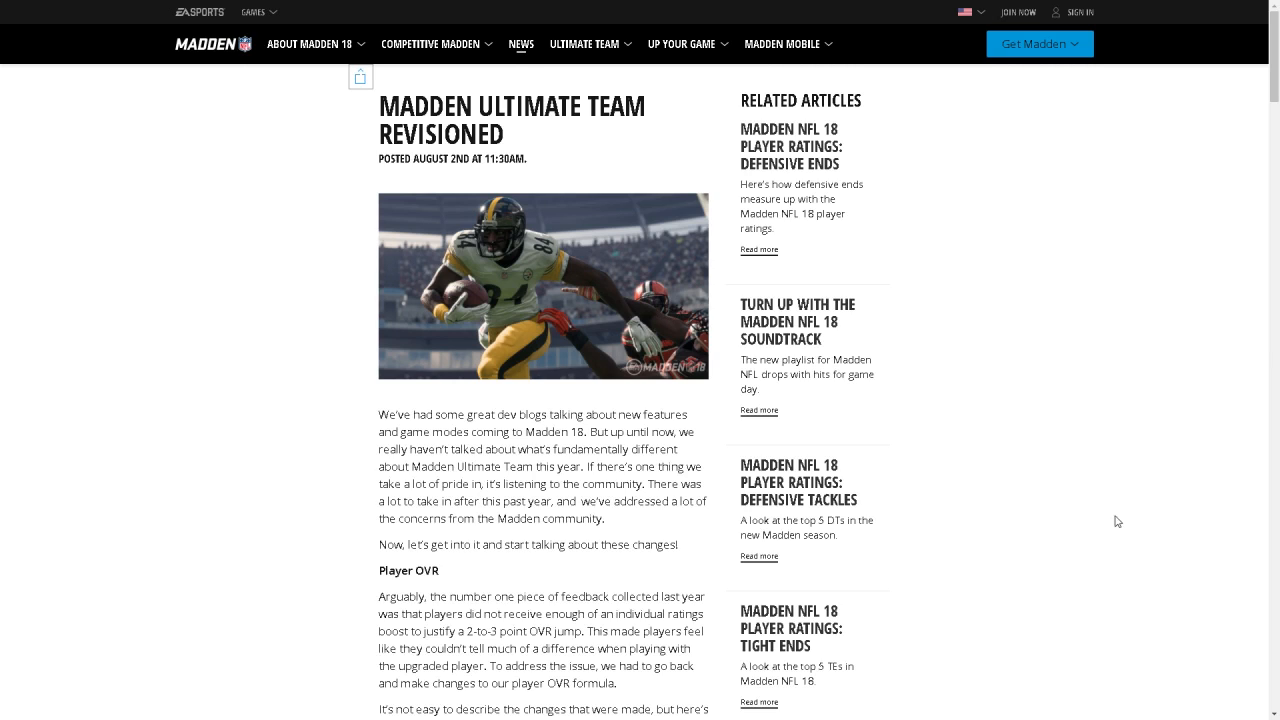
mouse_move(492, 236)
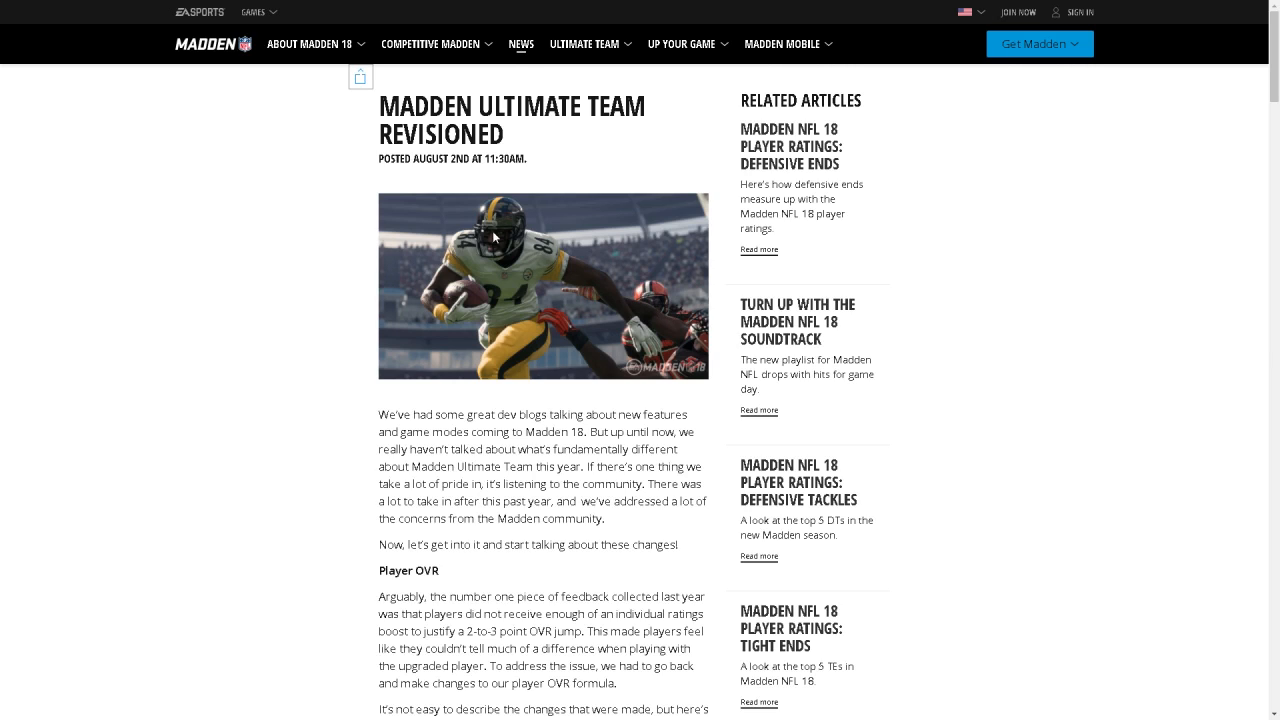
mouse_move(966, 264)
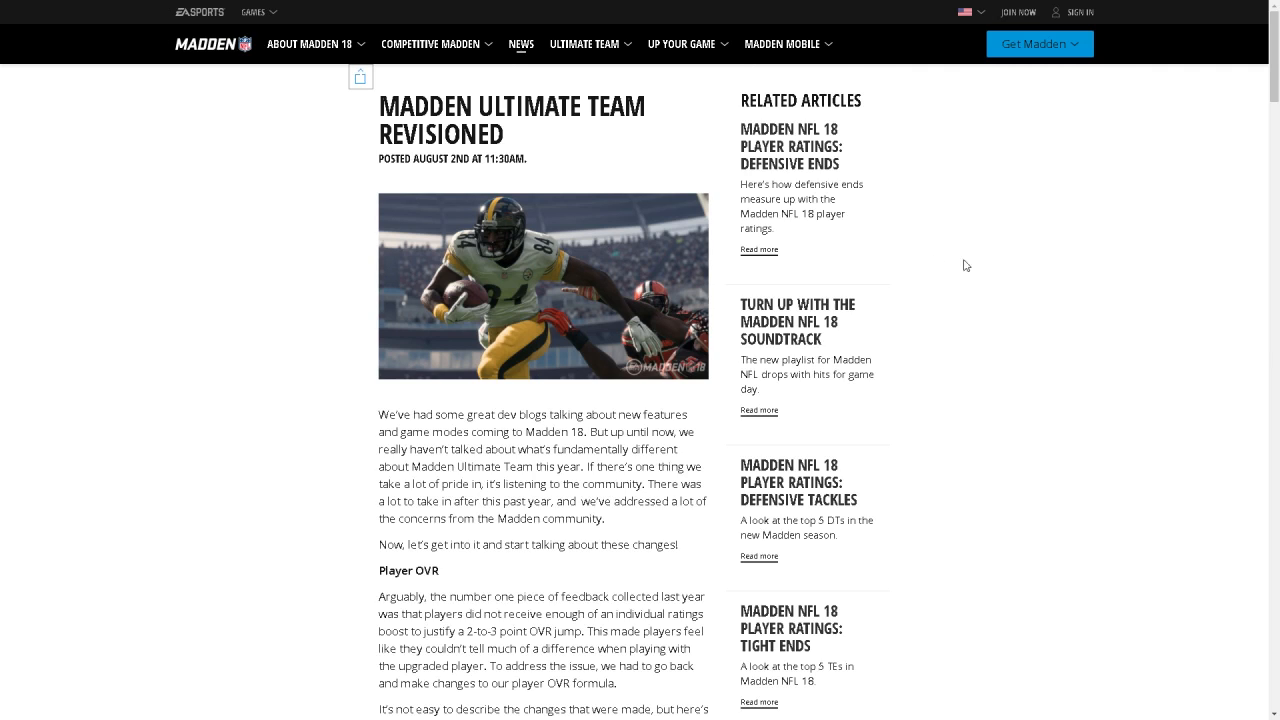
mouse_move(1028, 272)
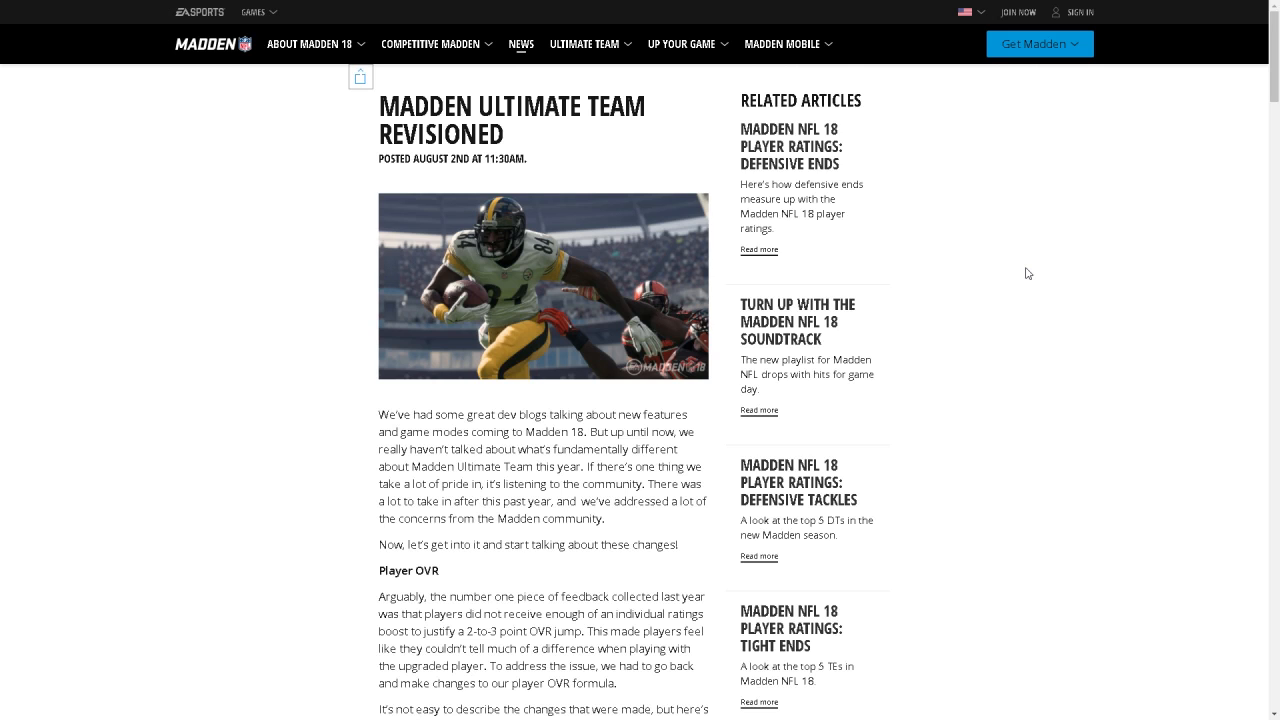
Scroll past the header image to the Player OVR explanation and Julio Jones Madden 17 example.
scroll(down, 3)
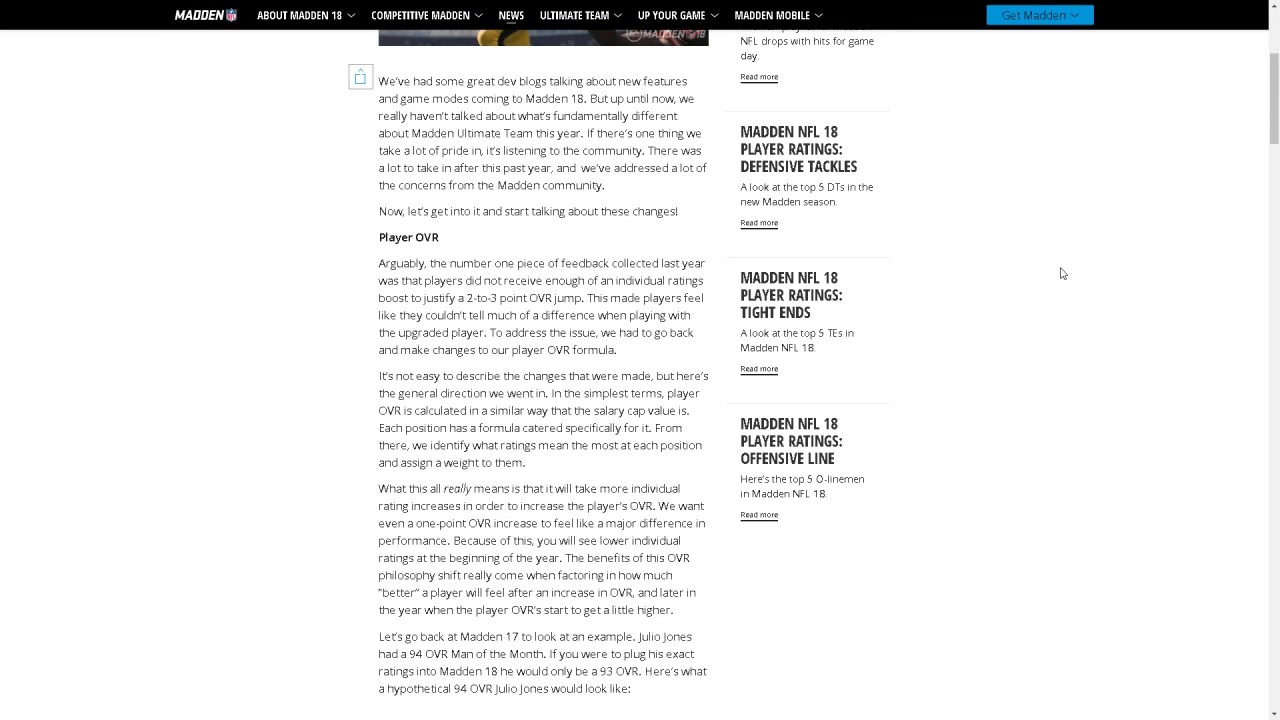
mouse_move(1066, 268)
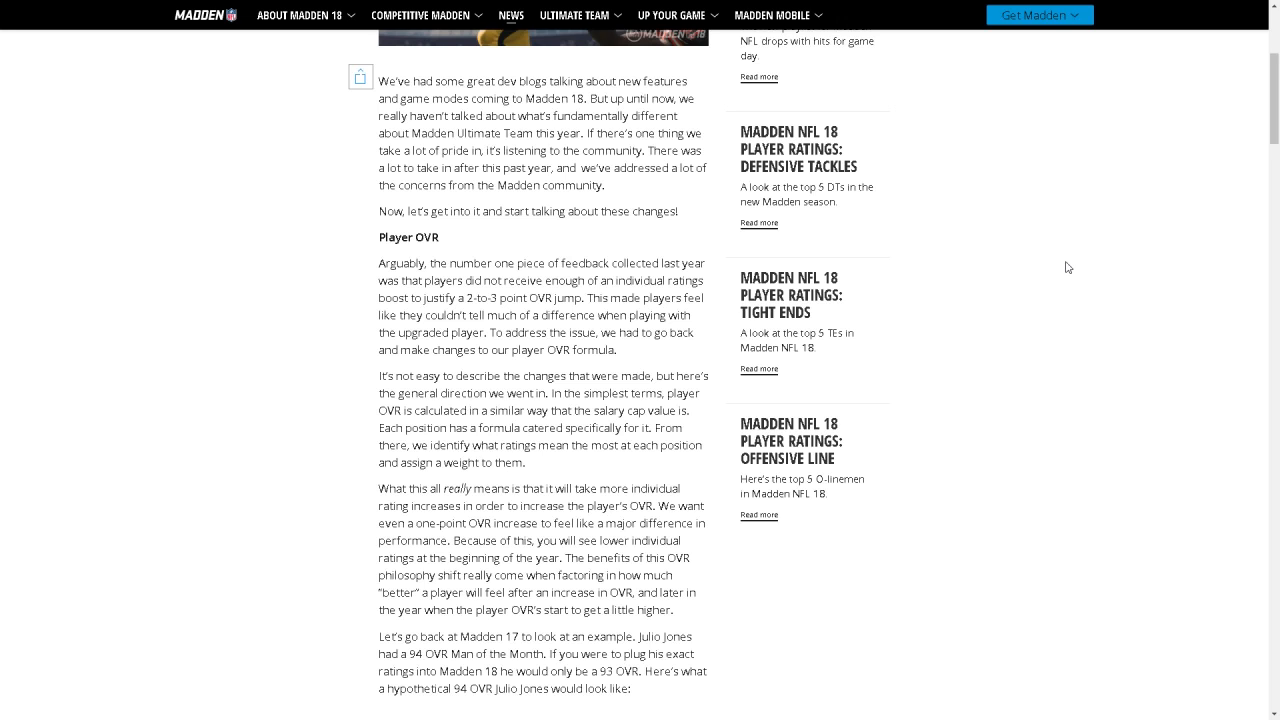
Scroll down to show Julio Jones's full Madden 17 vs Madden 18 ratings table through Run Block.
scroll(down, 3)
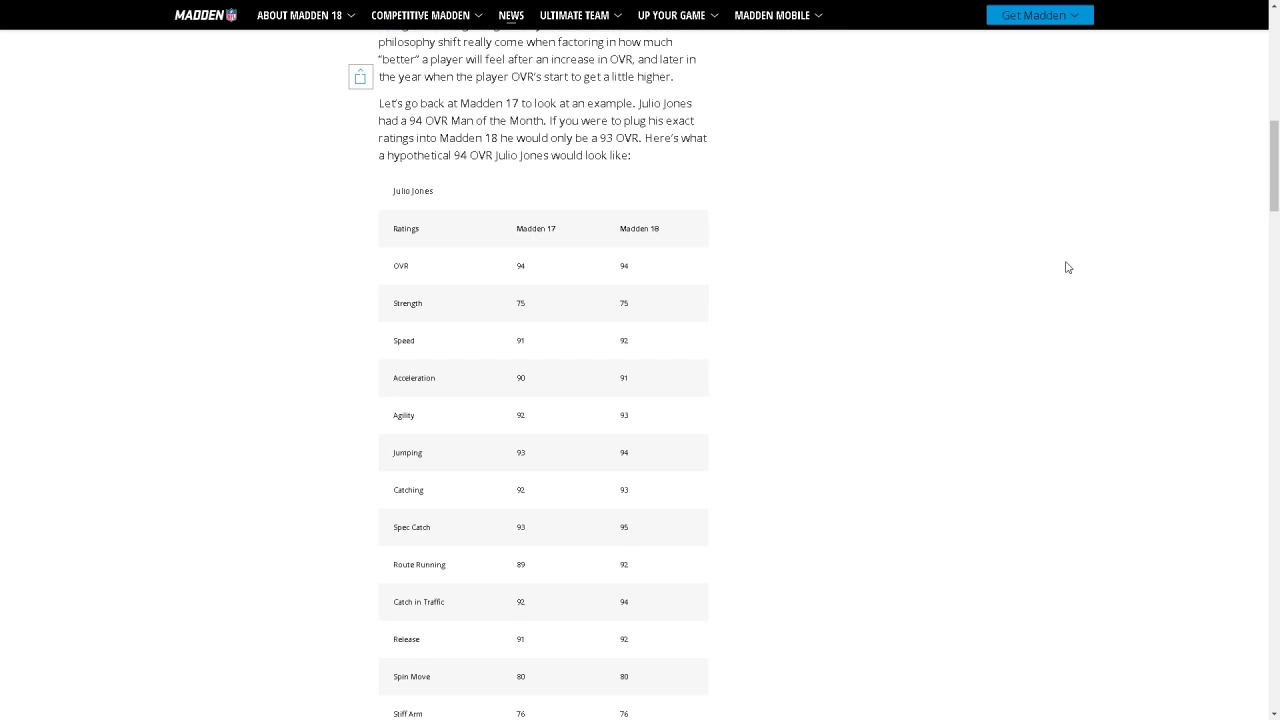
mouse_move(538, 264)
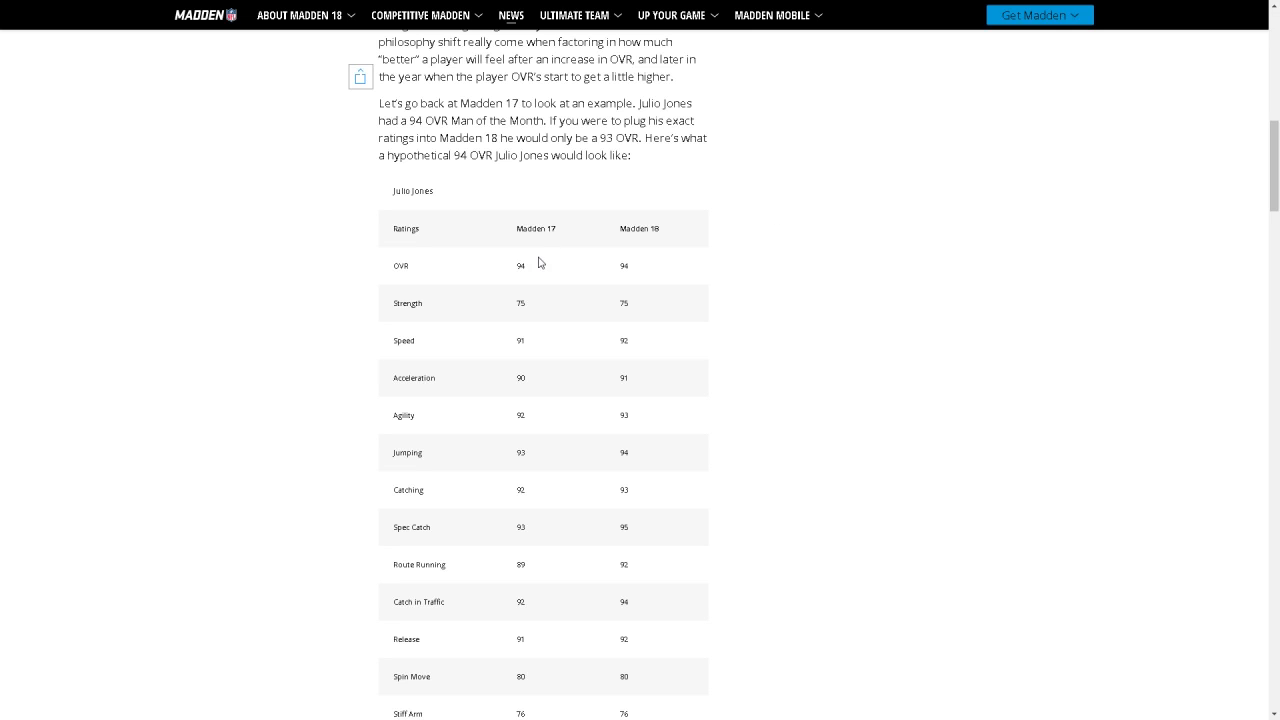
mouse_move(544, 256)
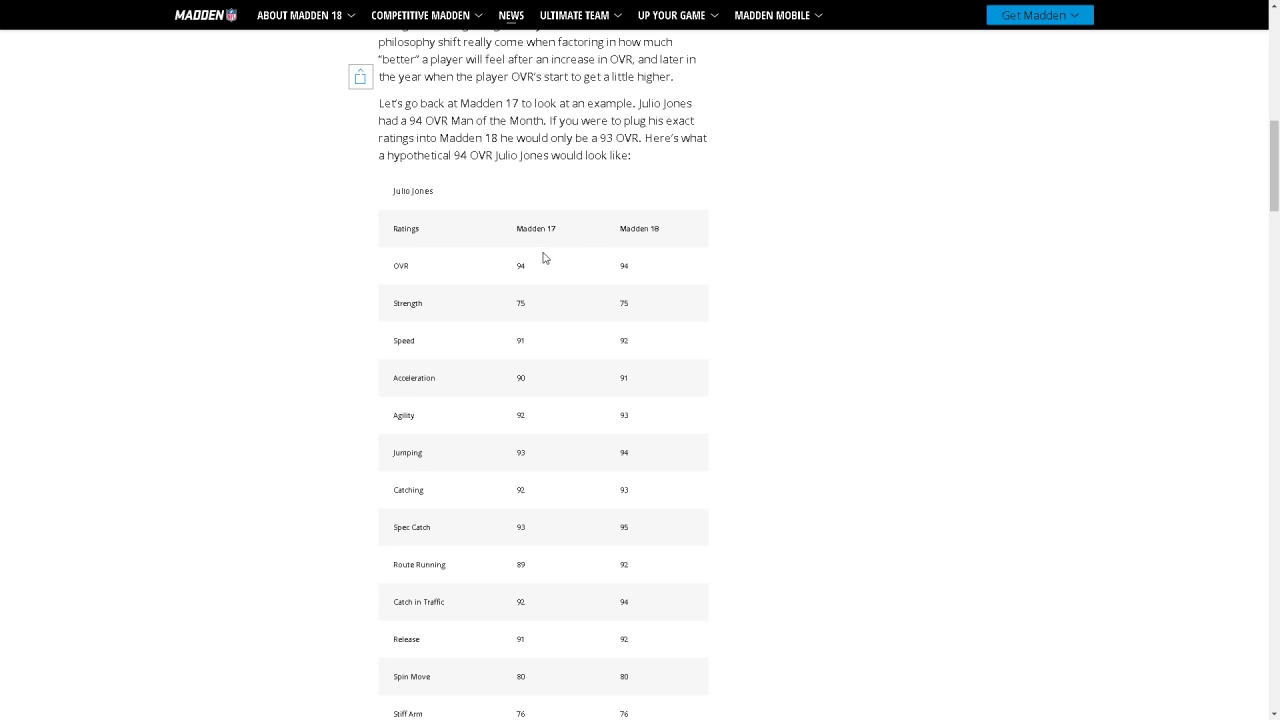
mouse_move(528, 276)
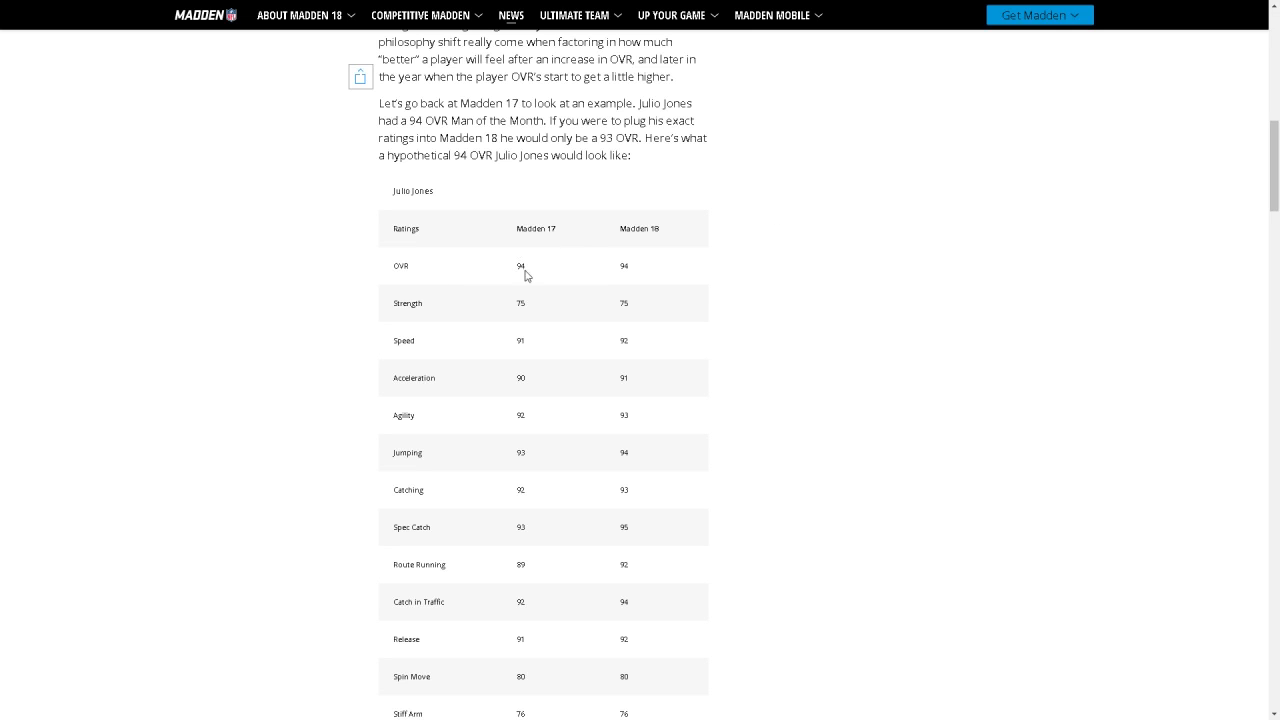
mouse_move(512, 356)
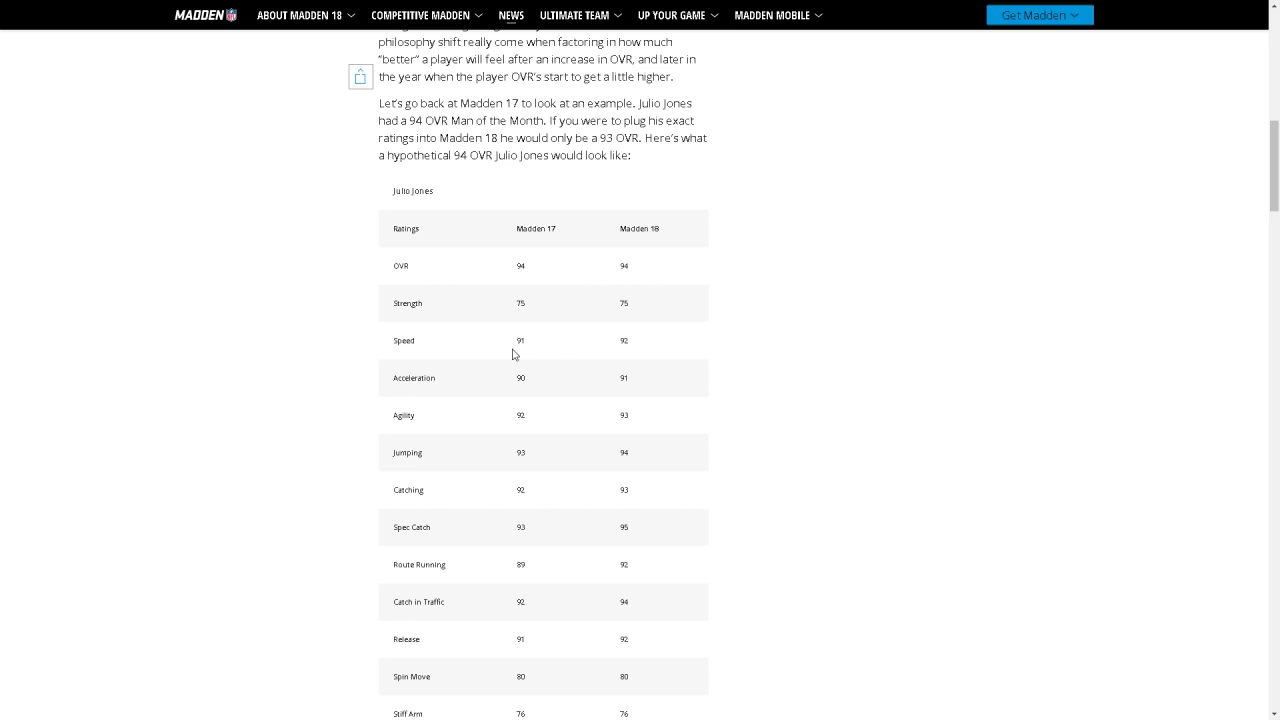
mouse_move(562, 352)
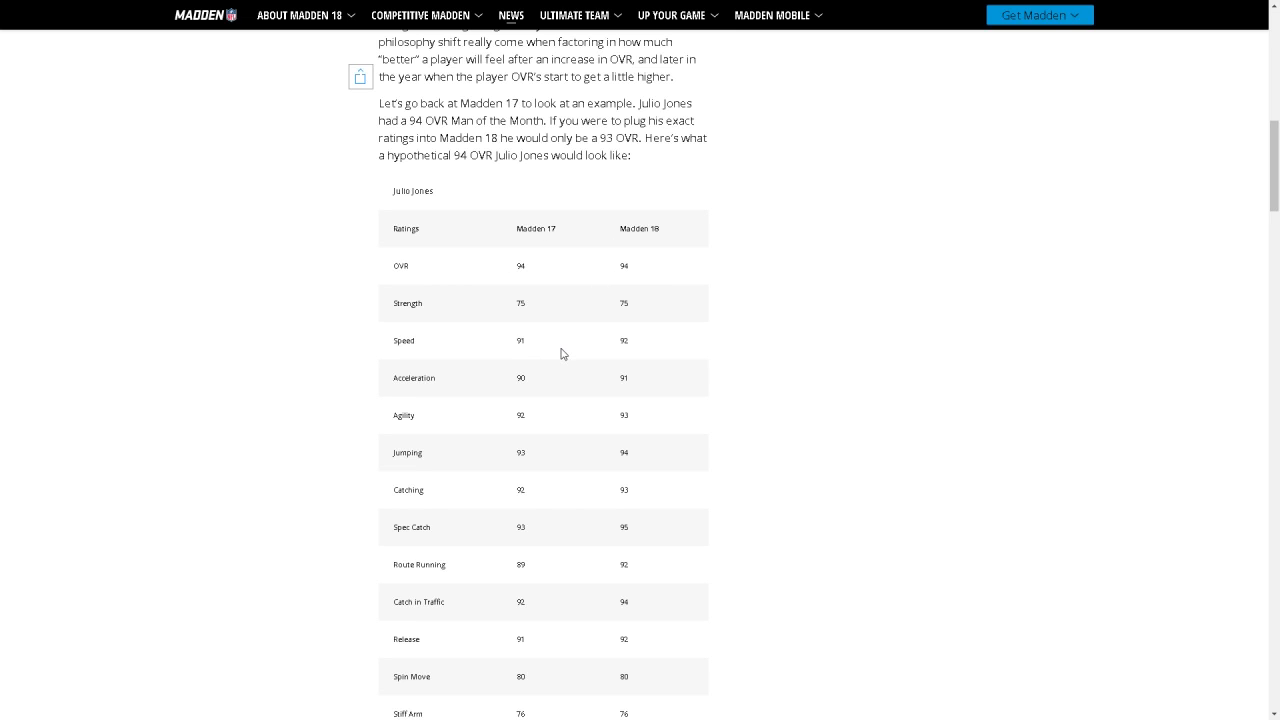
mouse_move(632, 390)
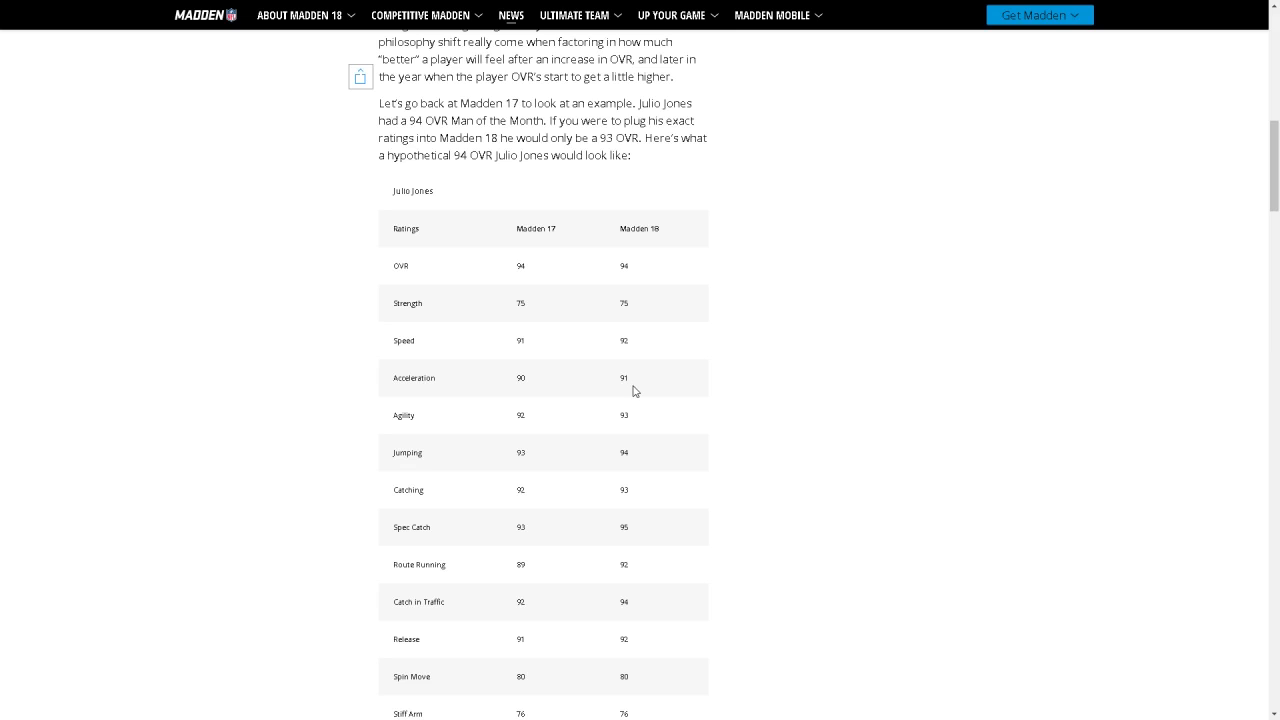
mouse_move(644, 460)
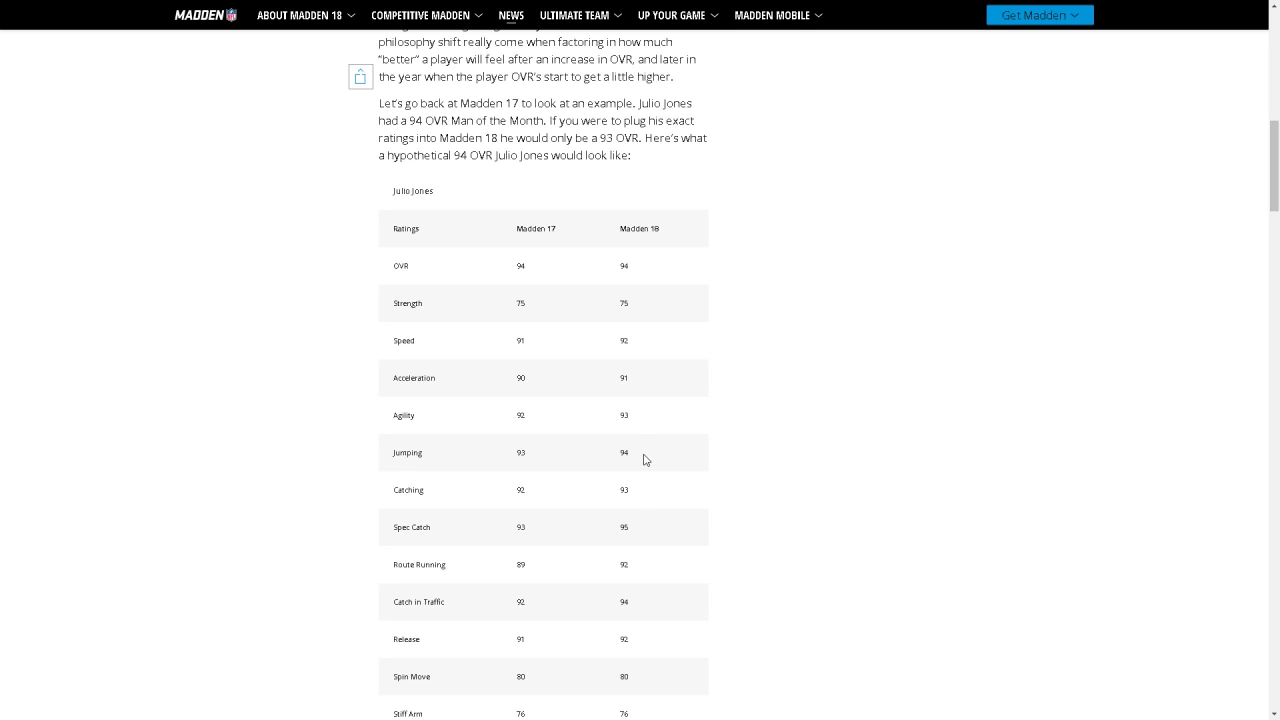
mouse_move(630, 542)
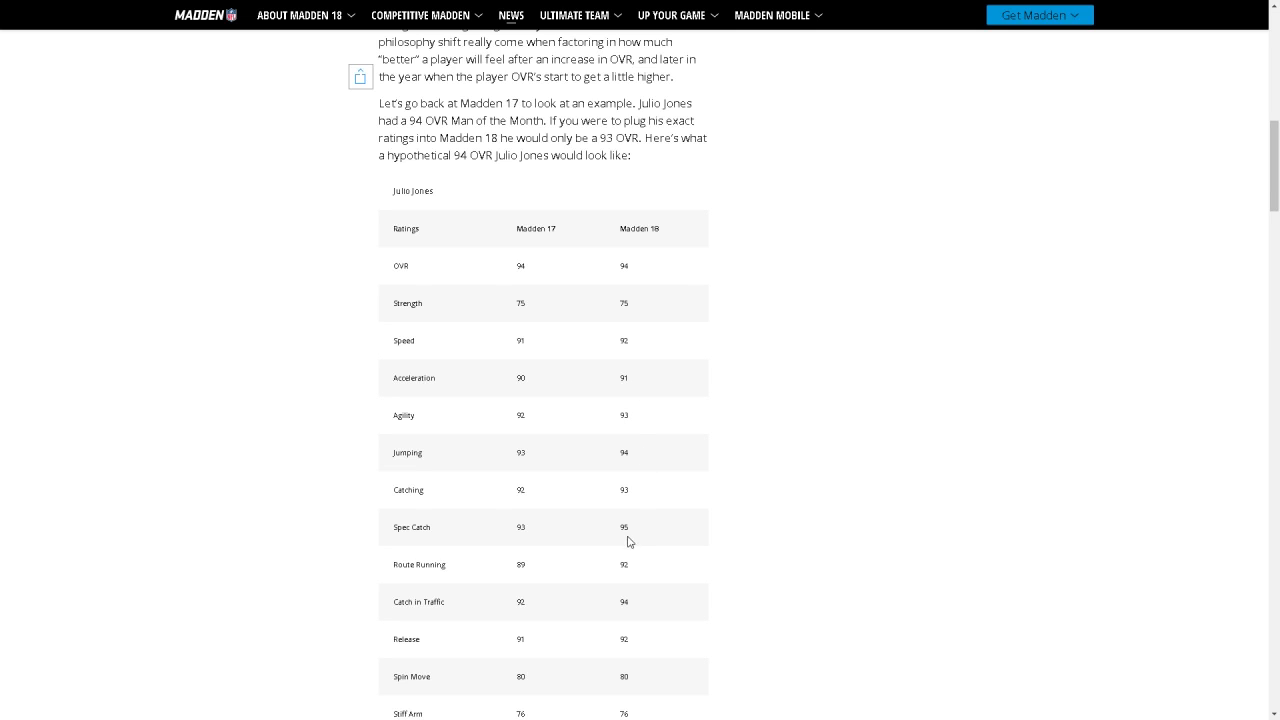
mouse_move(640, 572)
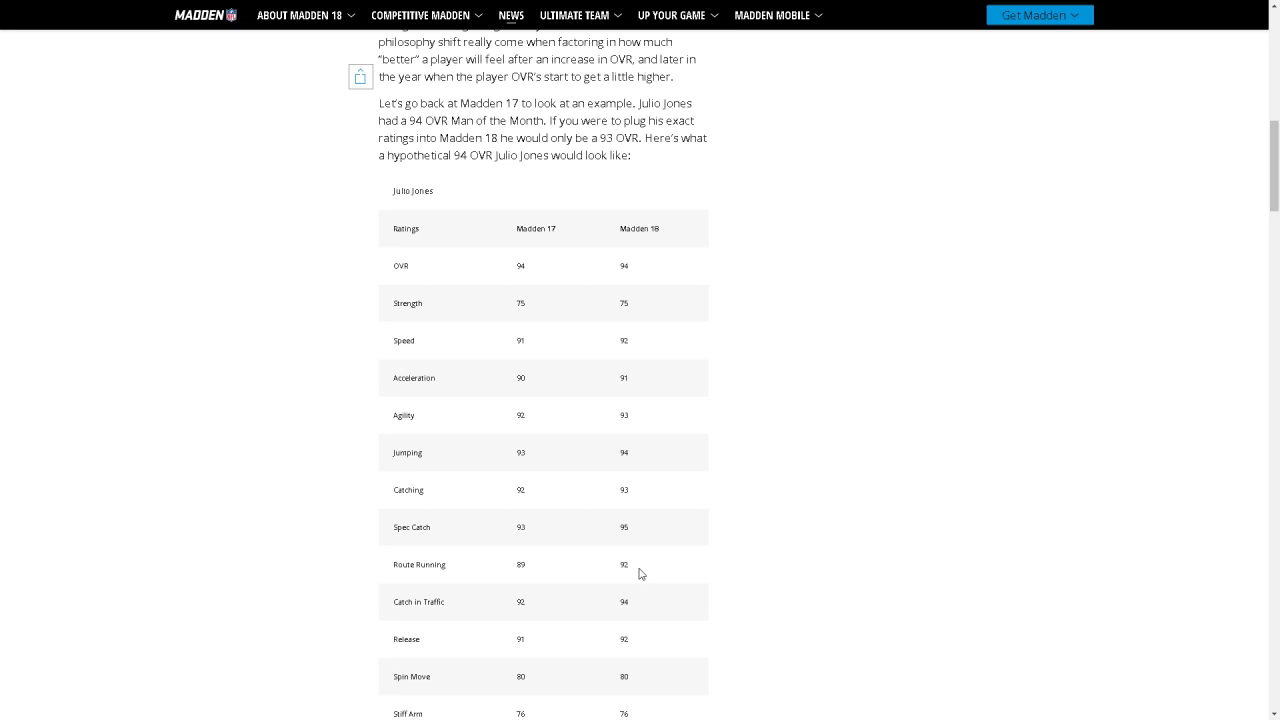
mouse_move(632, 644)
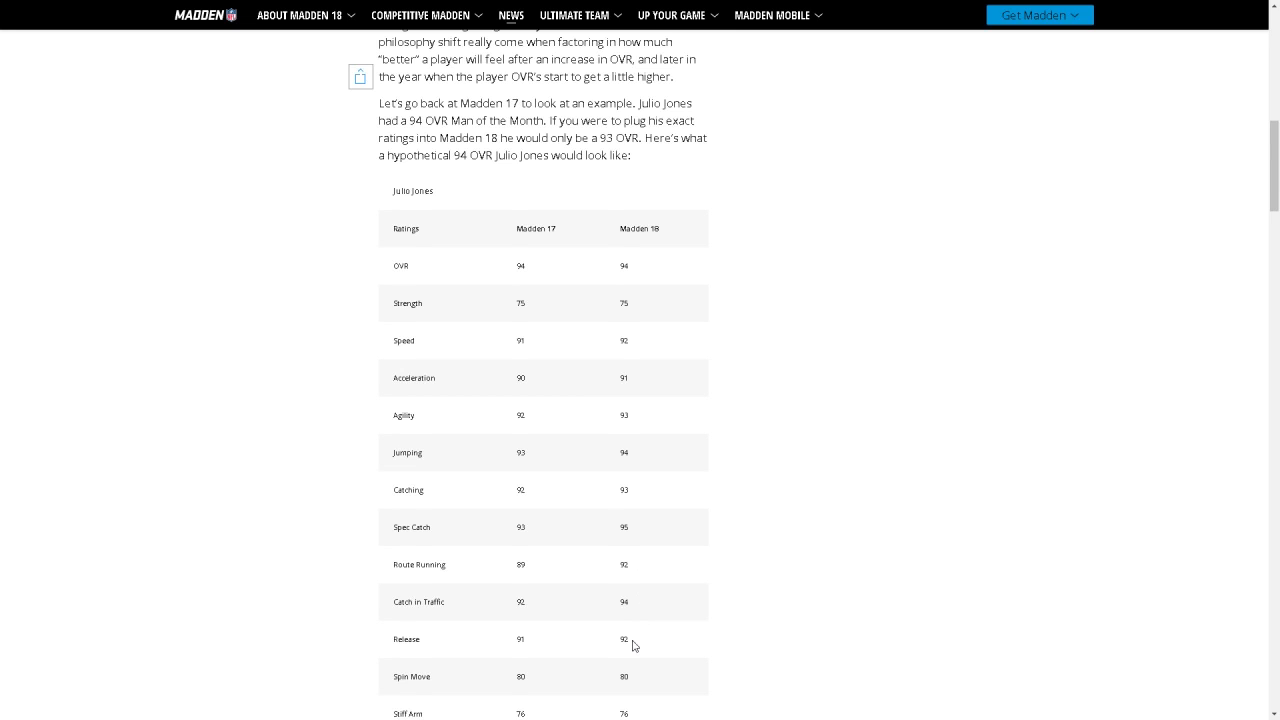
scroll(down, 3)
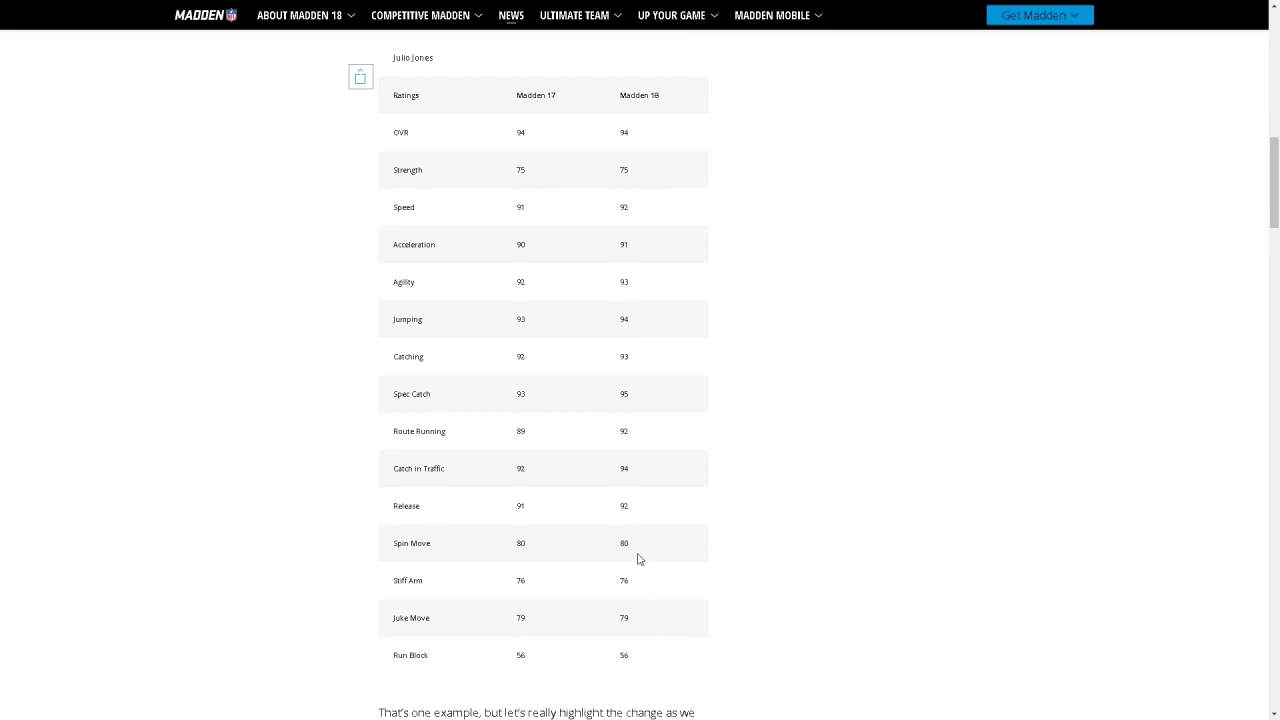
mouse_move(620, 660)
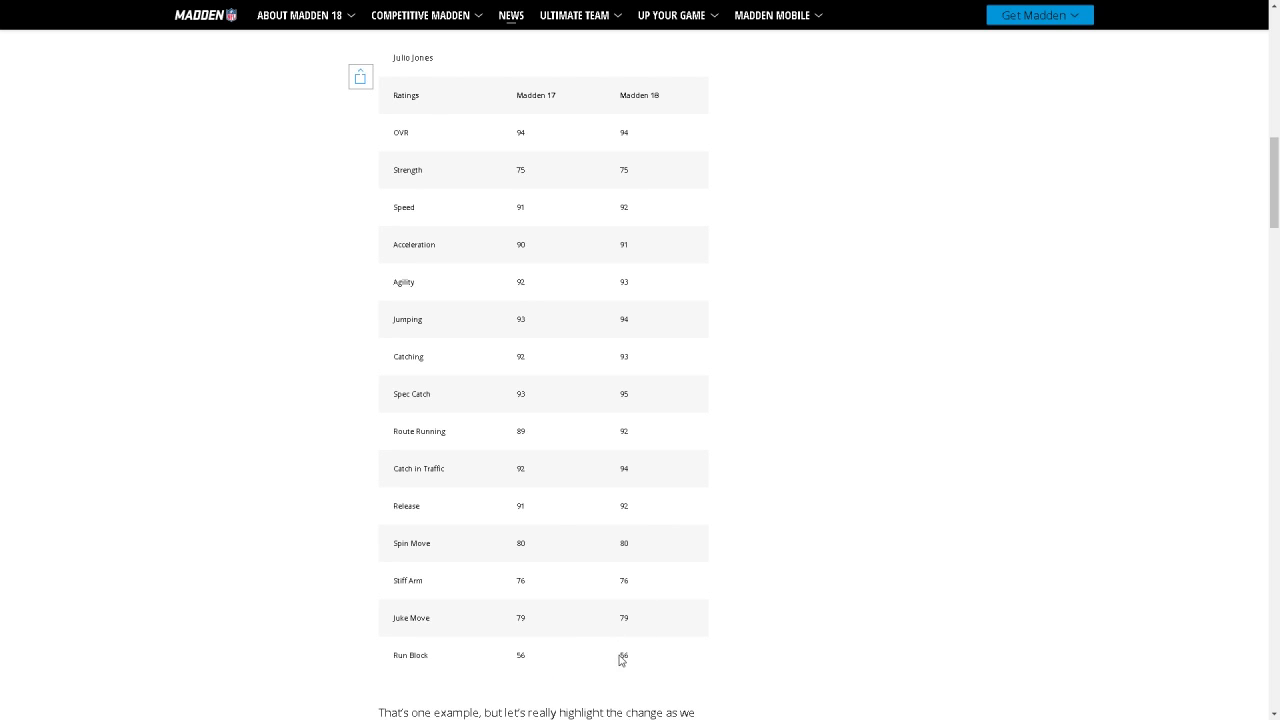
mouse_move(616, 576)
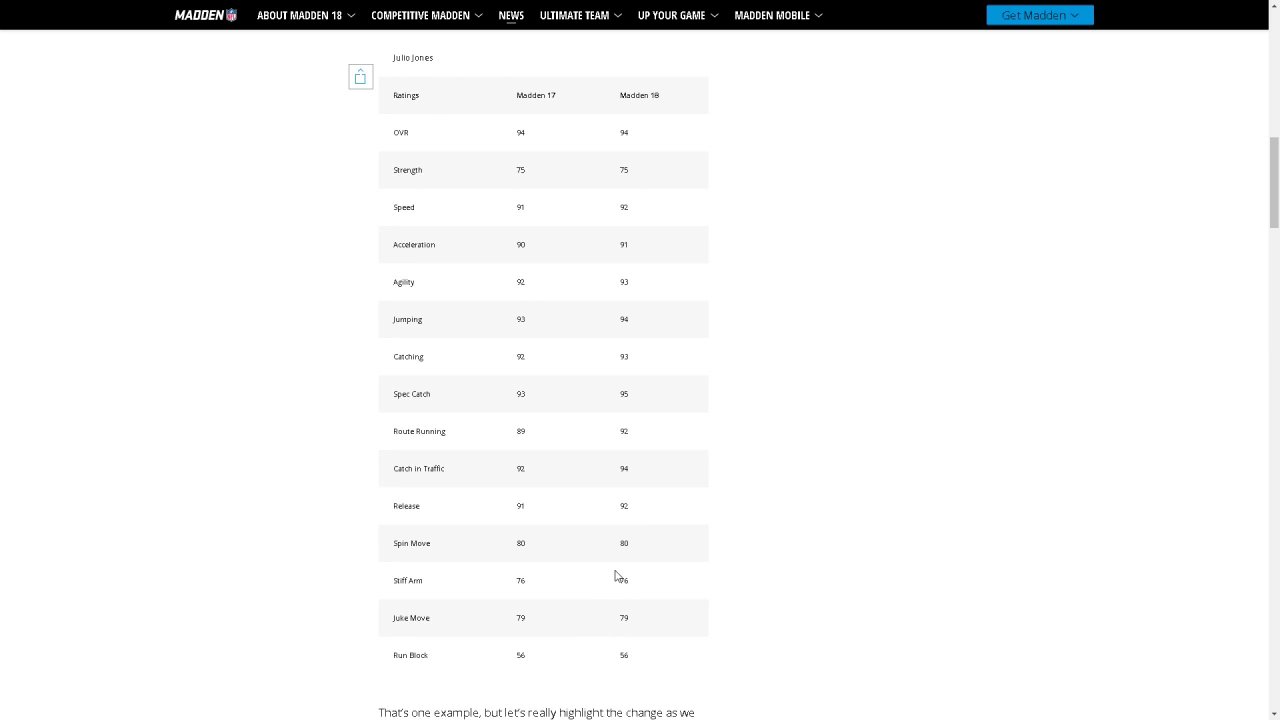
mouse_move(624, 486)
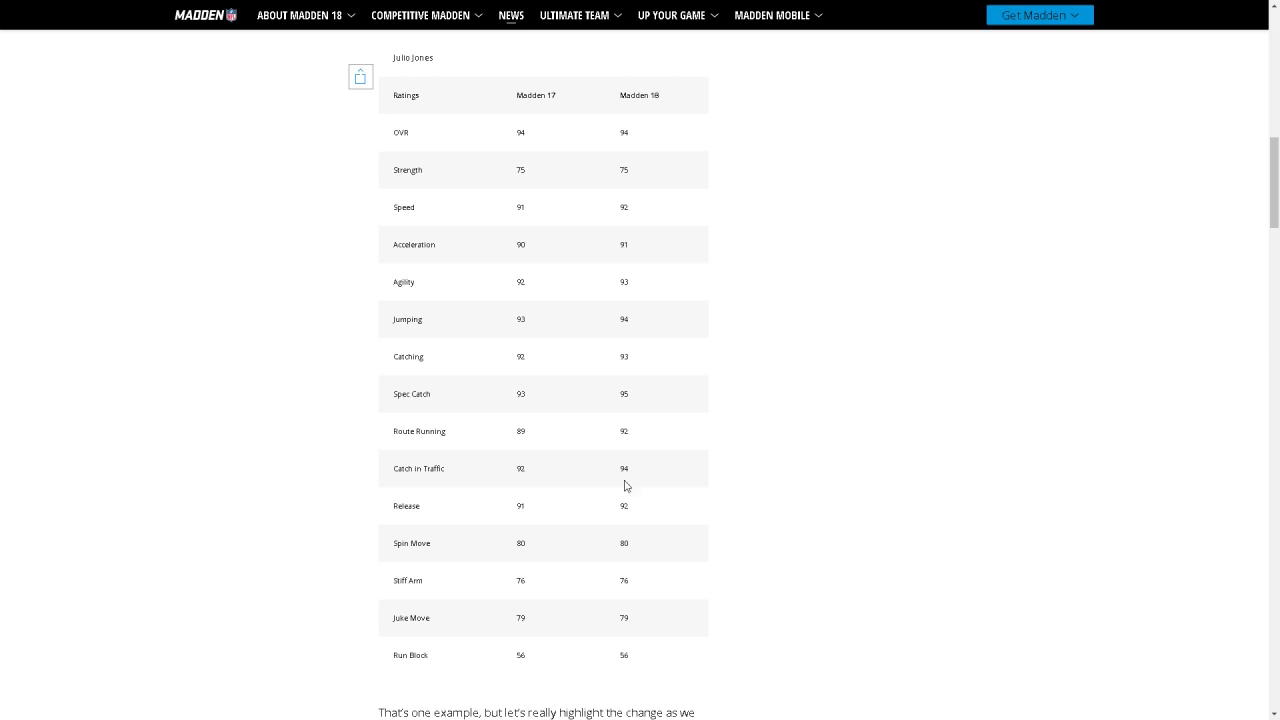
mouse_move(616, 374)
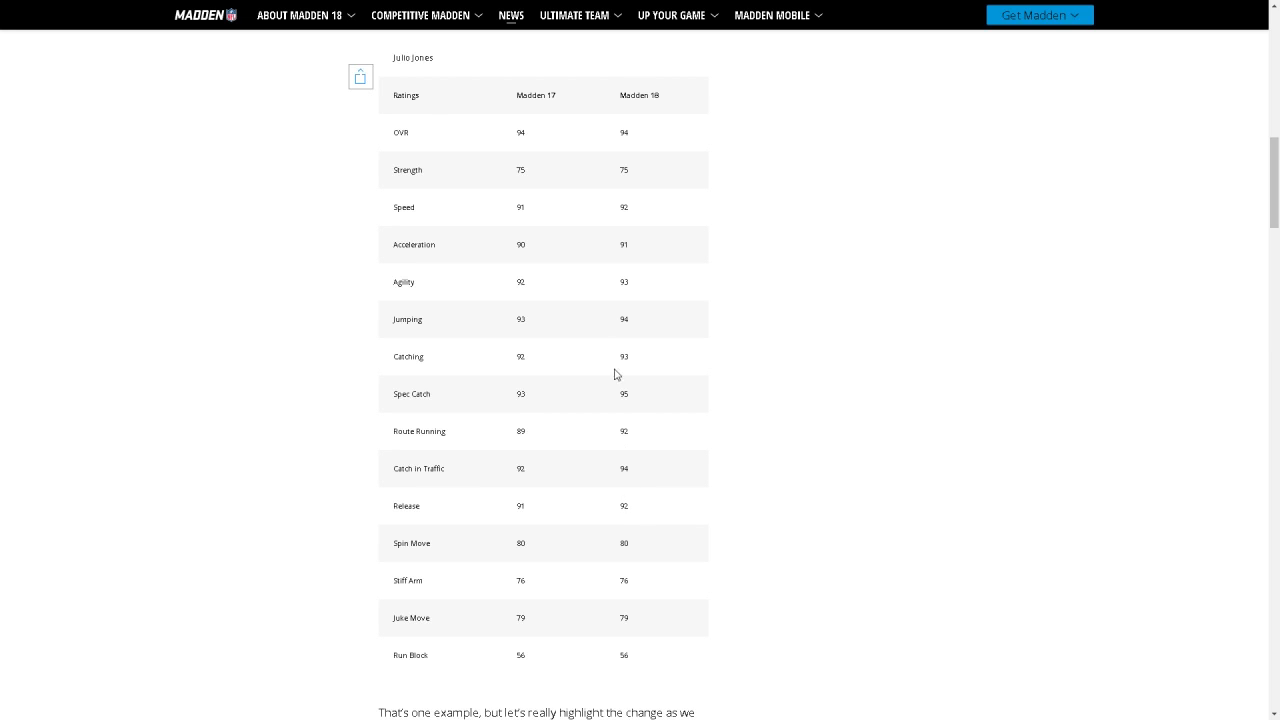
mouse_move(632, 570)
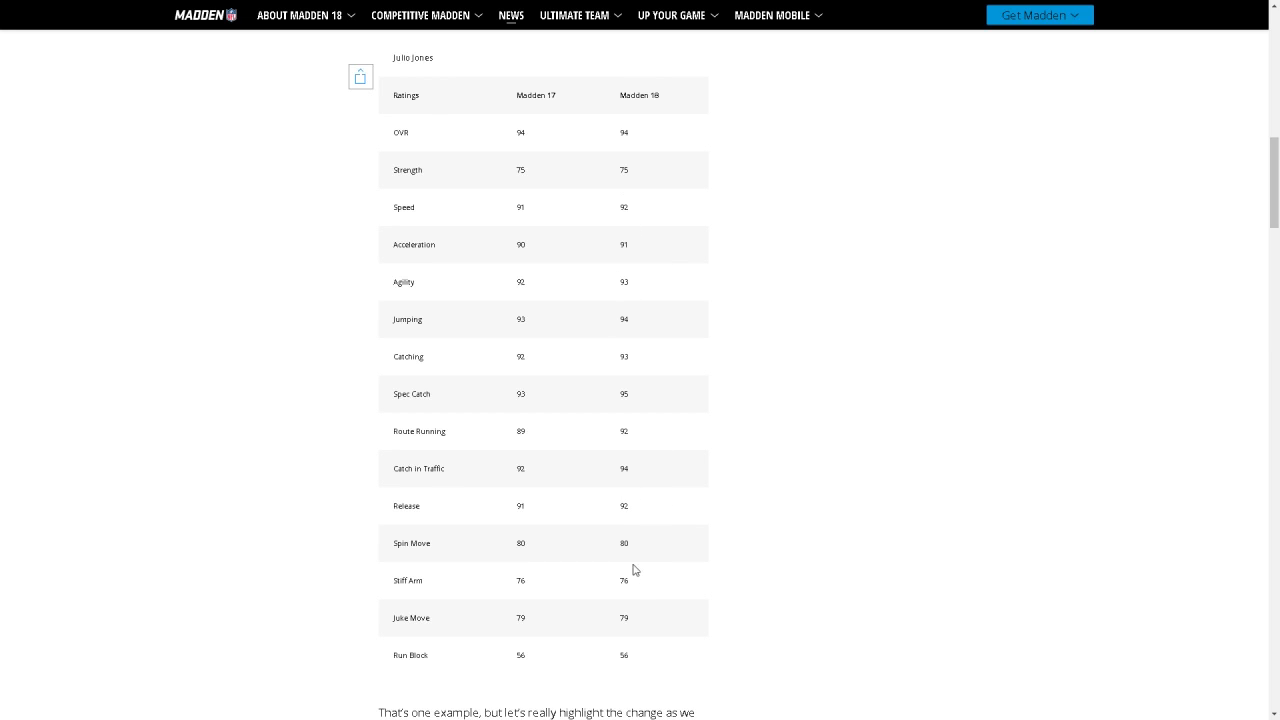
mouse_move(662, 274)
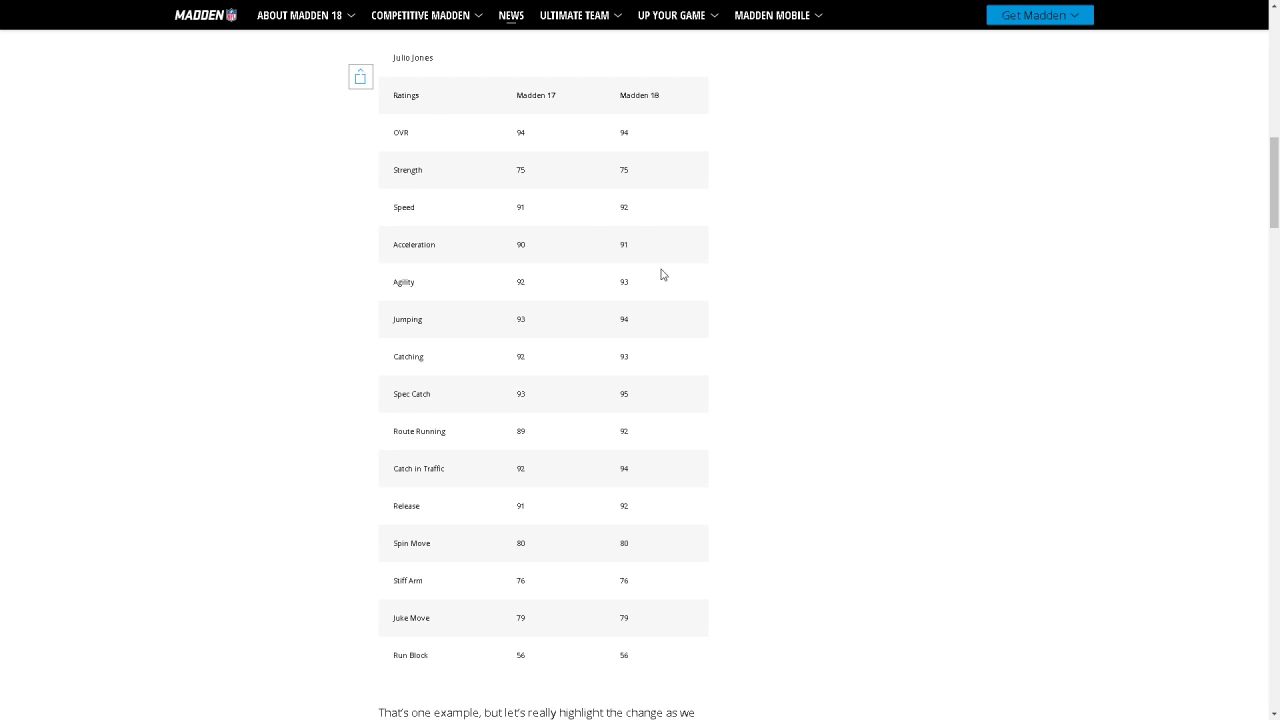
Scroll down to the Le'Veon Bell 99 OVR paragraph and the start of his ratings table.
scroll(down, 3)
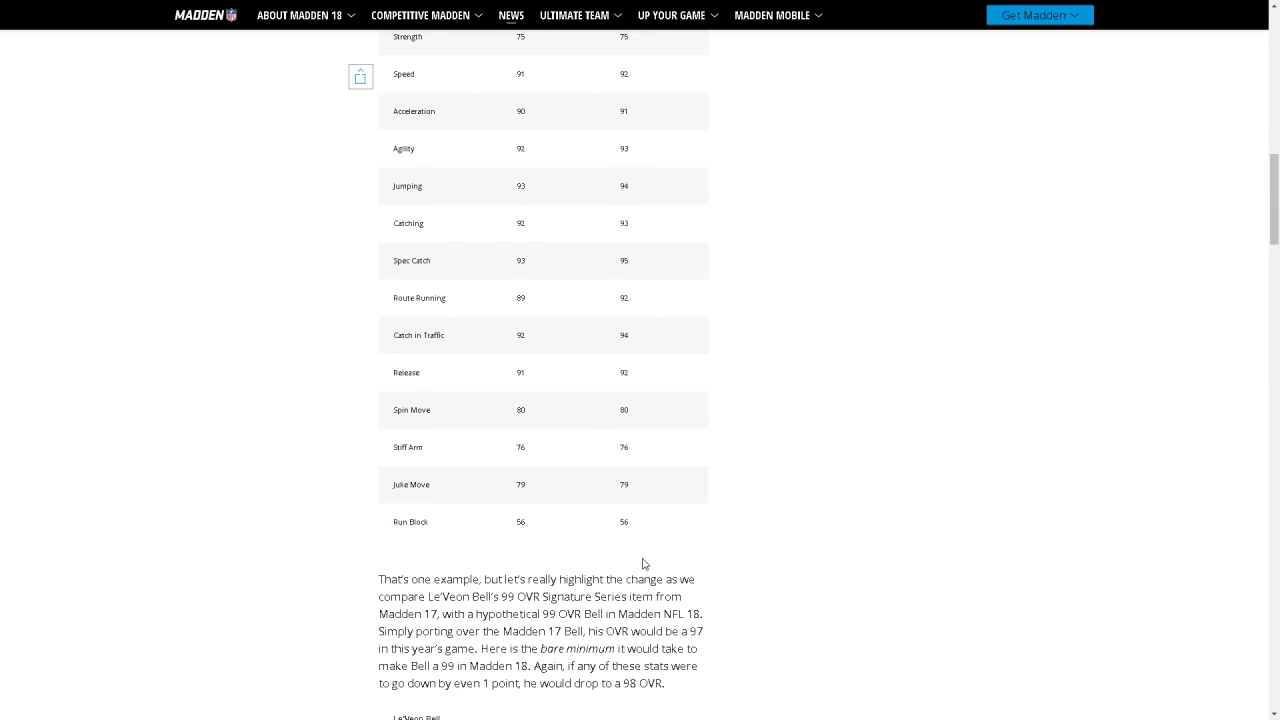
scroll(down, 3)
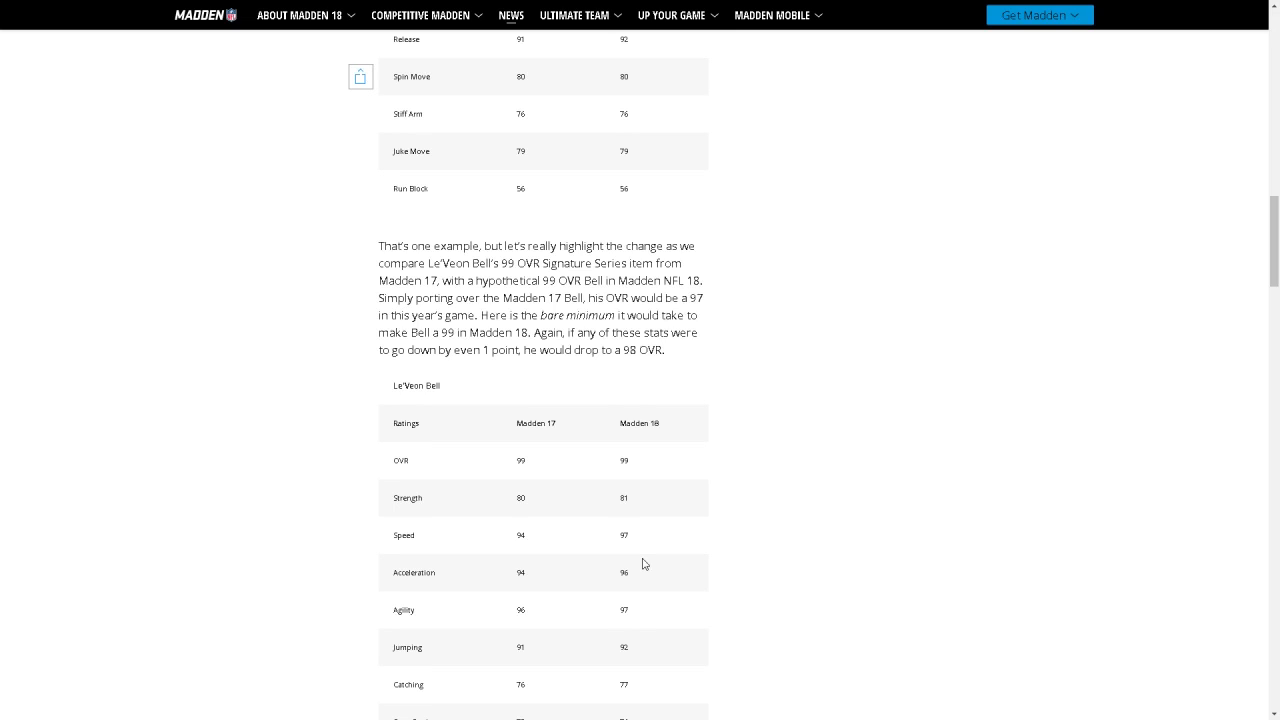
mouse_move(620, 312)
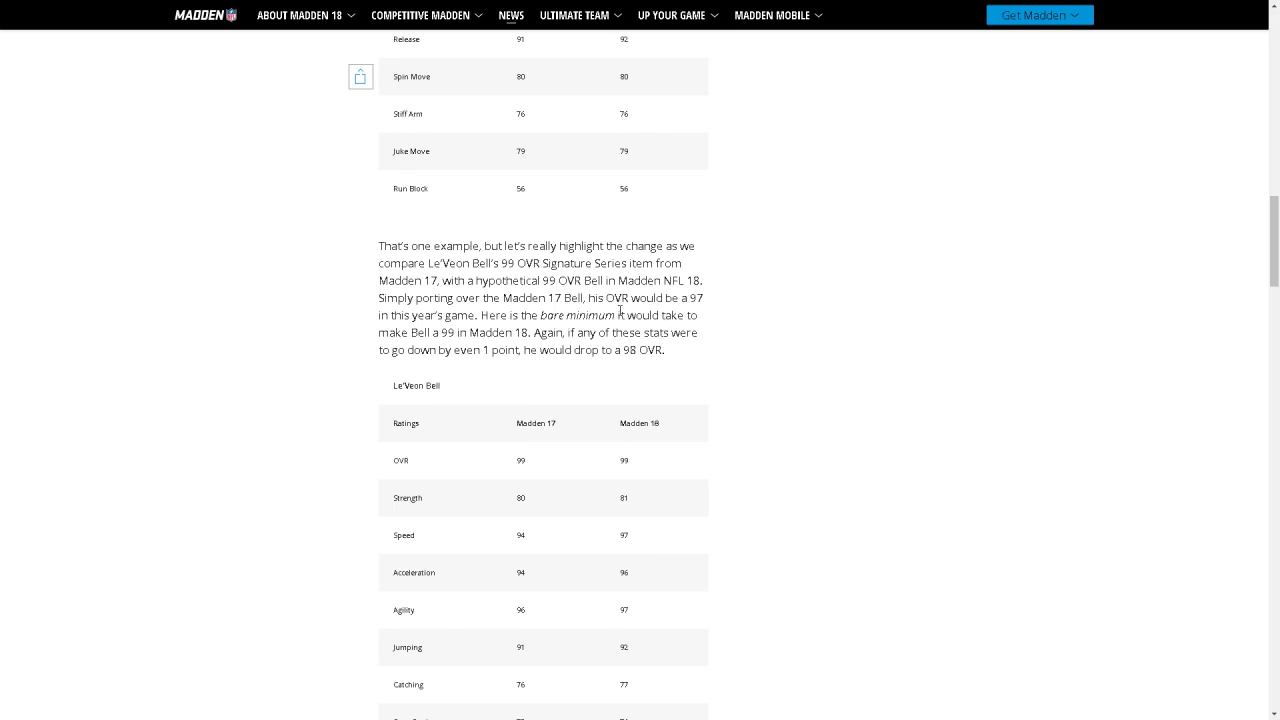
mouse_move(466, 284)
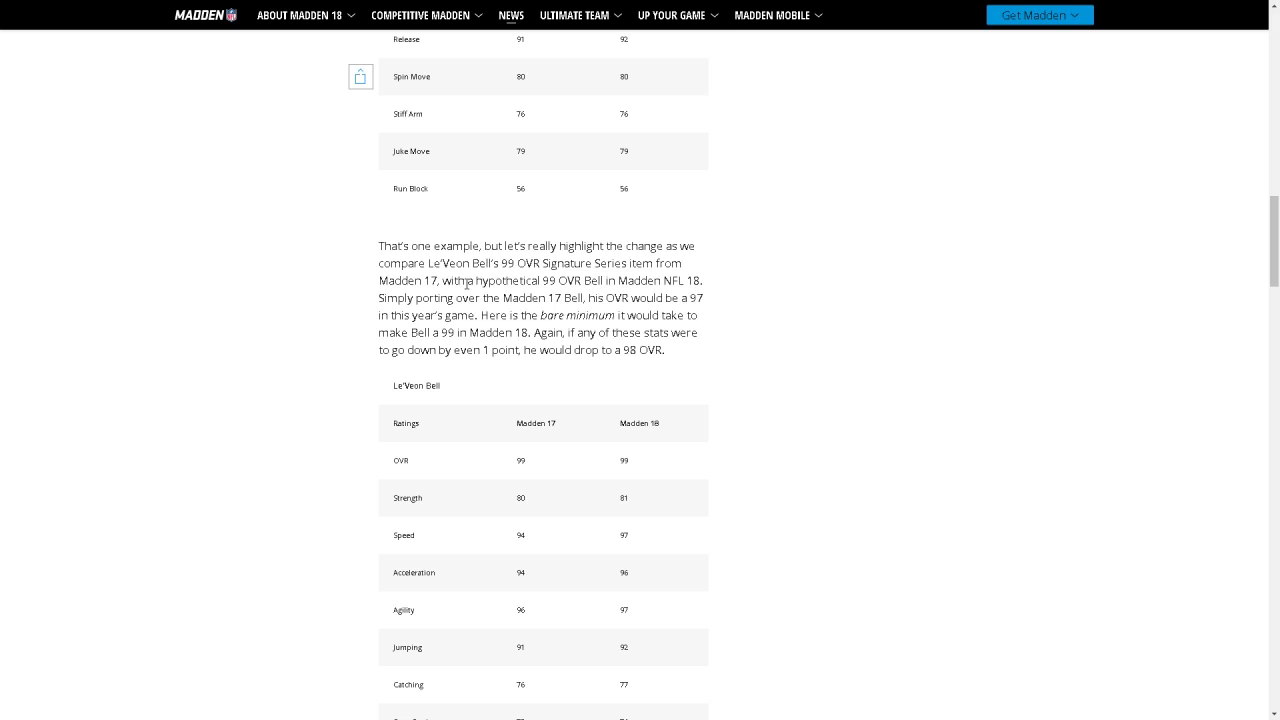
mouse_move(708, 308)
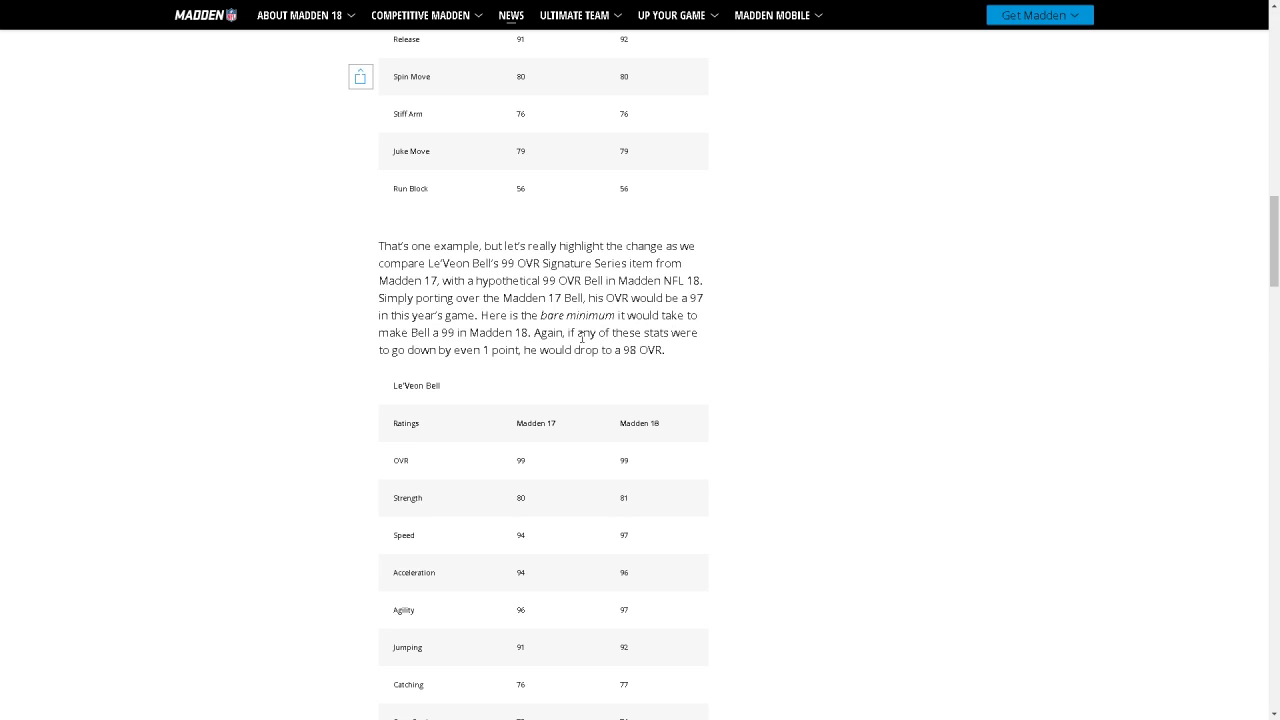
mouse_move(472, 338)
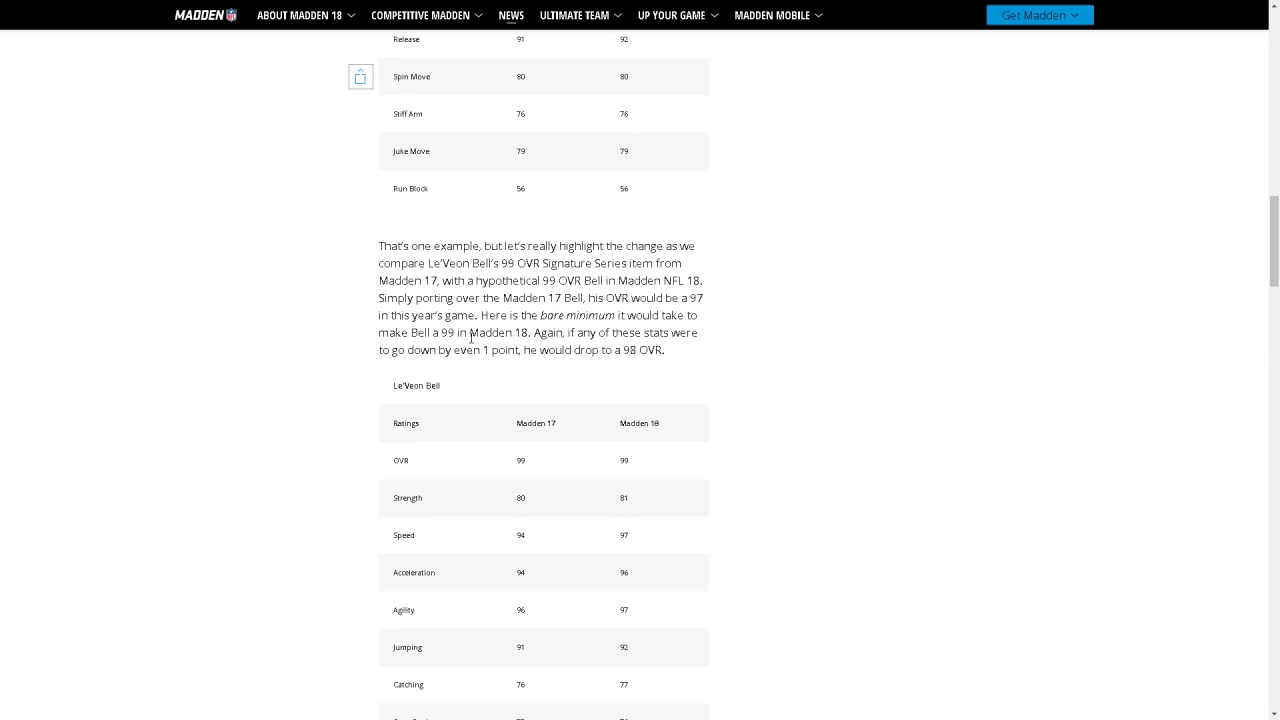
mouse_move(604, 332)
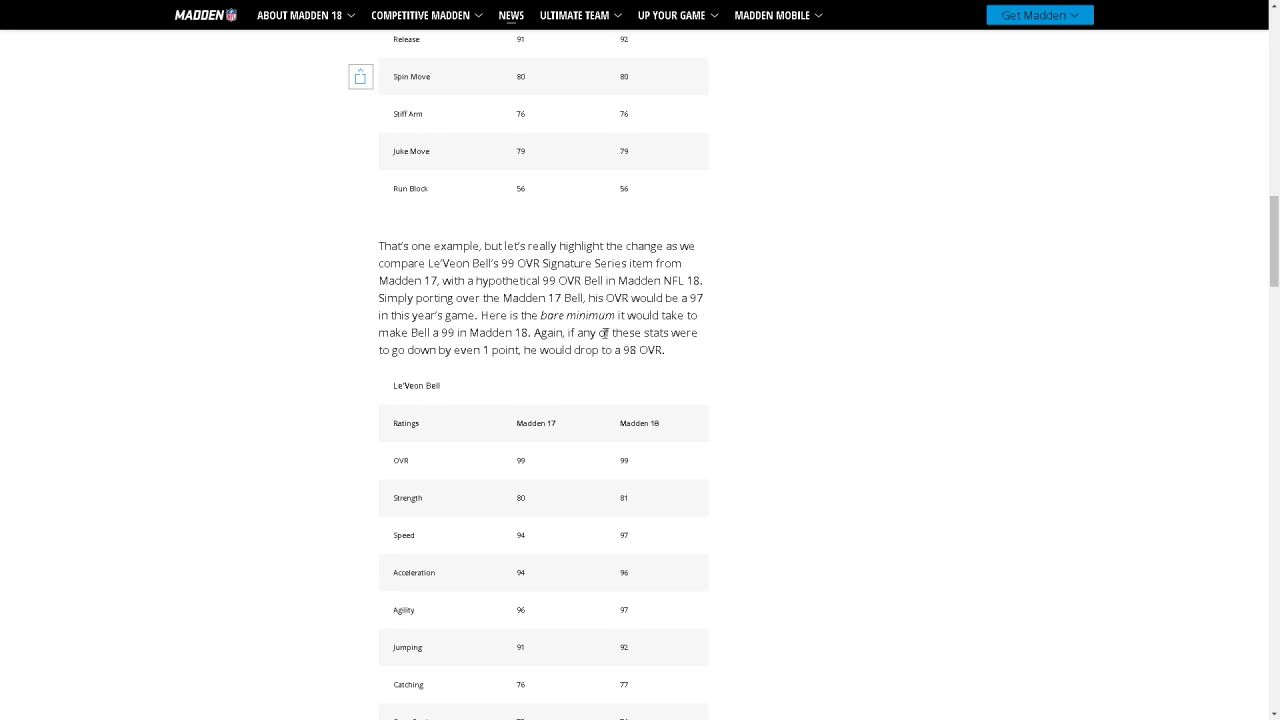
mouse_move(732, 438)
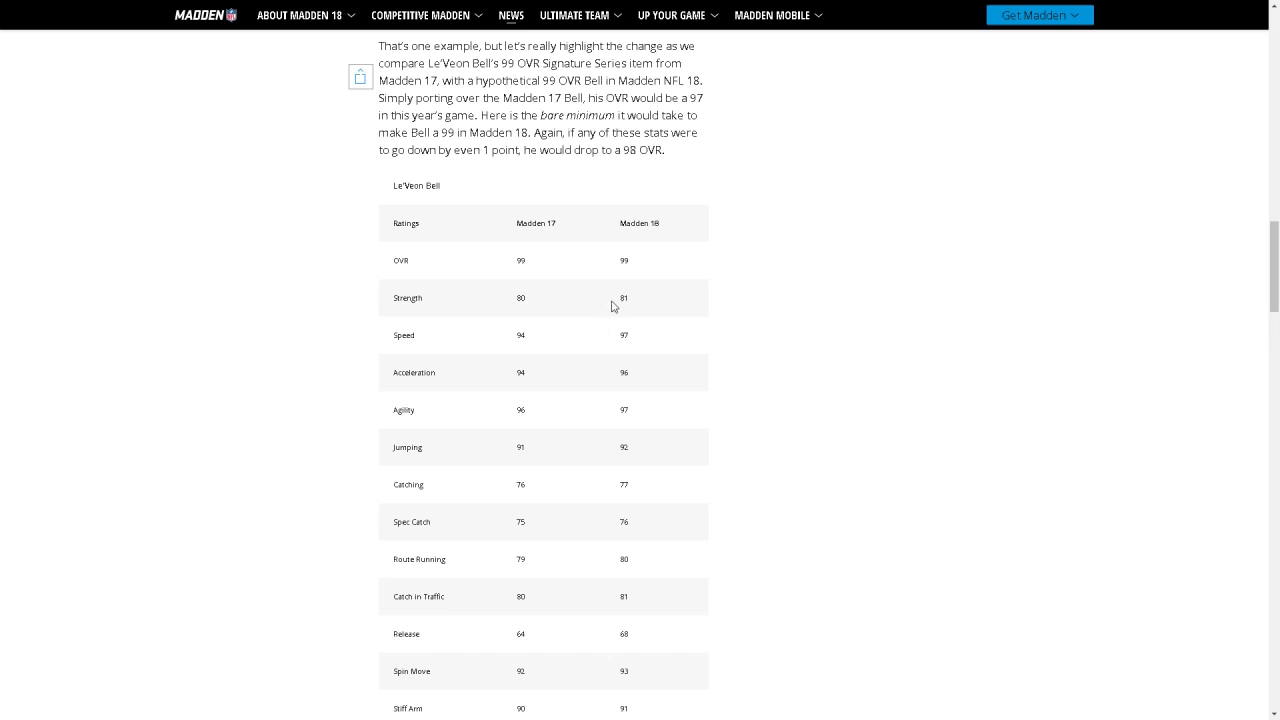
mouse_move(592, 348)
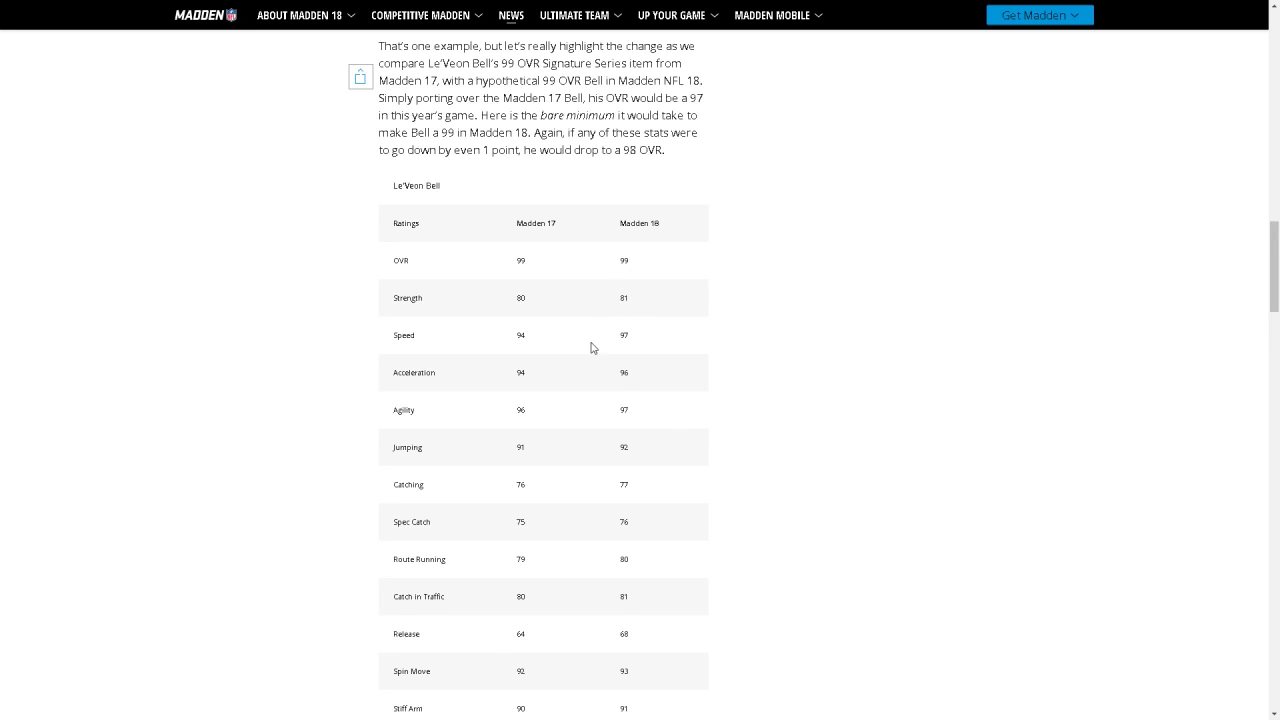
Scroll through Le'Veon Bell's ratings table down to its last row, BCV.
scroll(down, 3)
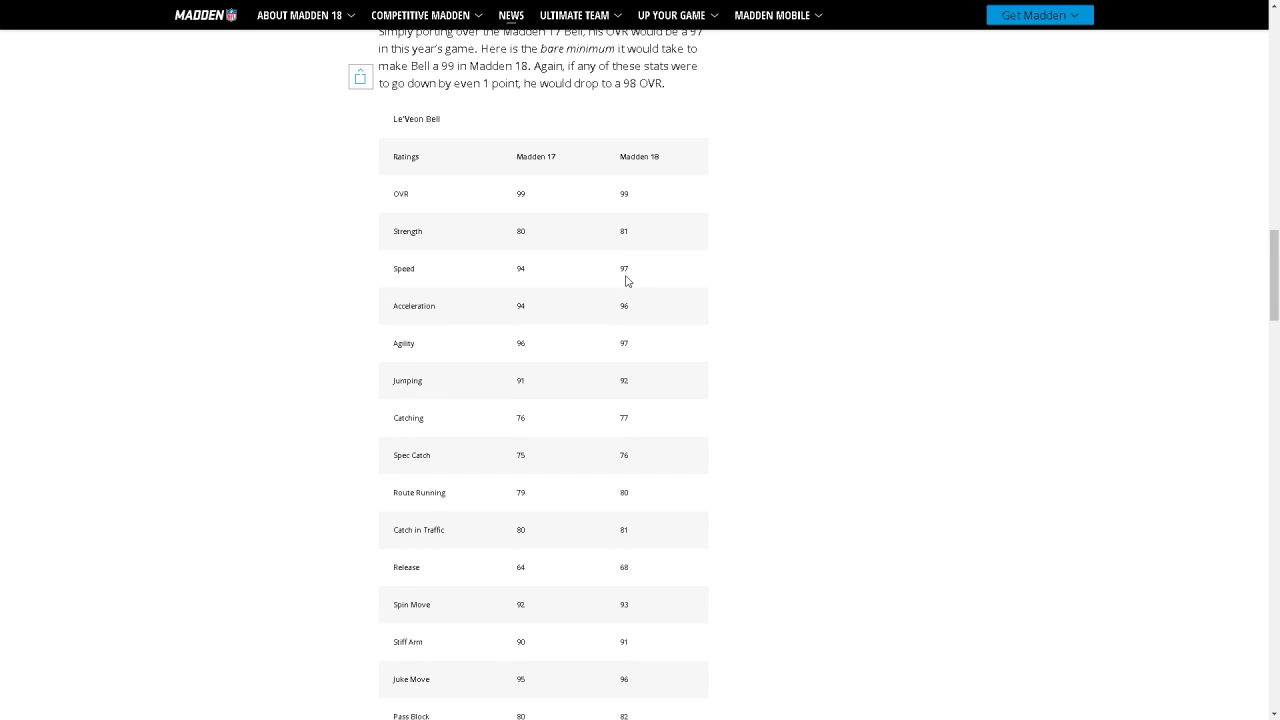
mouse_move(648, 288)
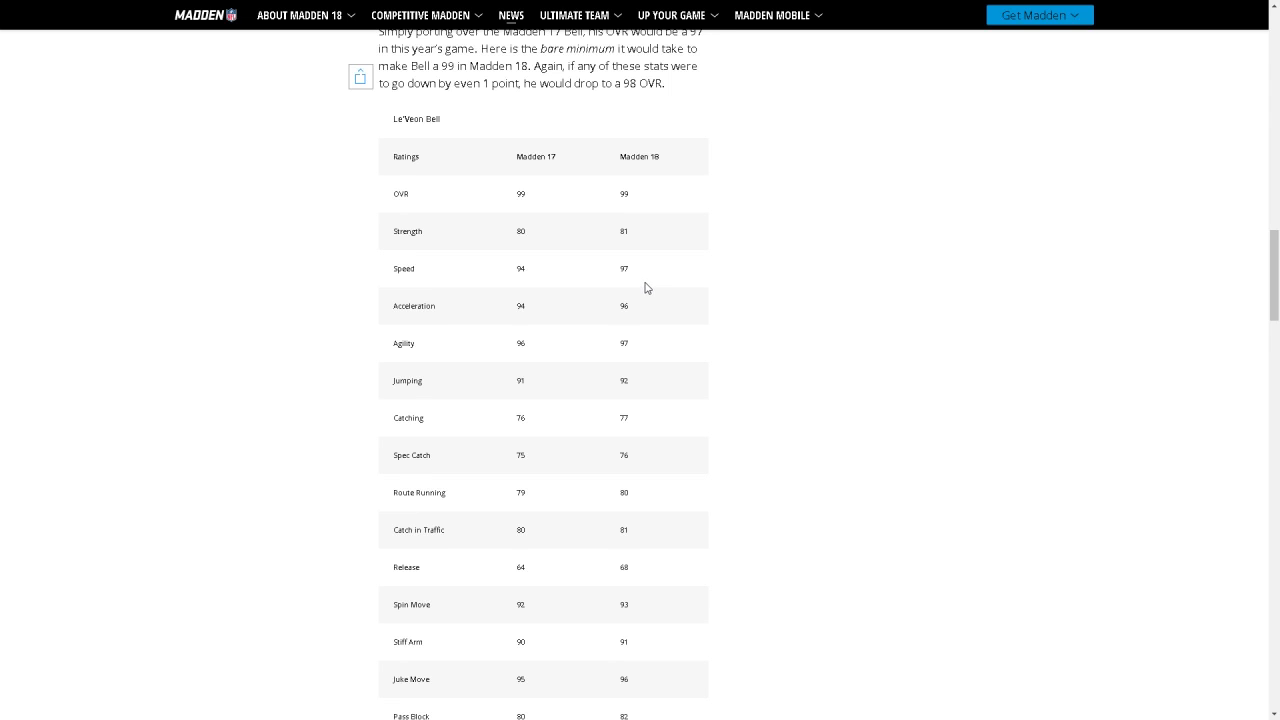
mouse_move(484, 280)
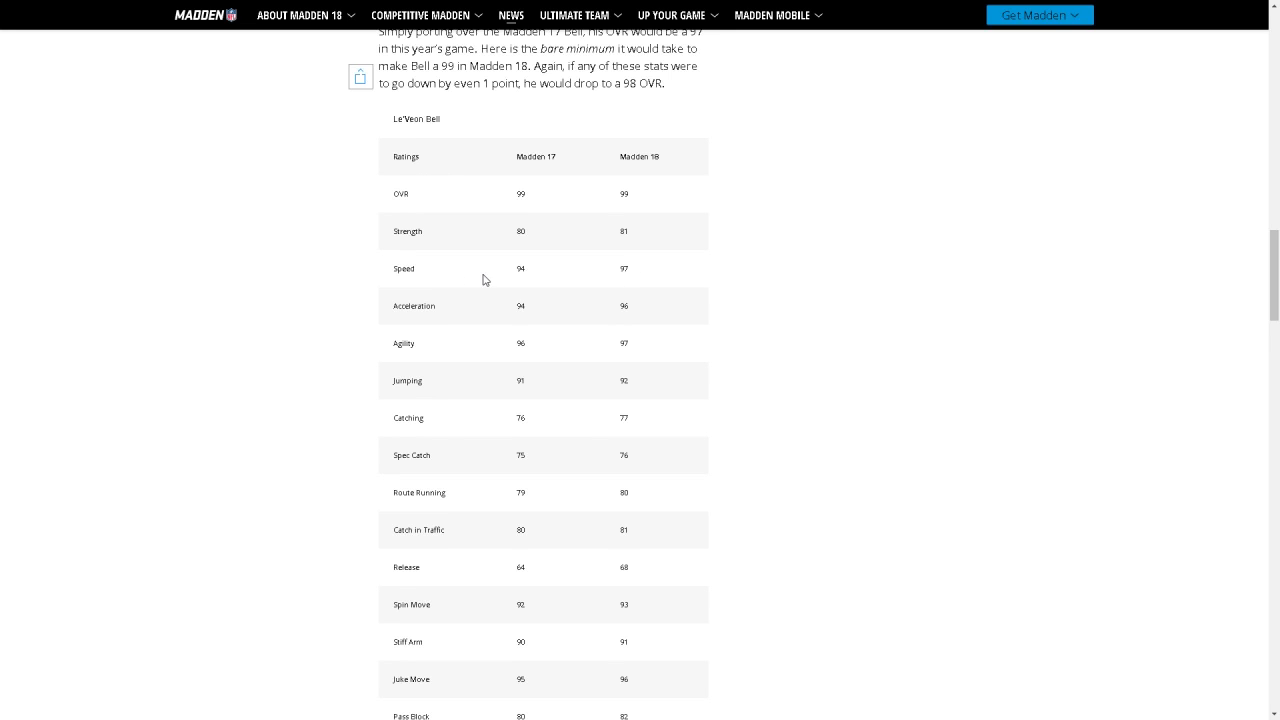
mouse_move(564, 306)
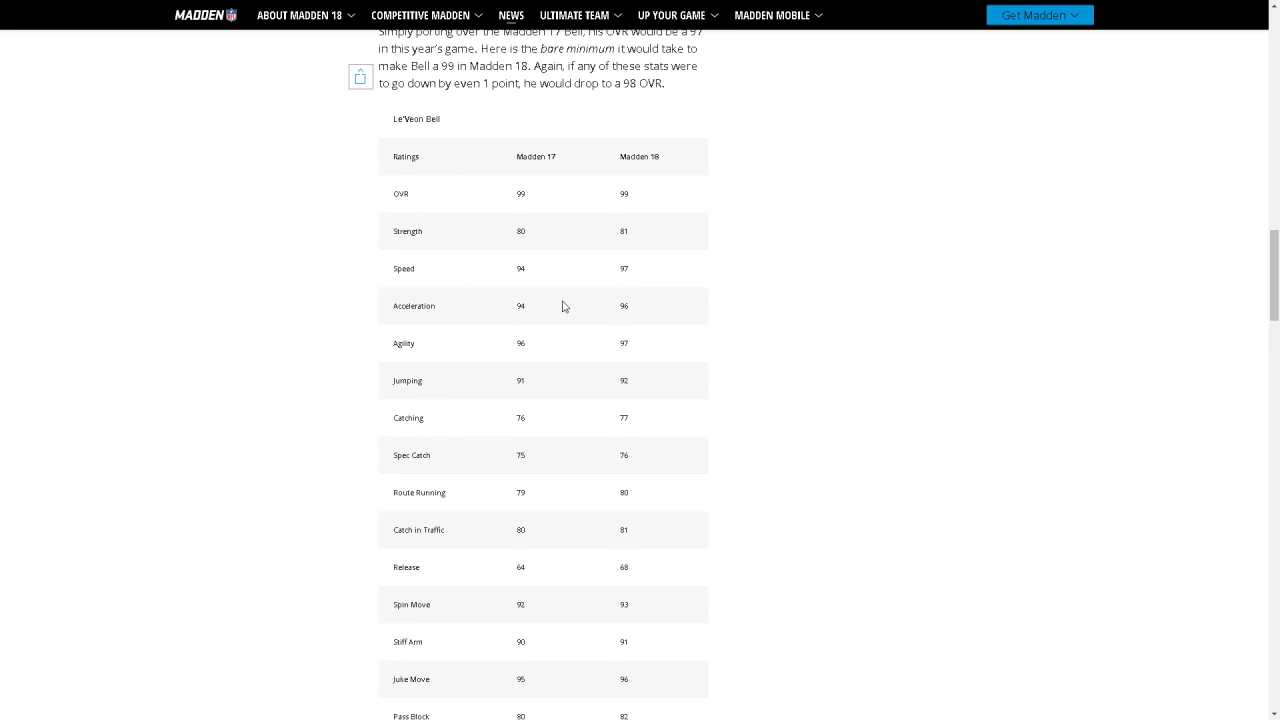
mouse_move(604, 364)
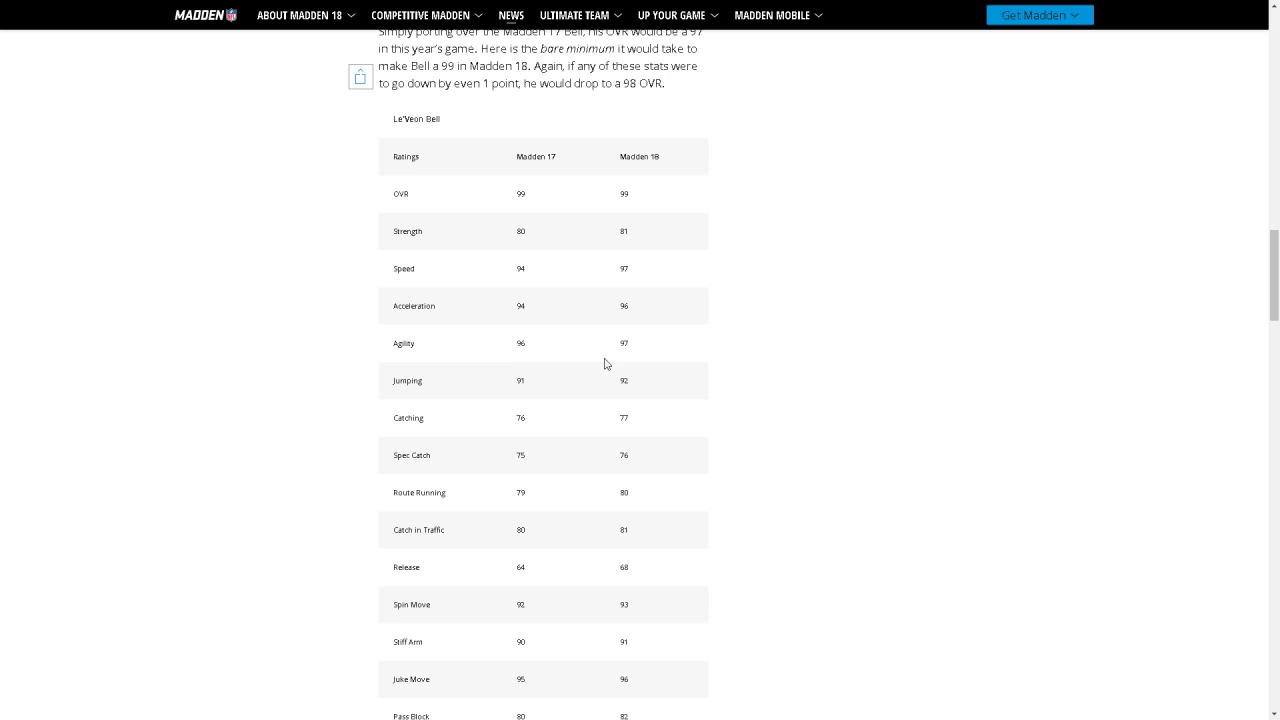
mouse_move(652, 442)
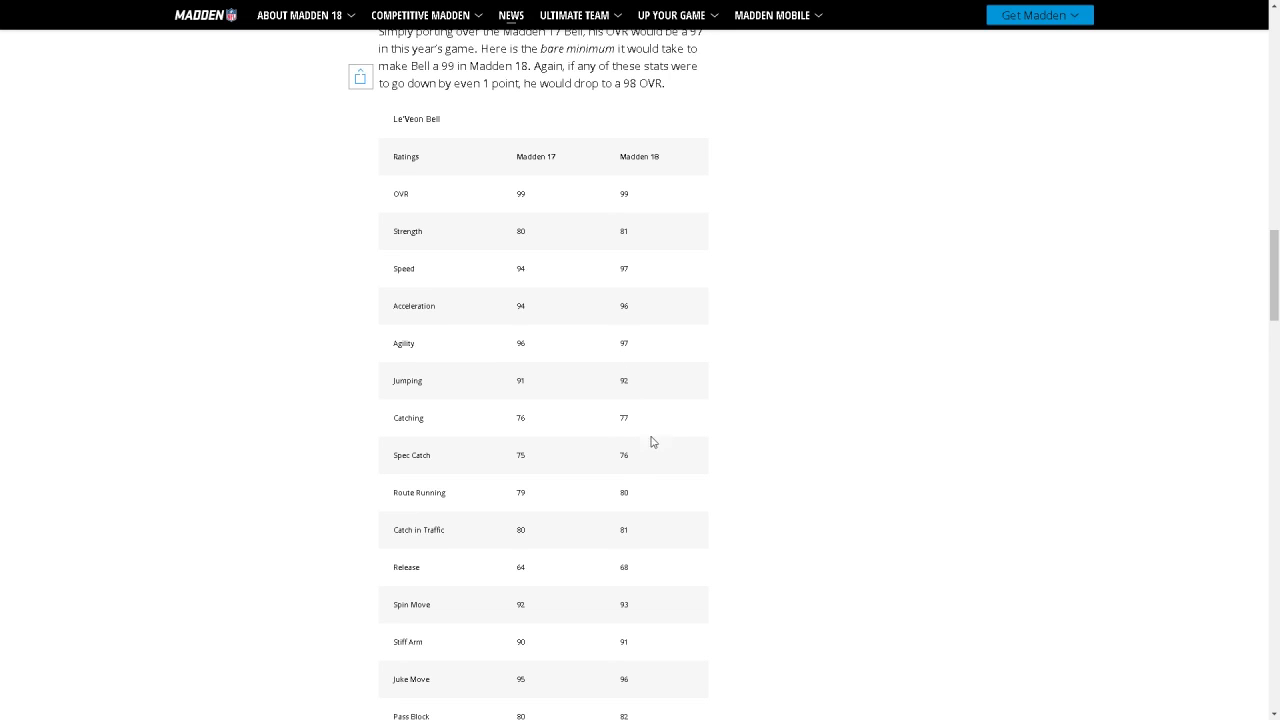
mouse_move(630, 480)
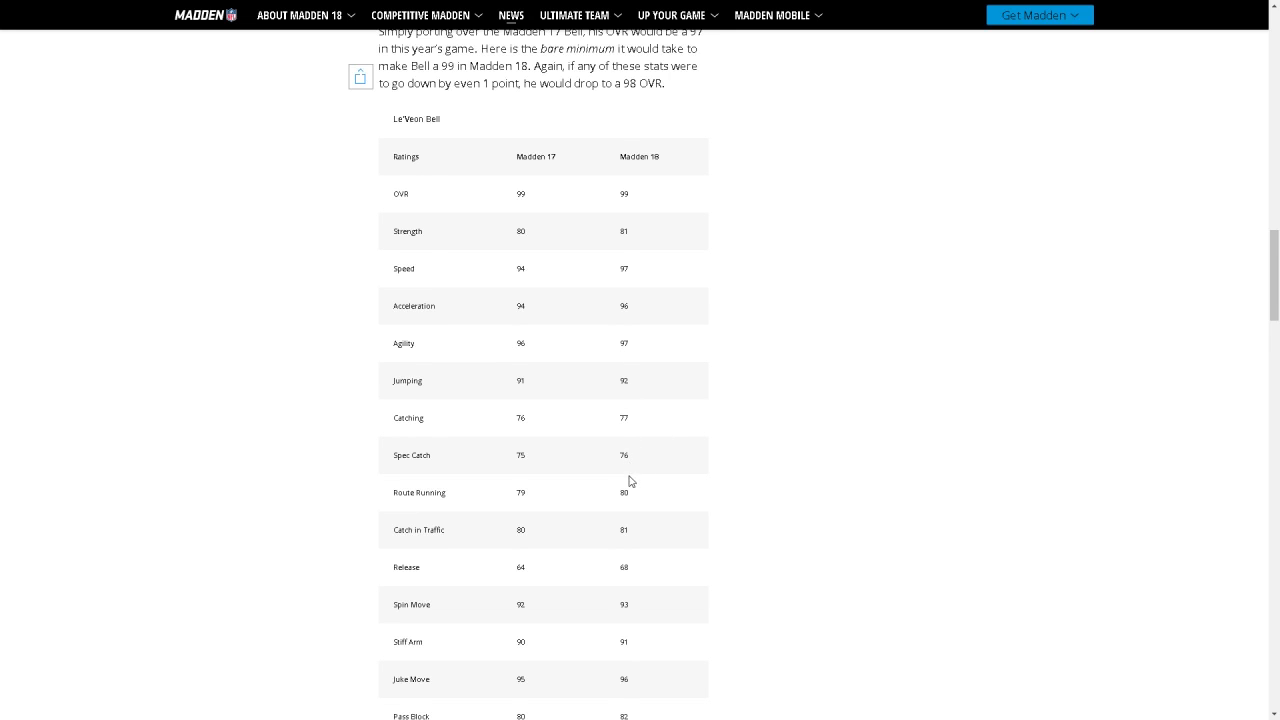
scroll(down, 3)
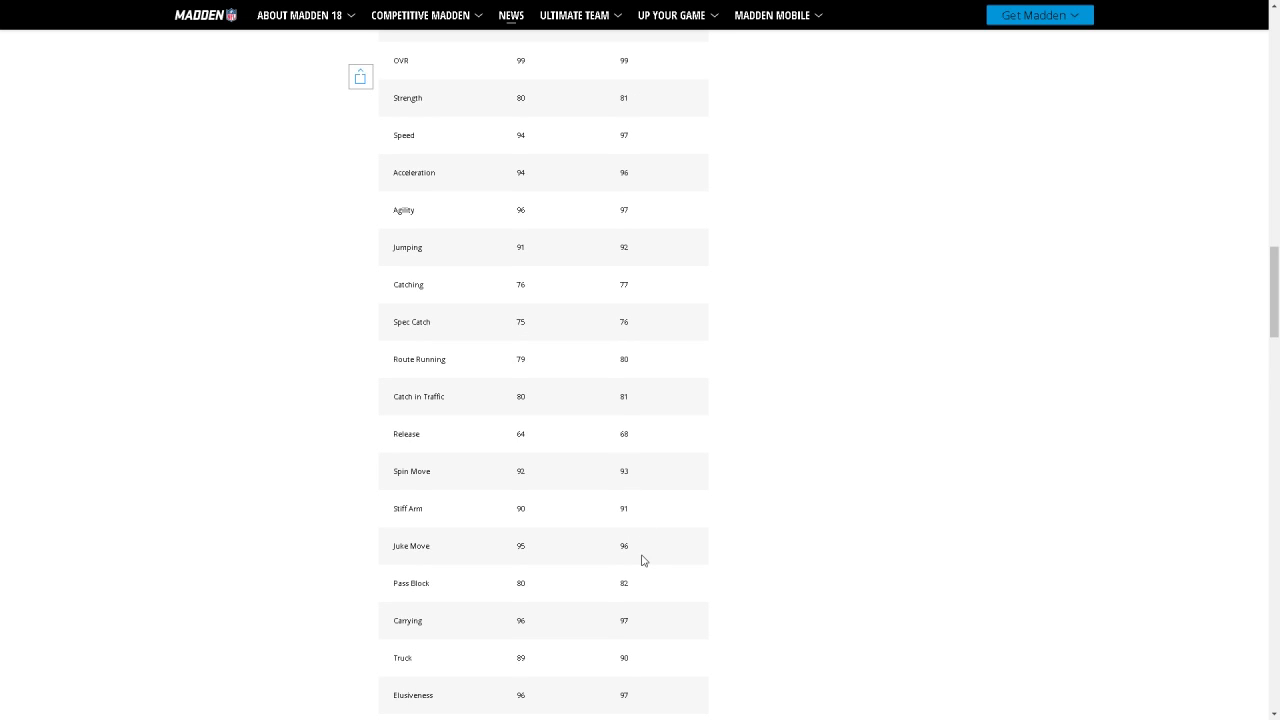
mouse_move(590, 478)
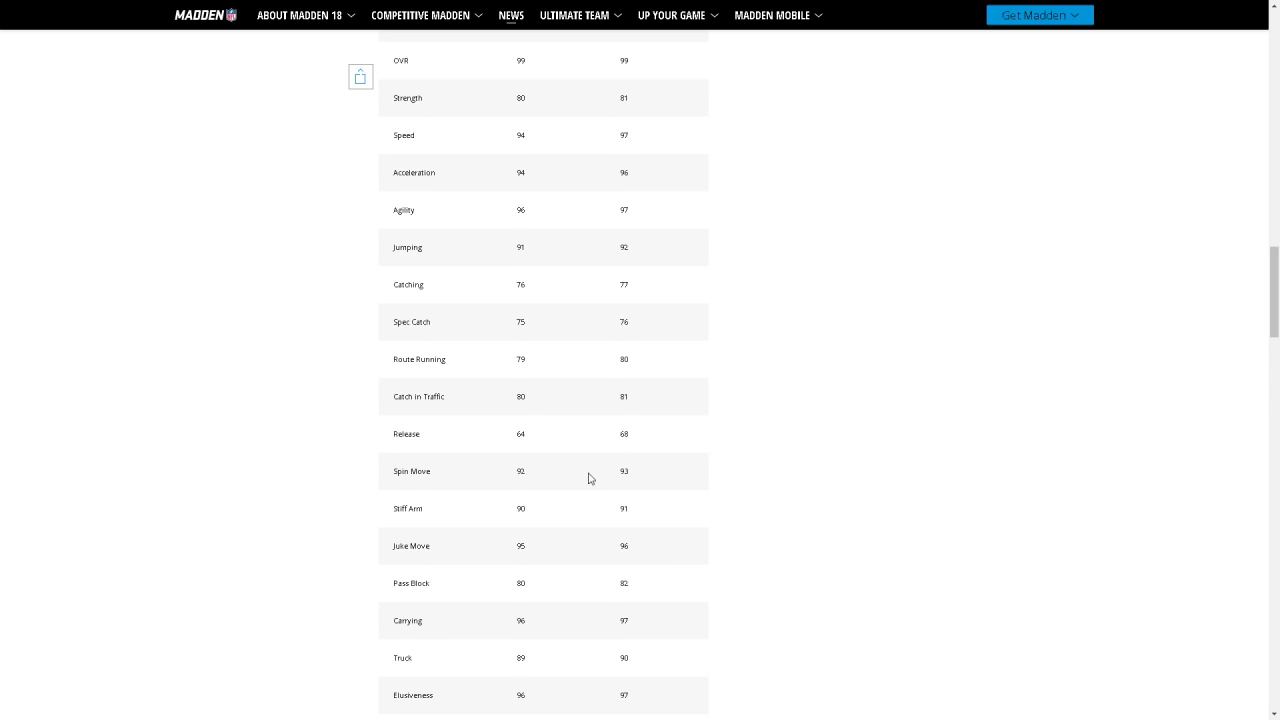
mouse_move(558, 436)
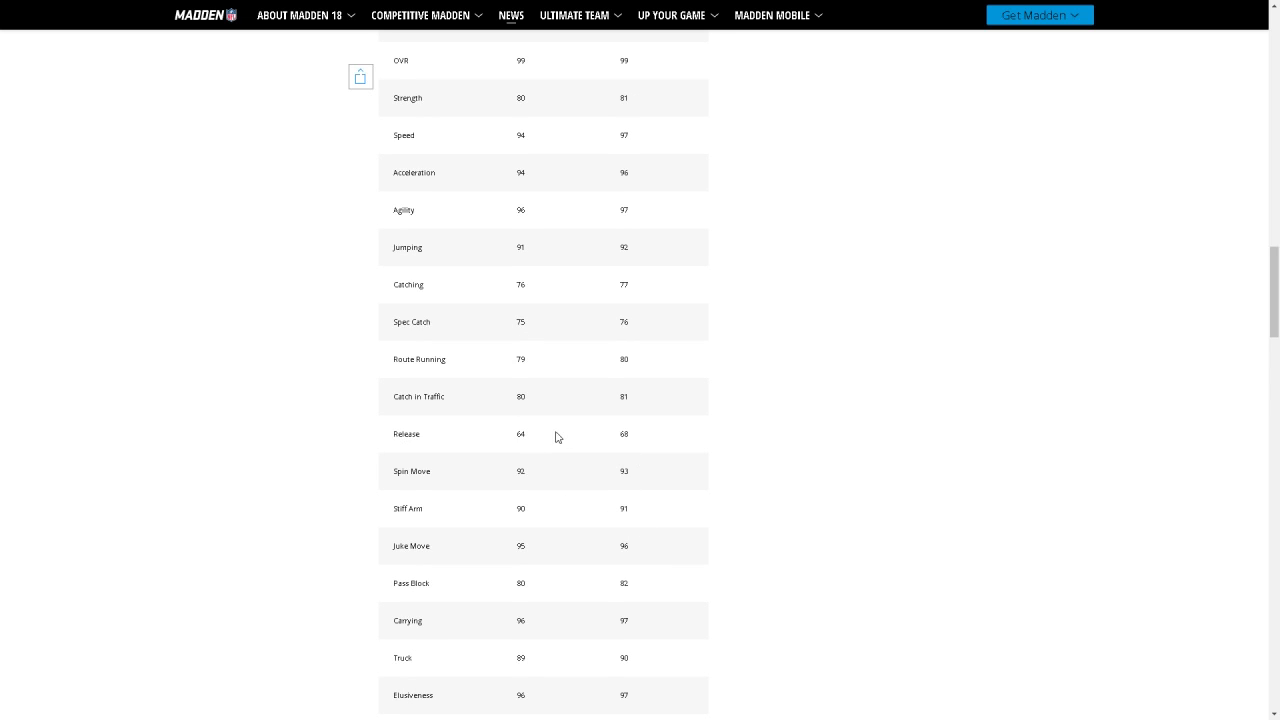
mouse_move(622, 394)
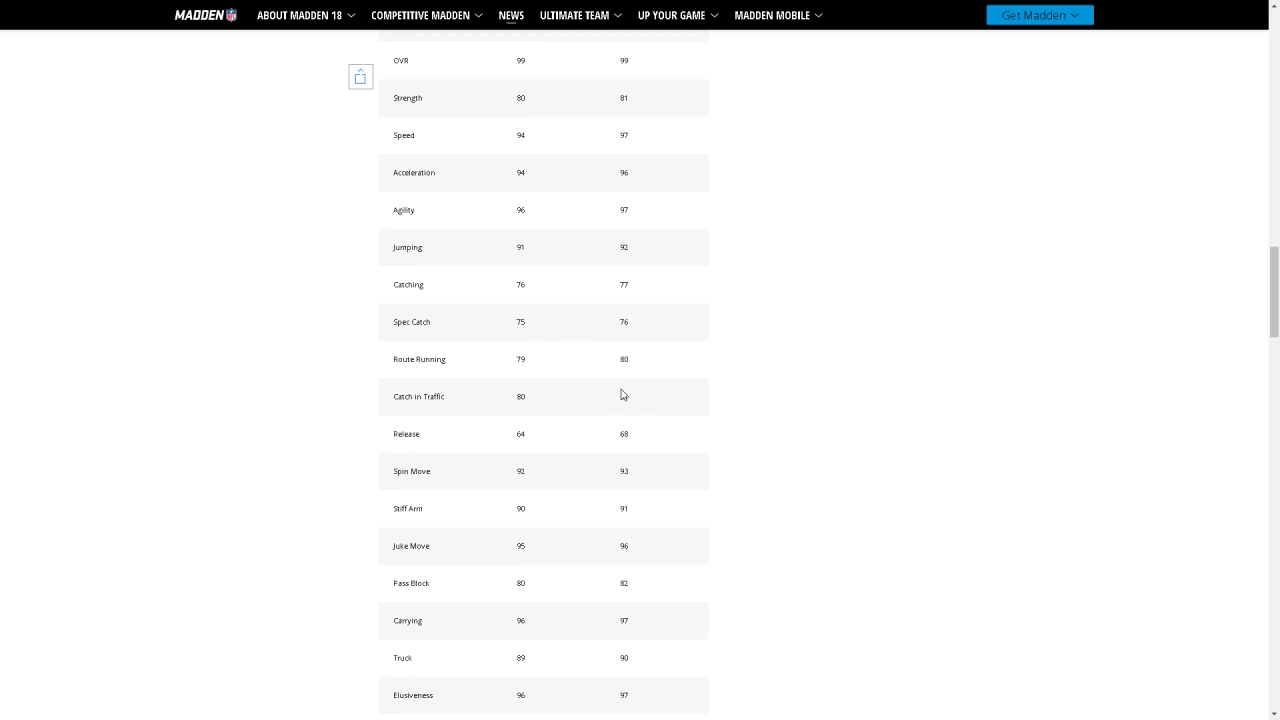
scroll(down, 3)
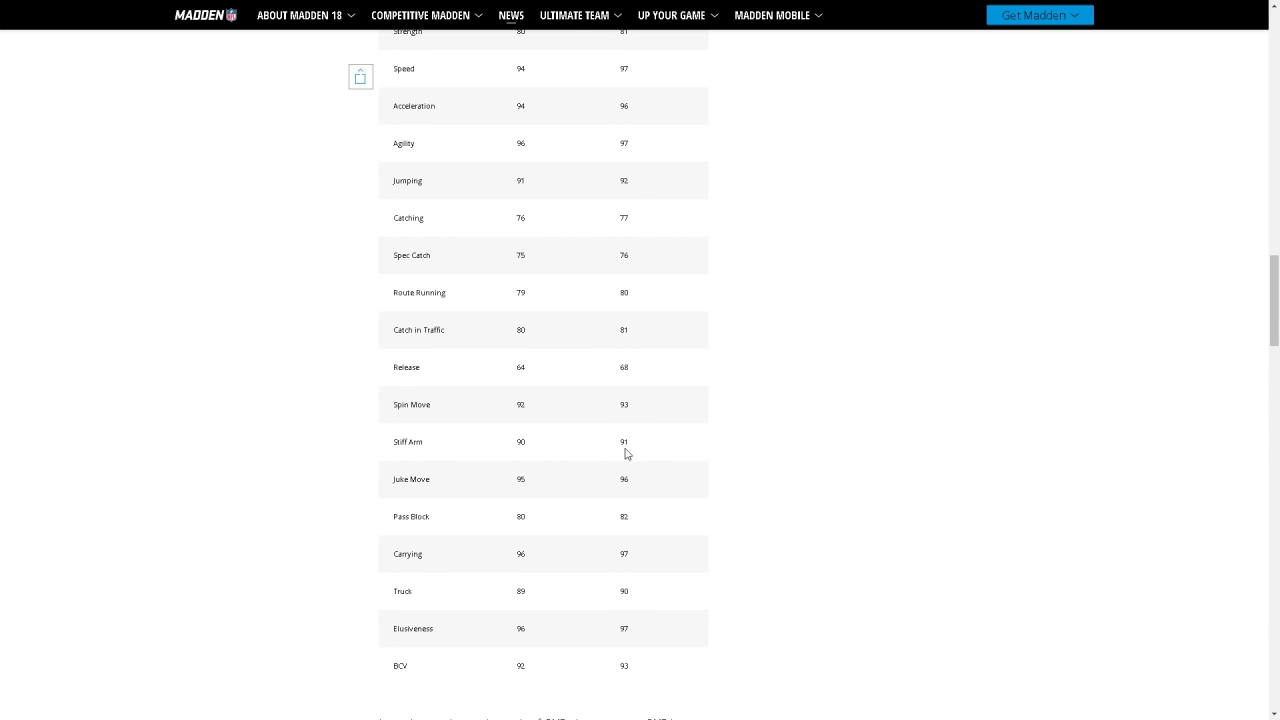
Scroll past Bell's table to the team OVR paragraph and the Packs heading.
scroll(down, 3)
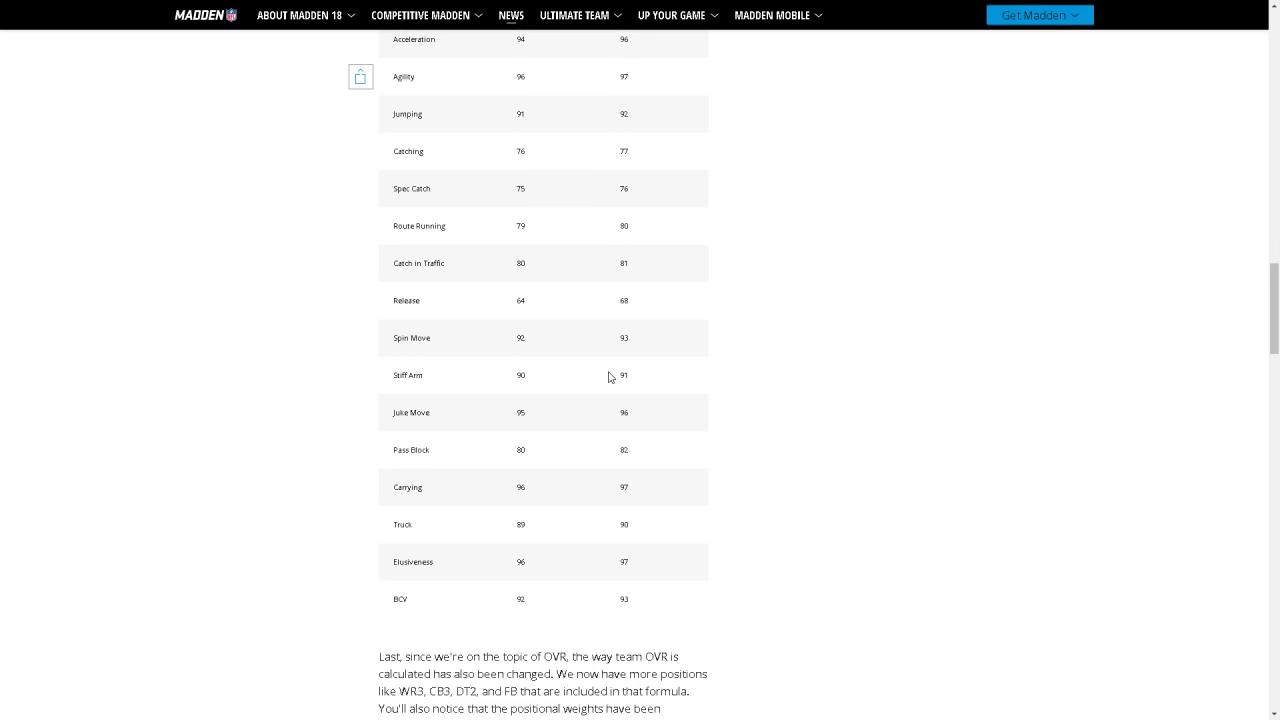
scroll(down, 3)
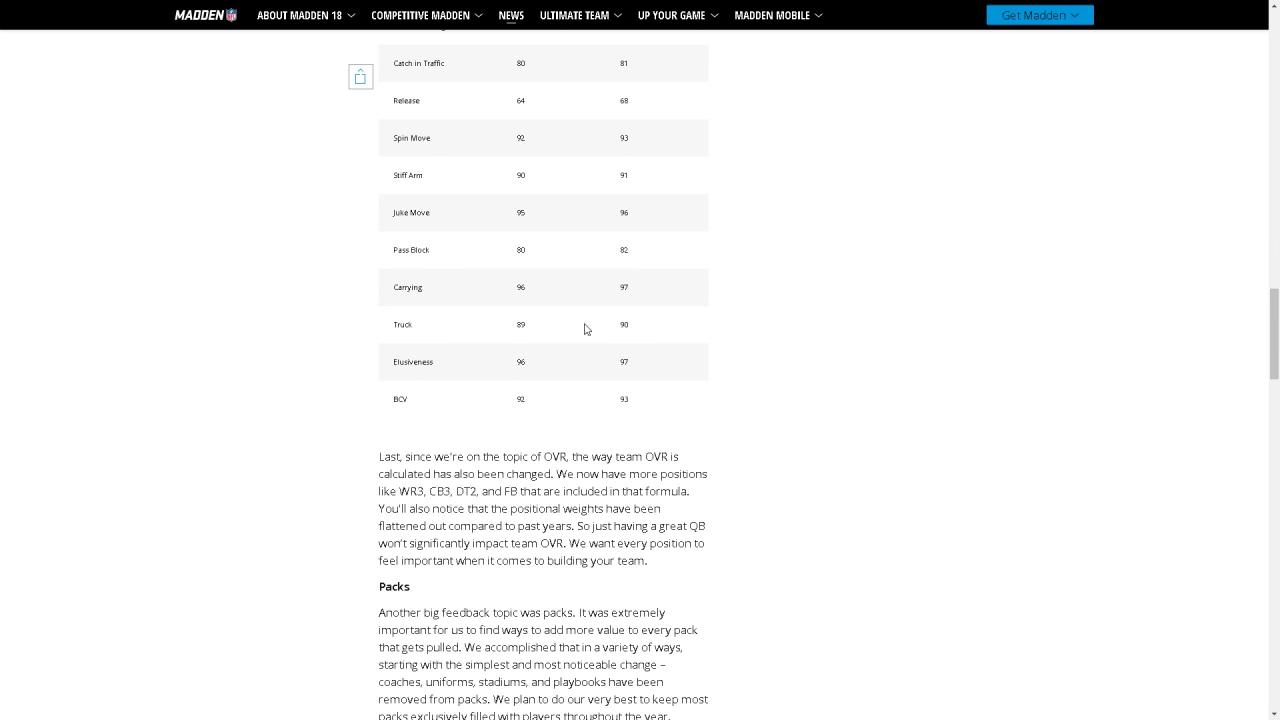
mouse_move(448, 470)
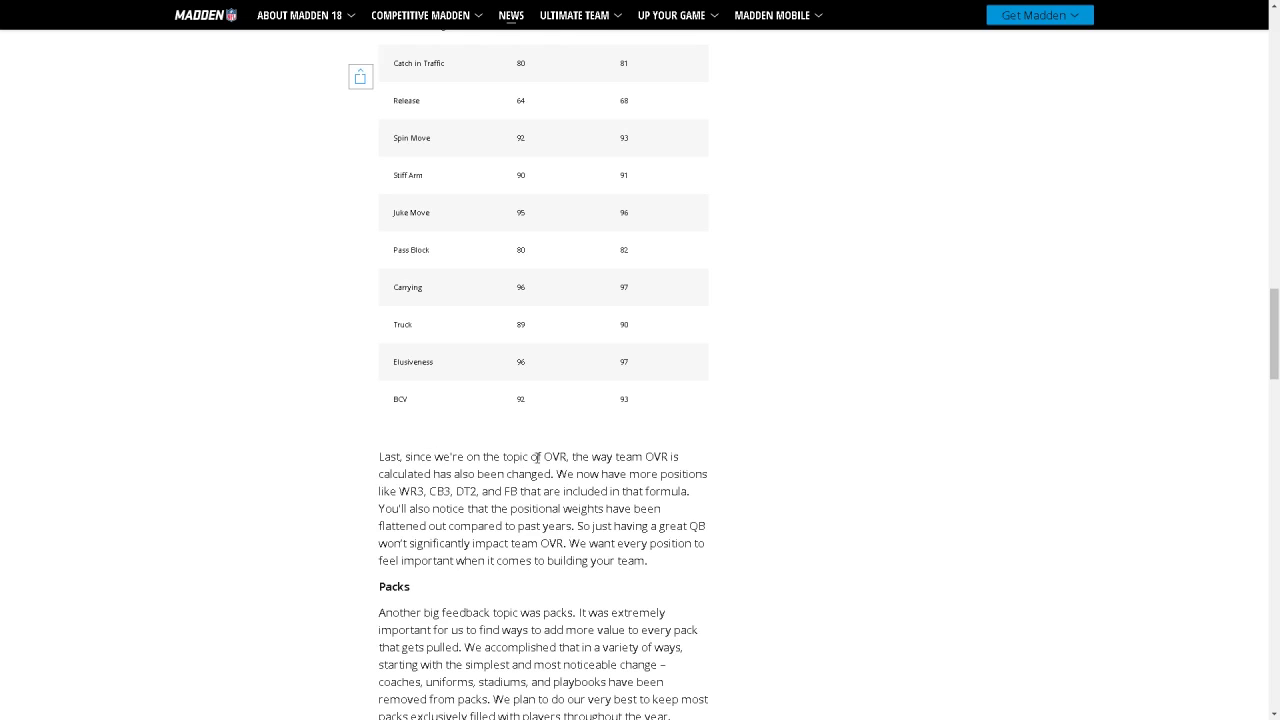
mouse_move(456, 488)
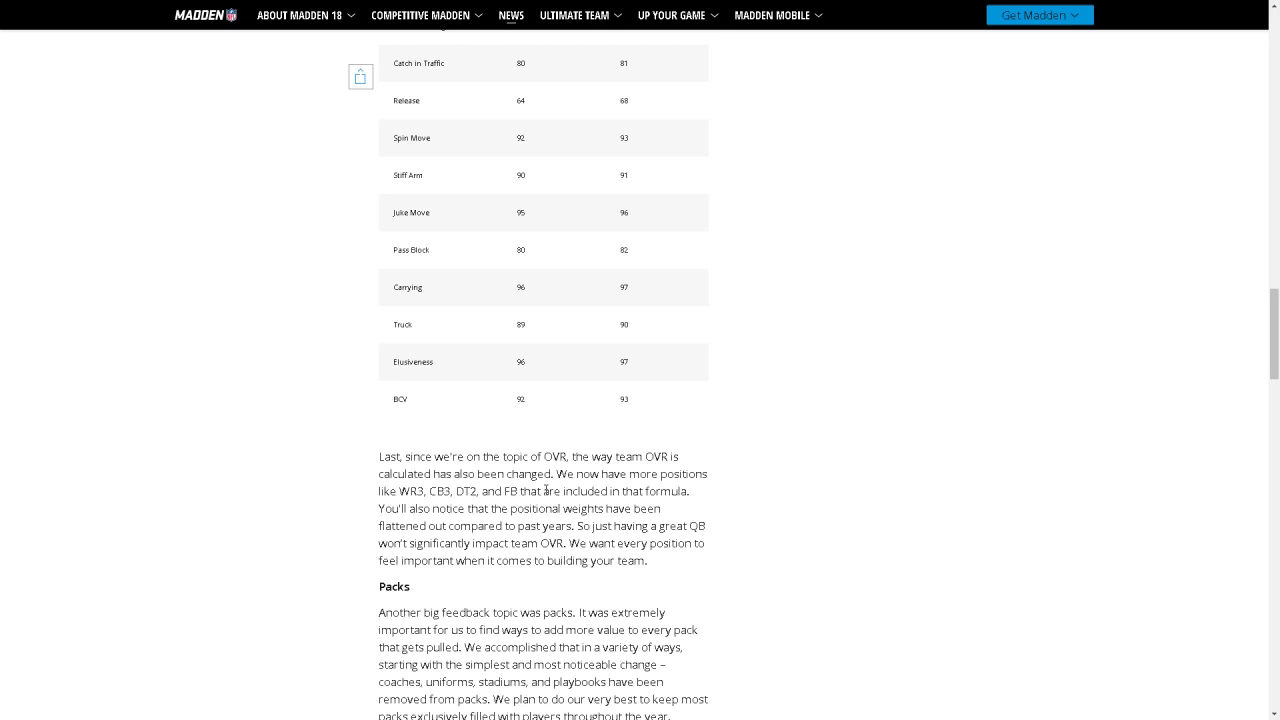
mouse_move(410, 510)
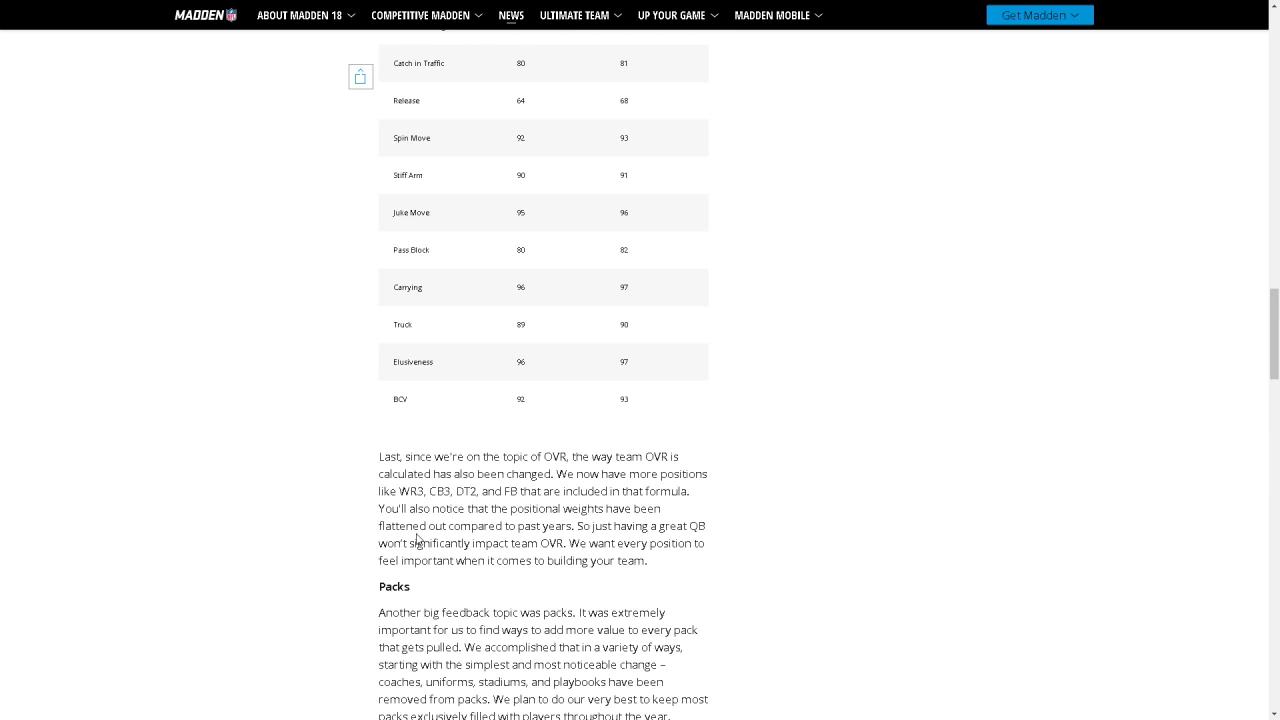
mouse_move(626, 524)
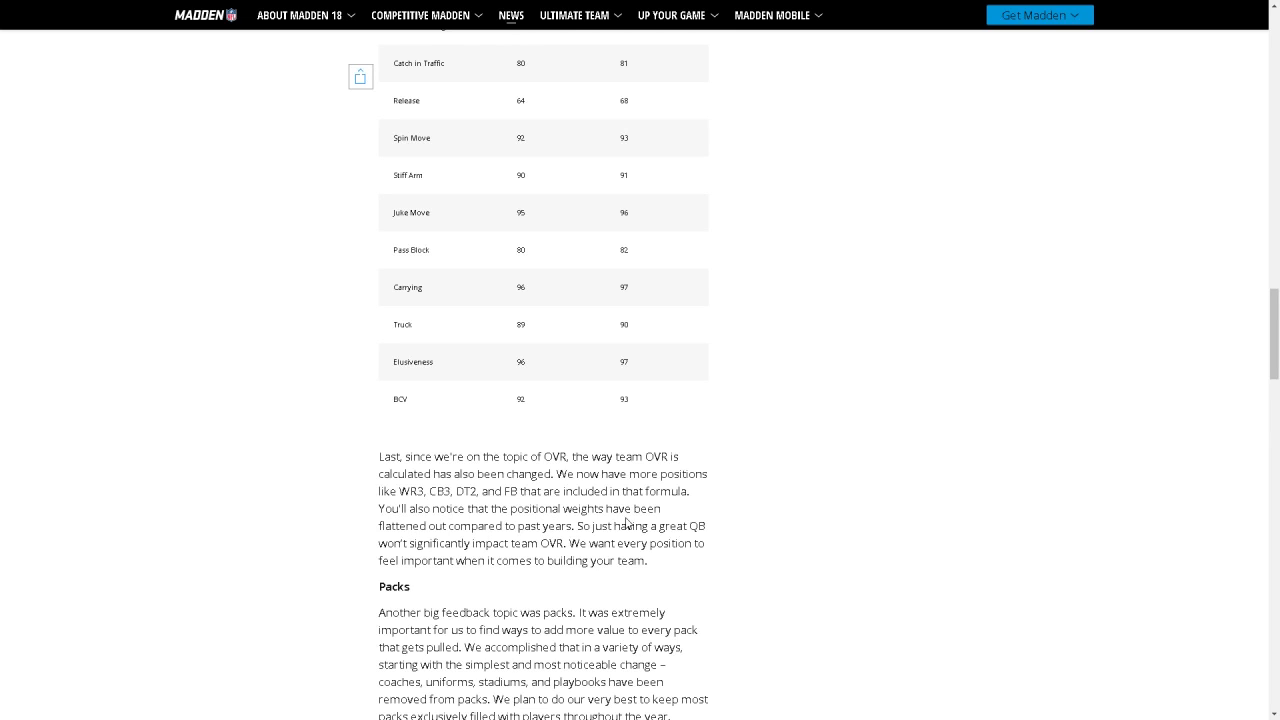
mouse_move(396, 548)
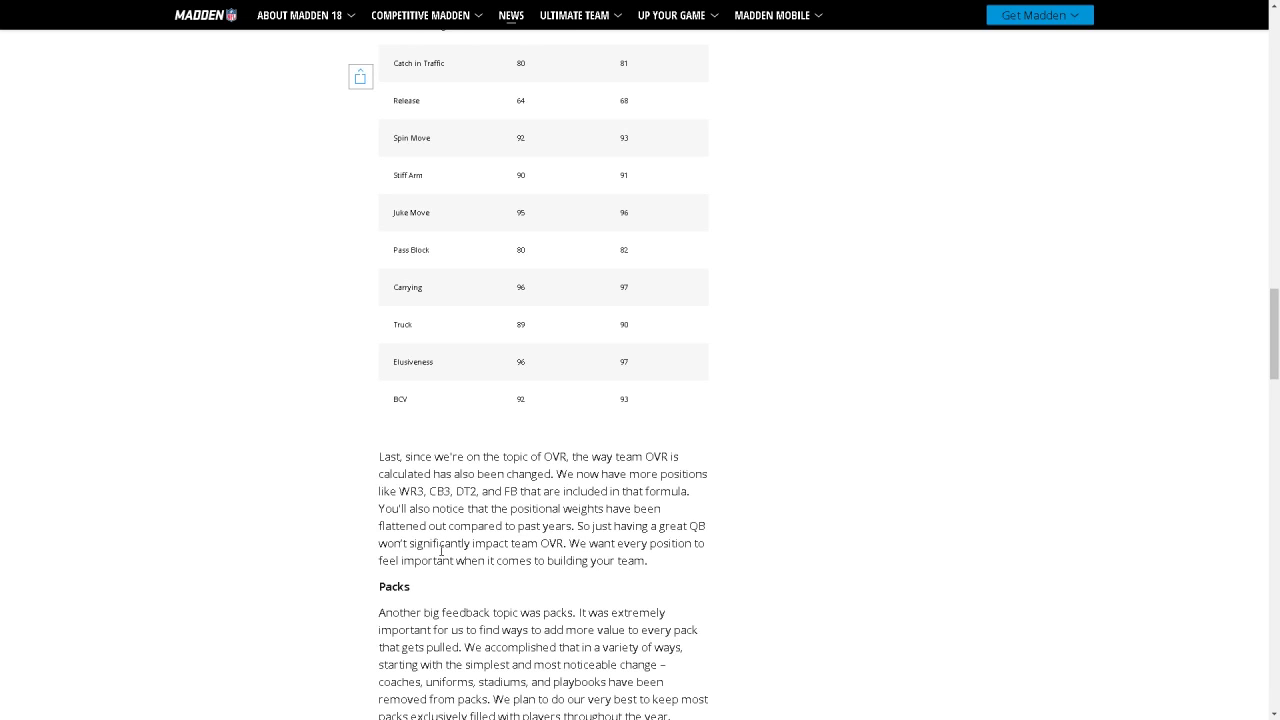
mouse_move(518, 560)
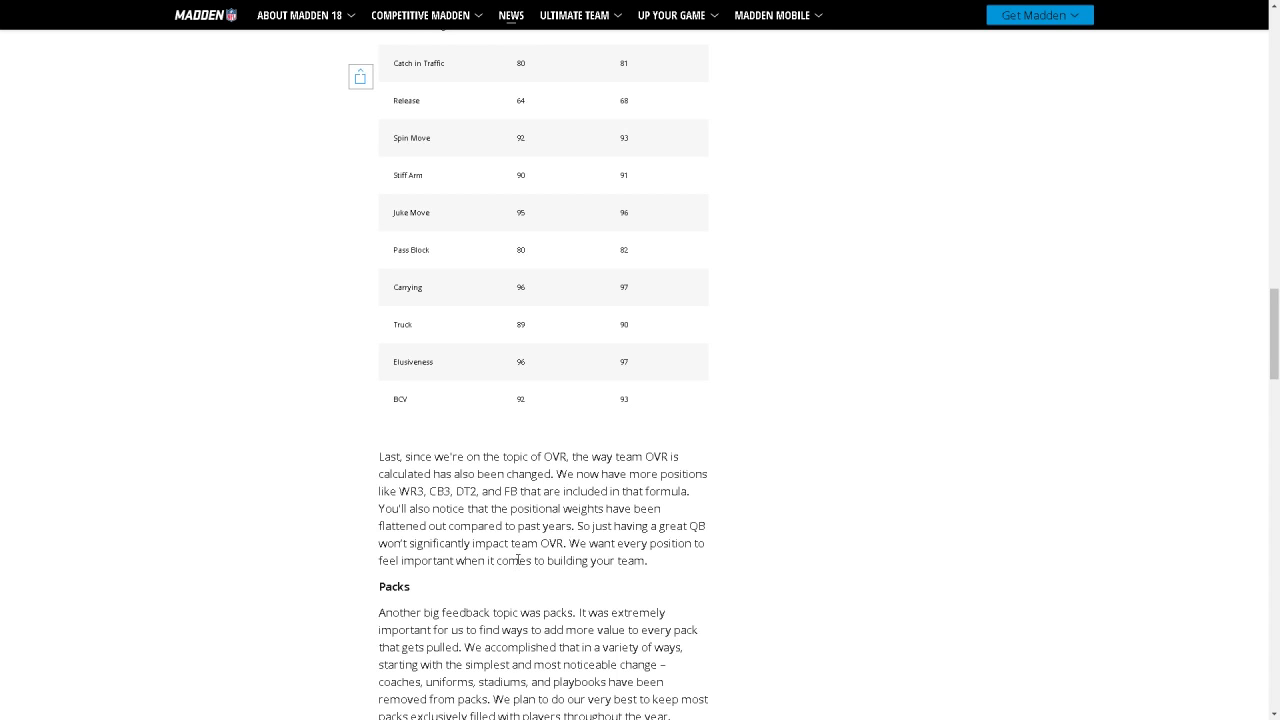
Scroll so the full Packs section with Team Tokens and the start of Upgrades is visible.
scroll(down, 3)
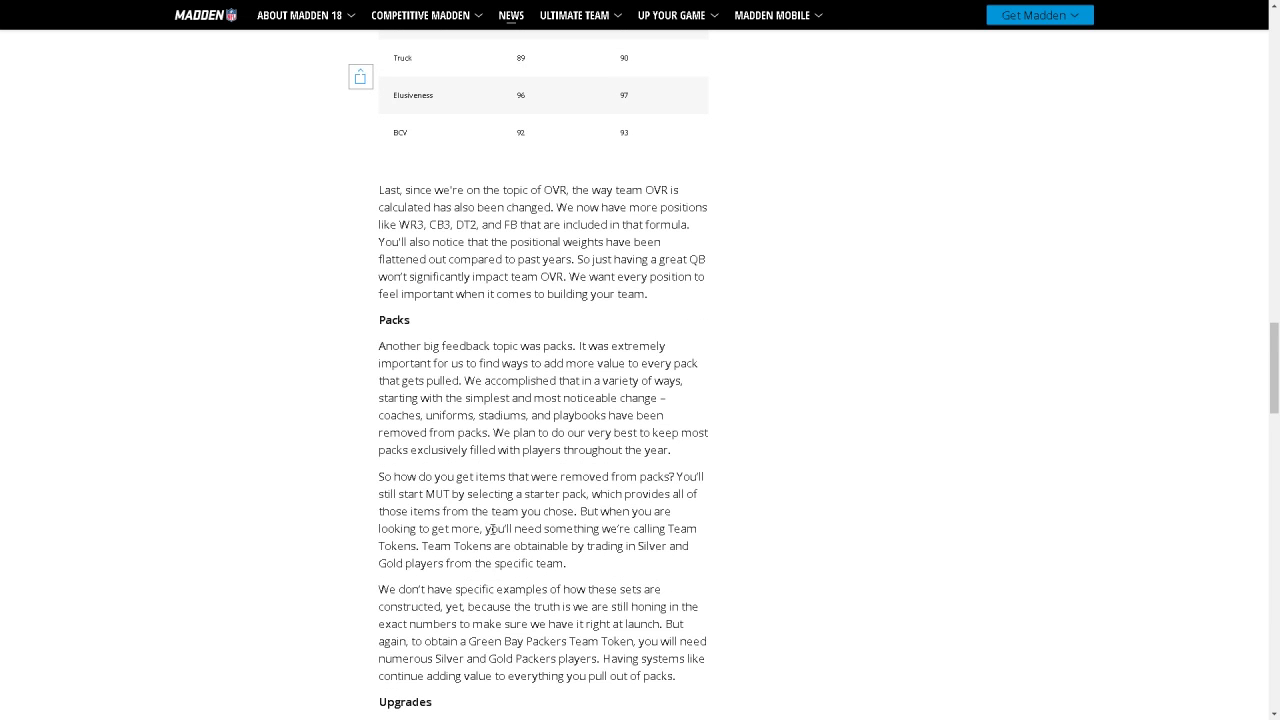
mouse_move(612, 468)
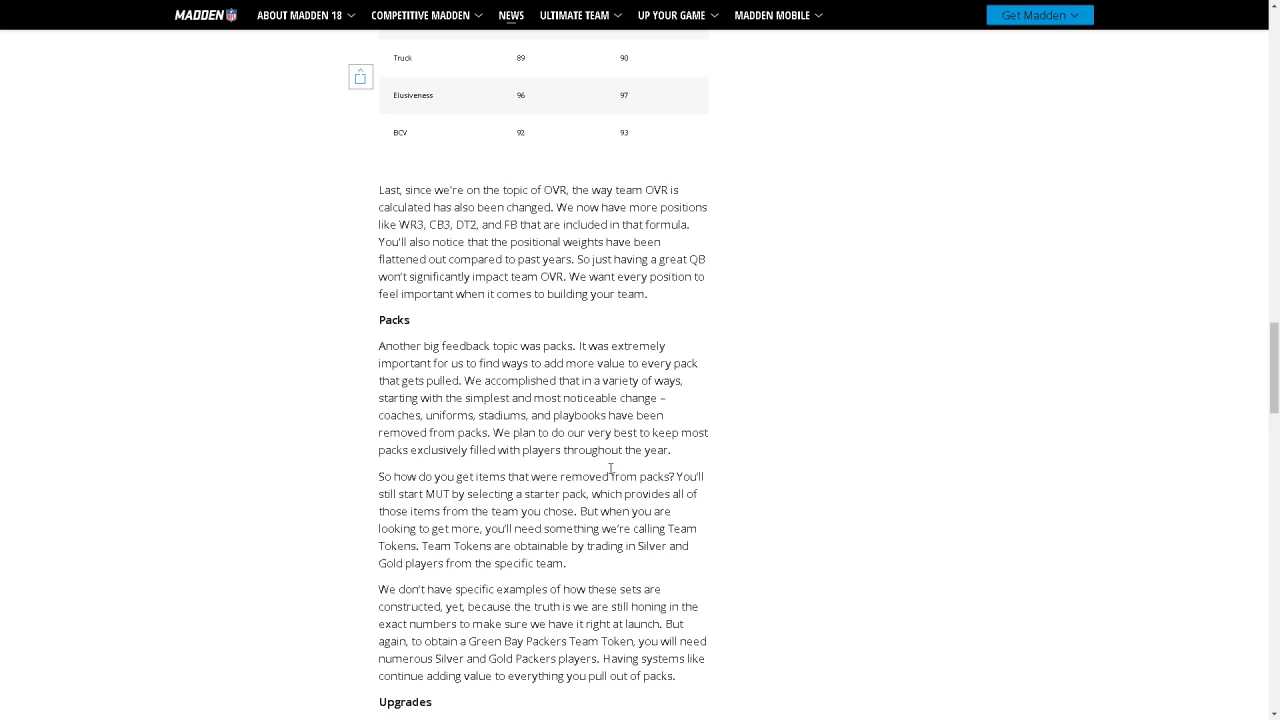
mouse_move(740, 448)
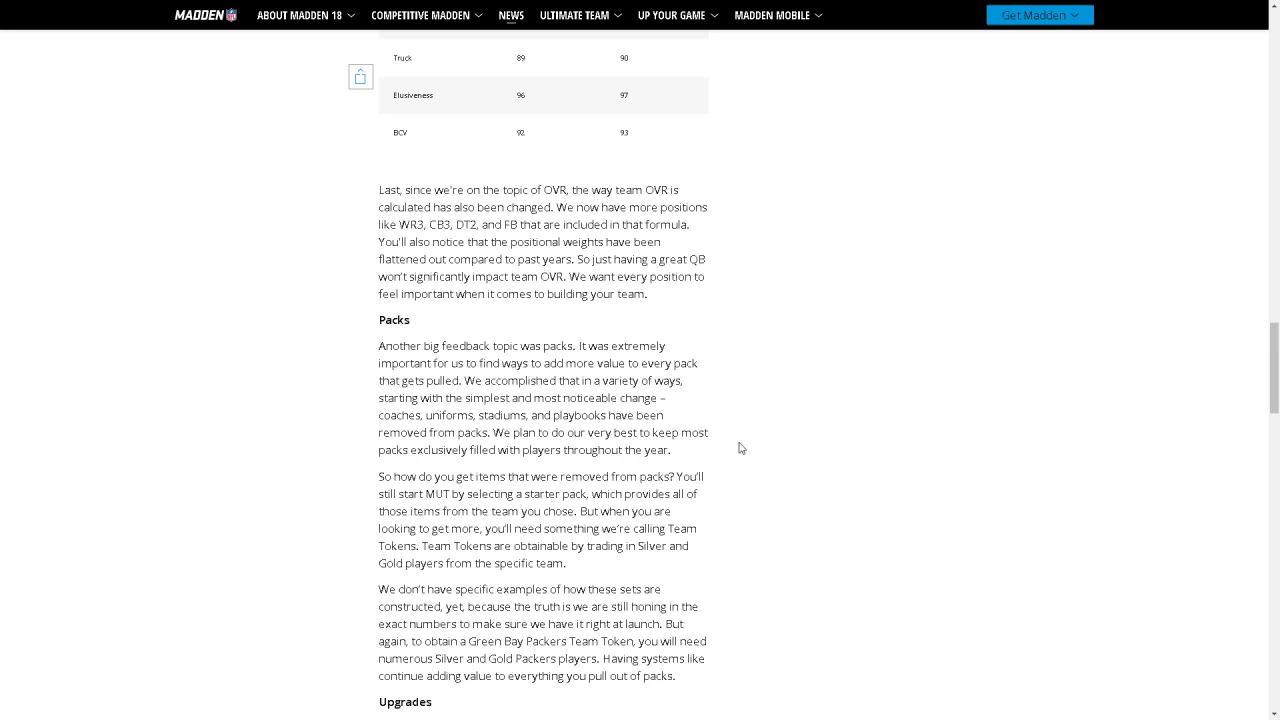
mouse_move(716, 428)
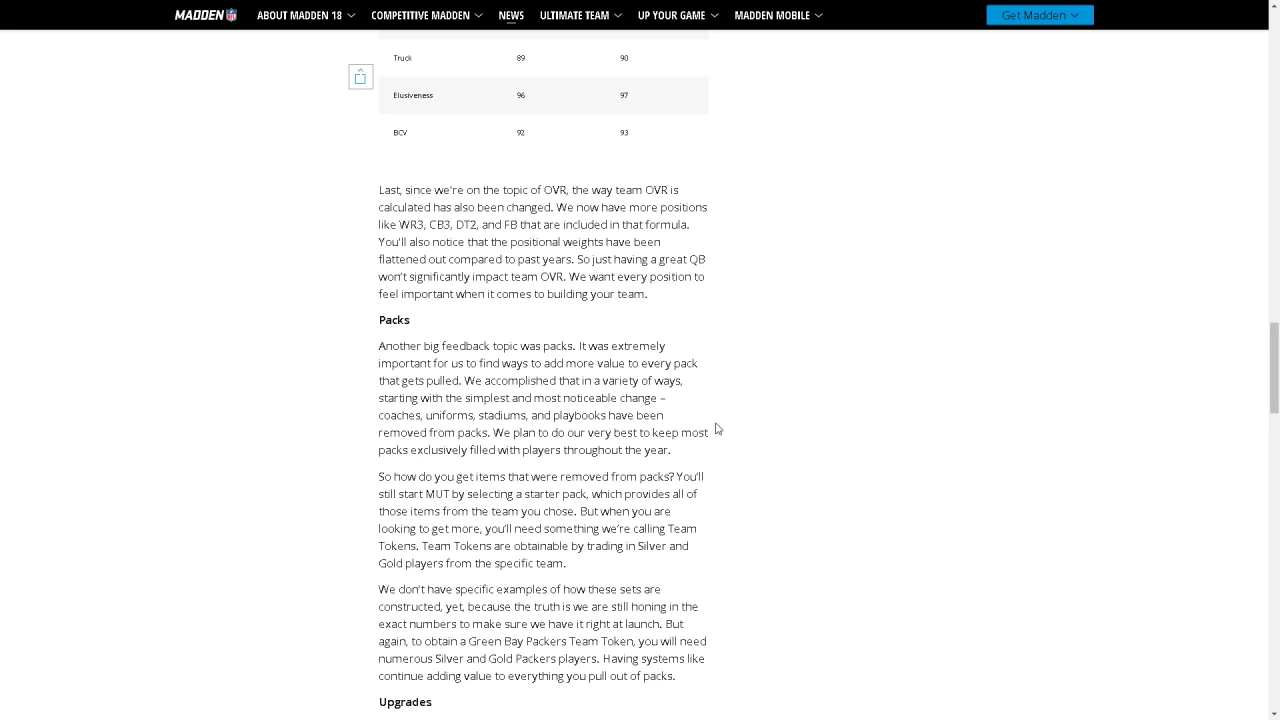
scroll(down, 3)
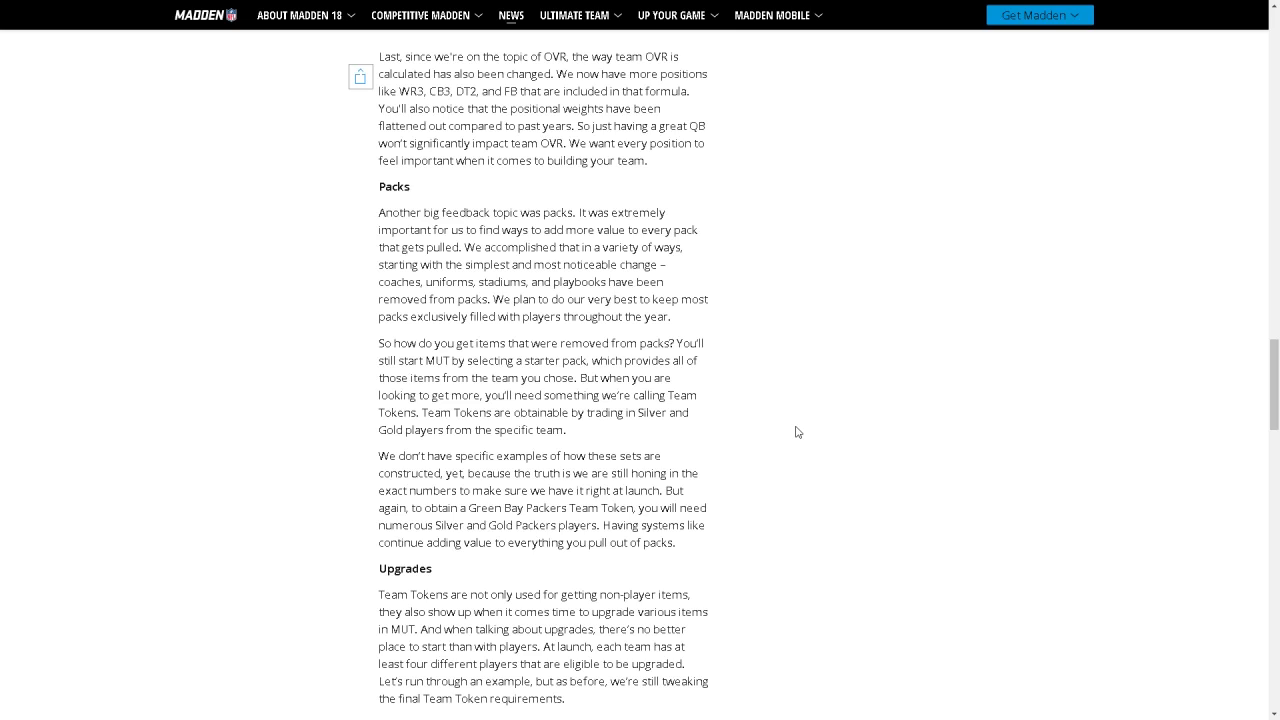
mouse_move(480, 256)
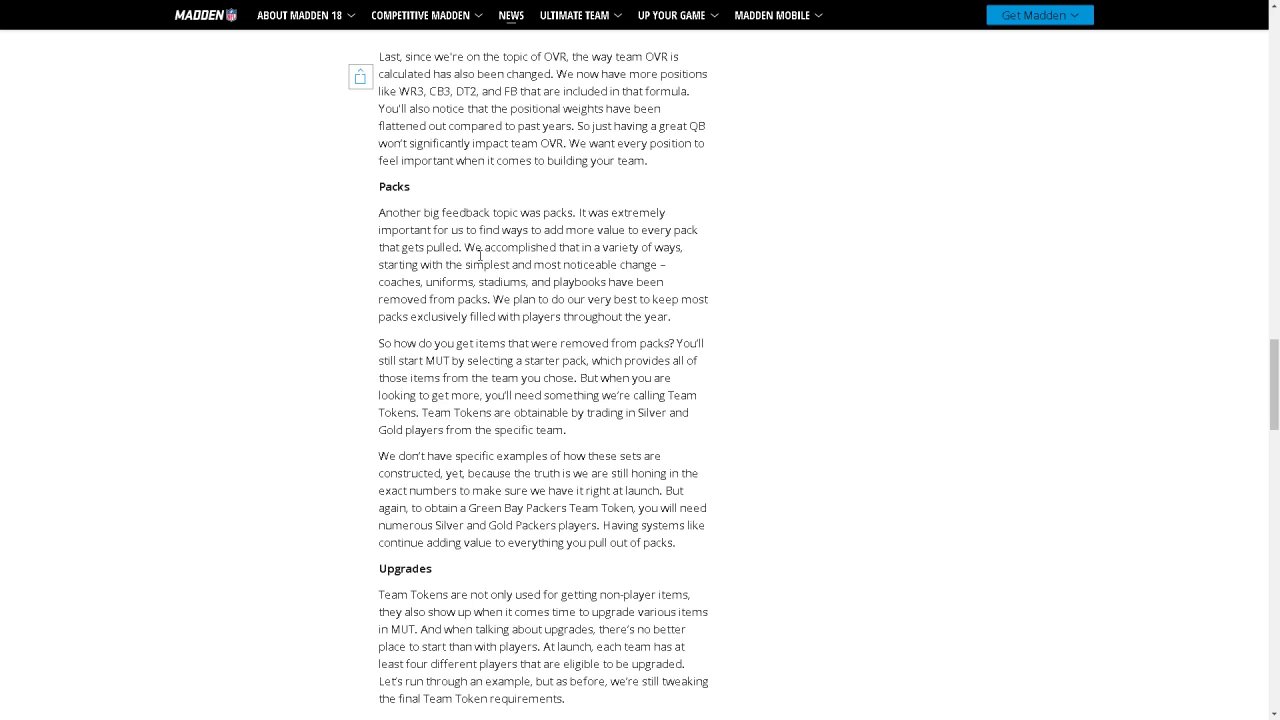
mouse_move(488, 240)
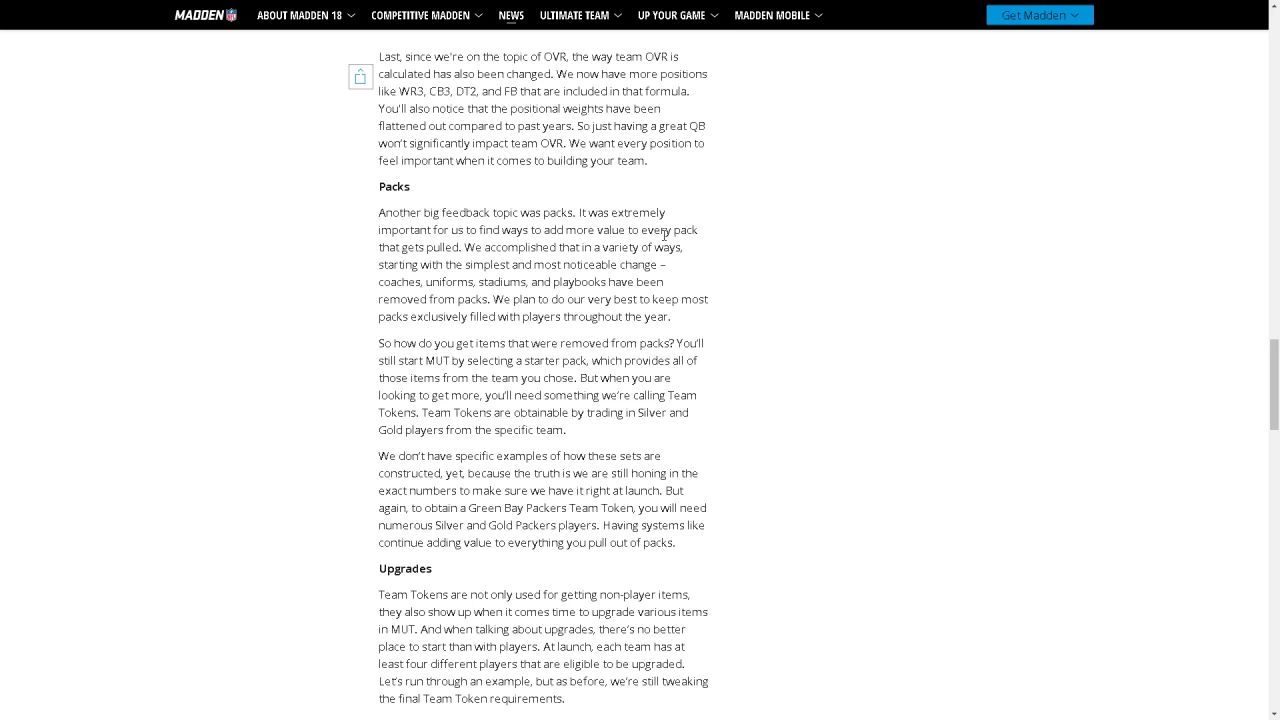
mouse_move(704, 258)
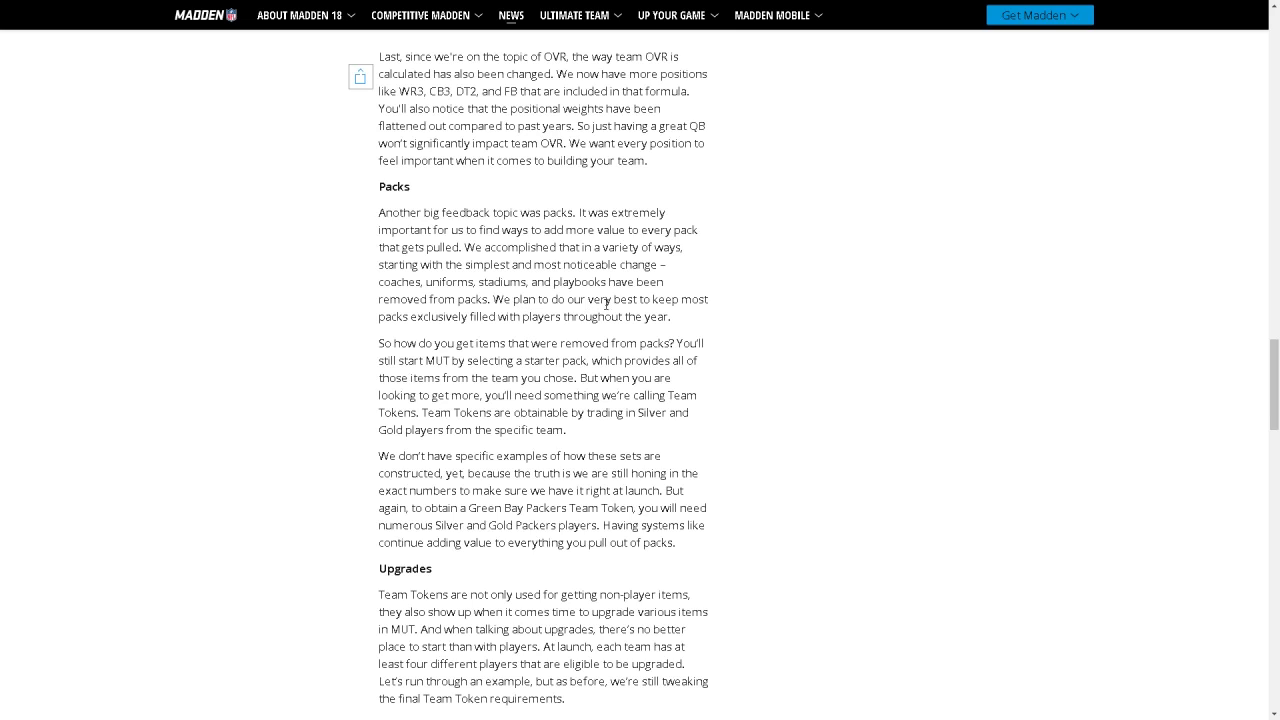
mouse_move(584, 336)
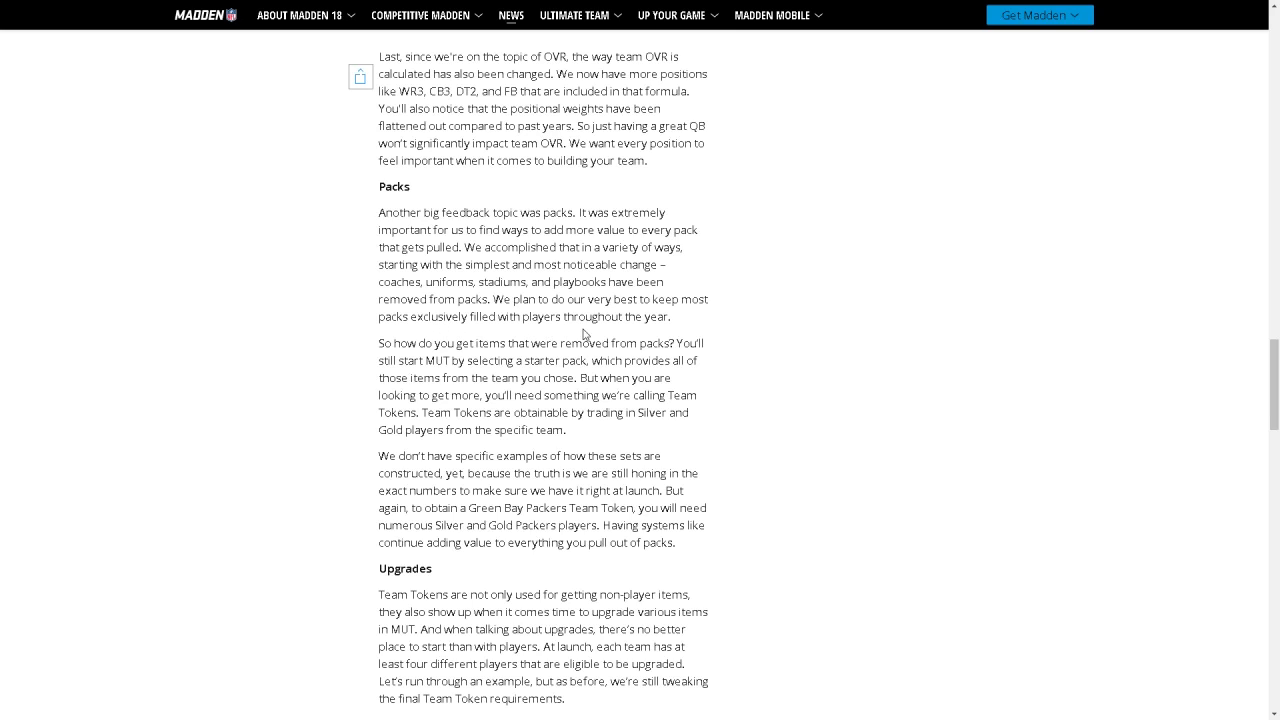
mouse_move(440, 358)
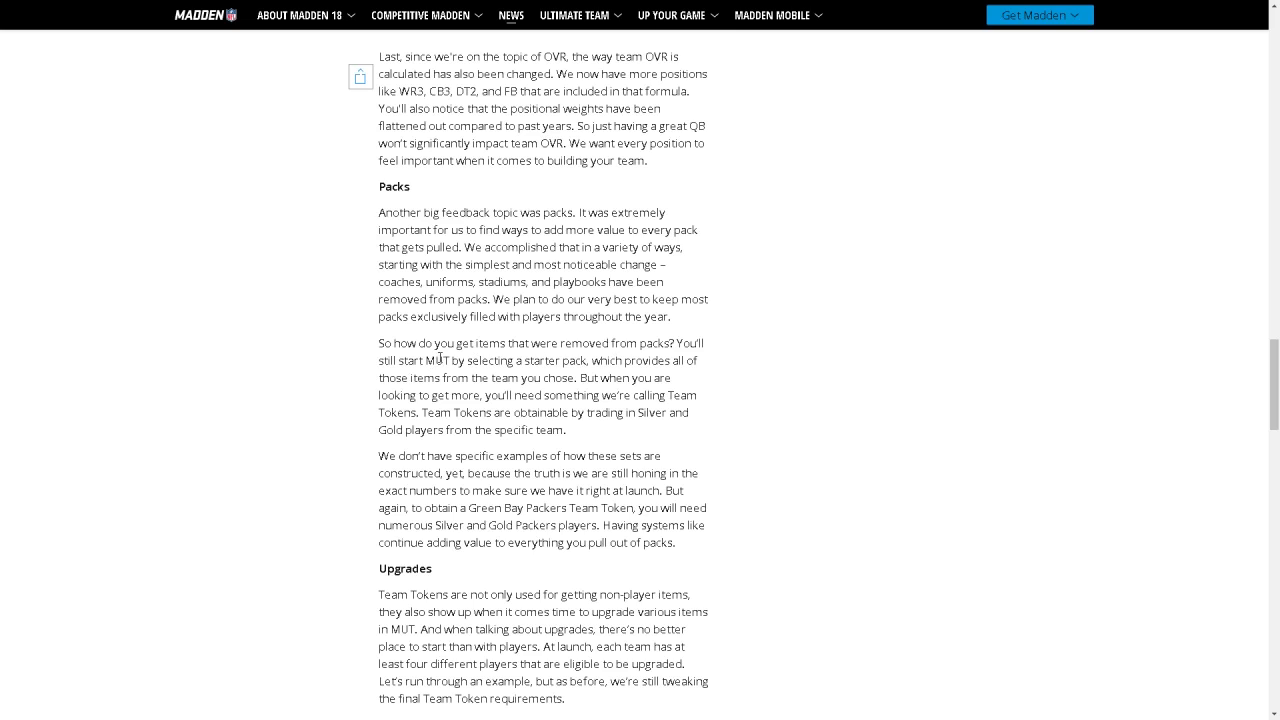
mouse_move(500, 372)
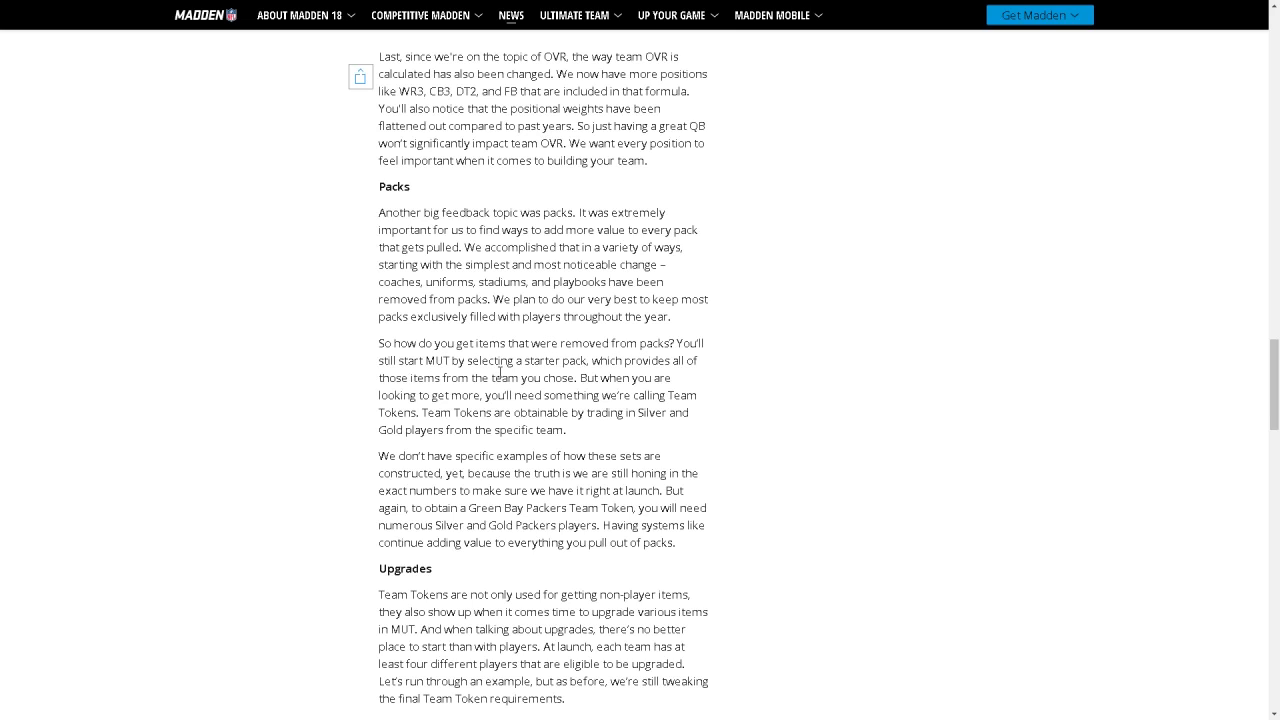
mouse_move(612, 376)
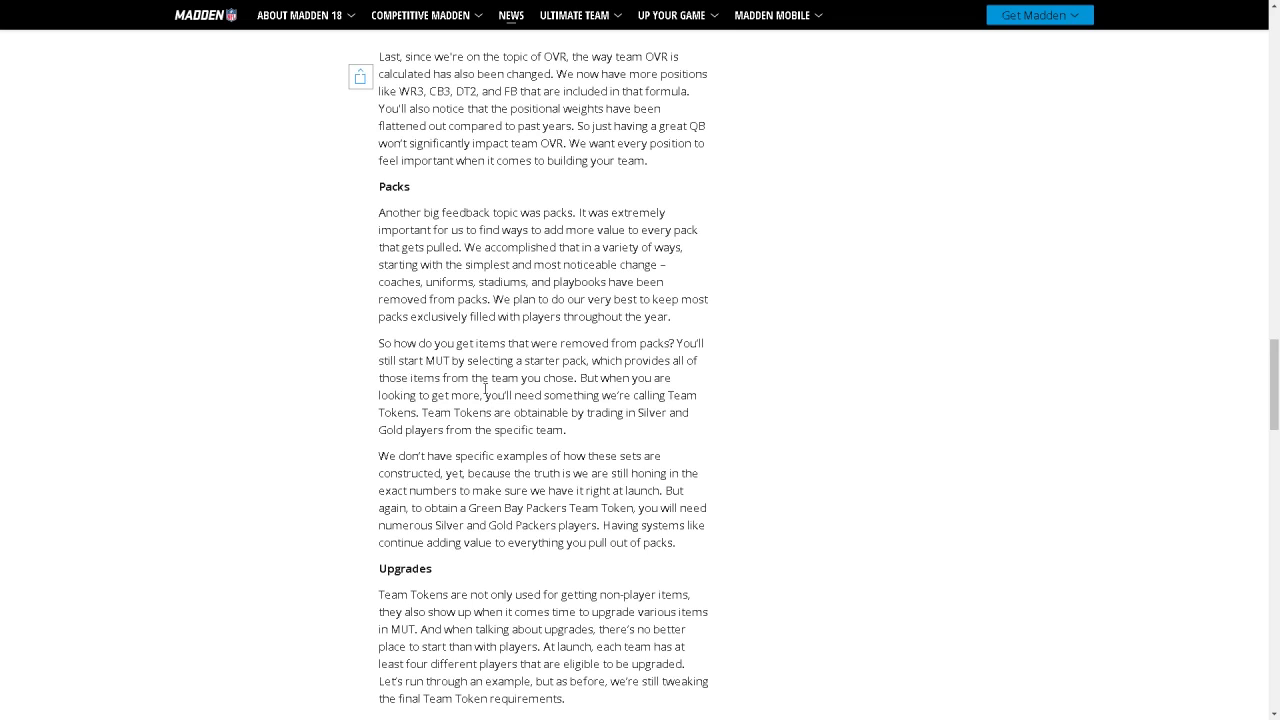
mouse_move(608, 398)
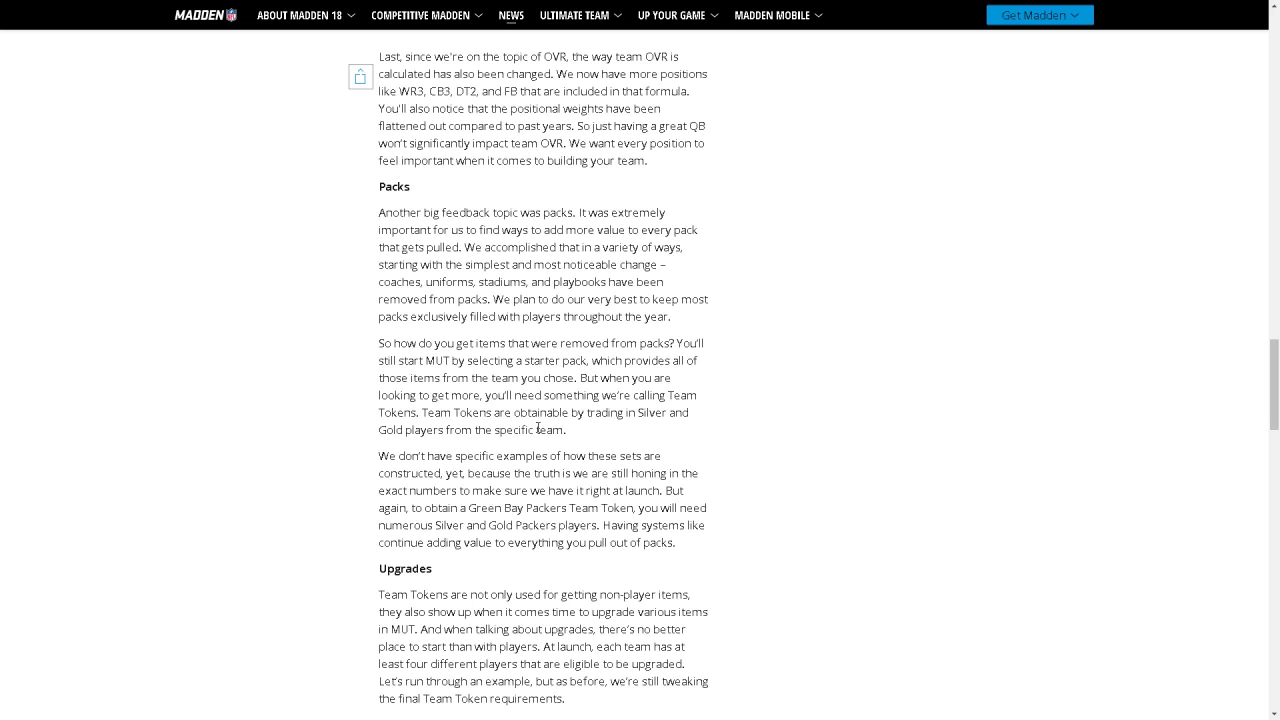
mouse_move(532, 452)
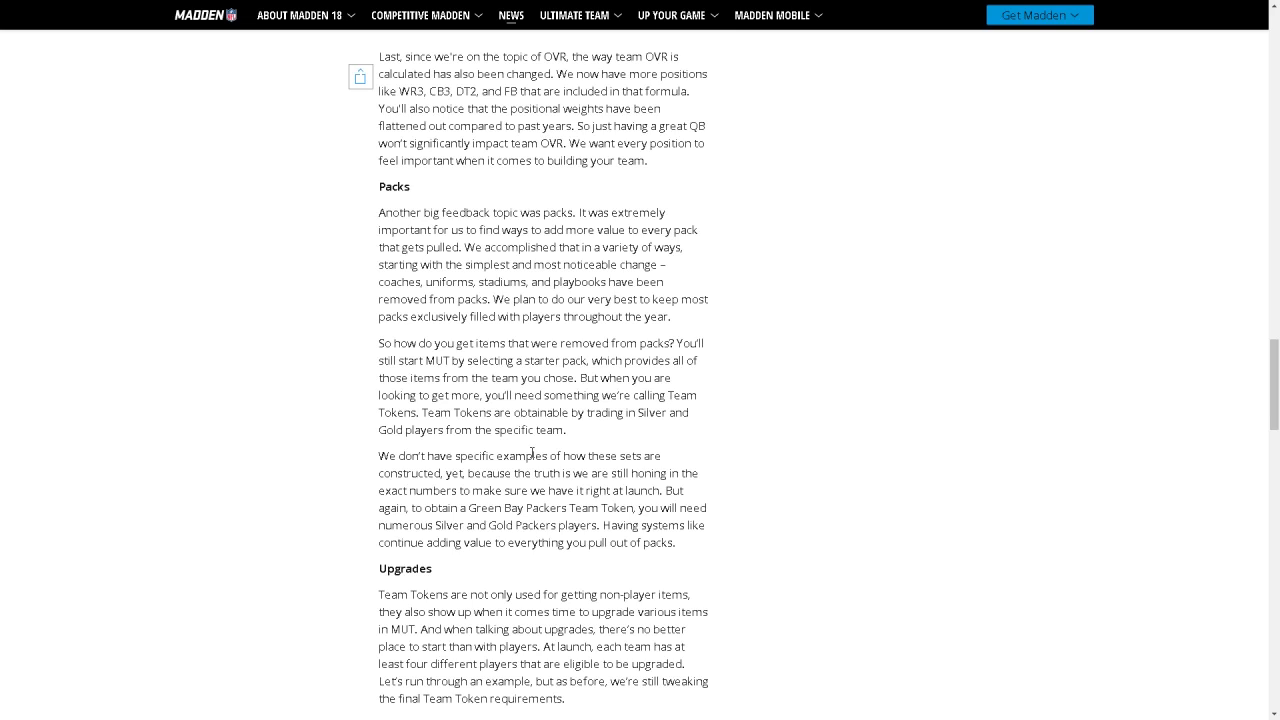
mouse_move(570, 488)
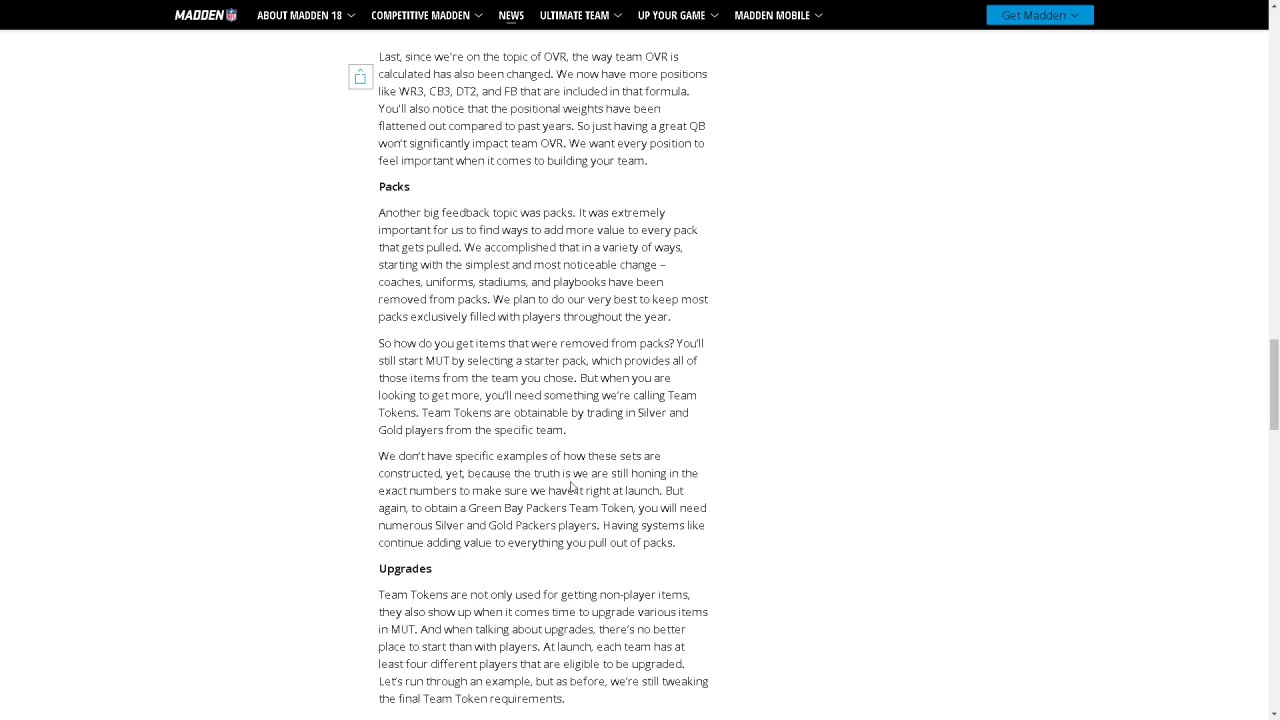
mouse_move(540, 510)
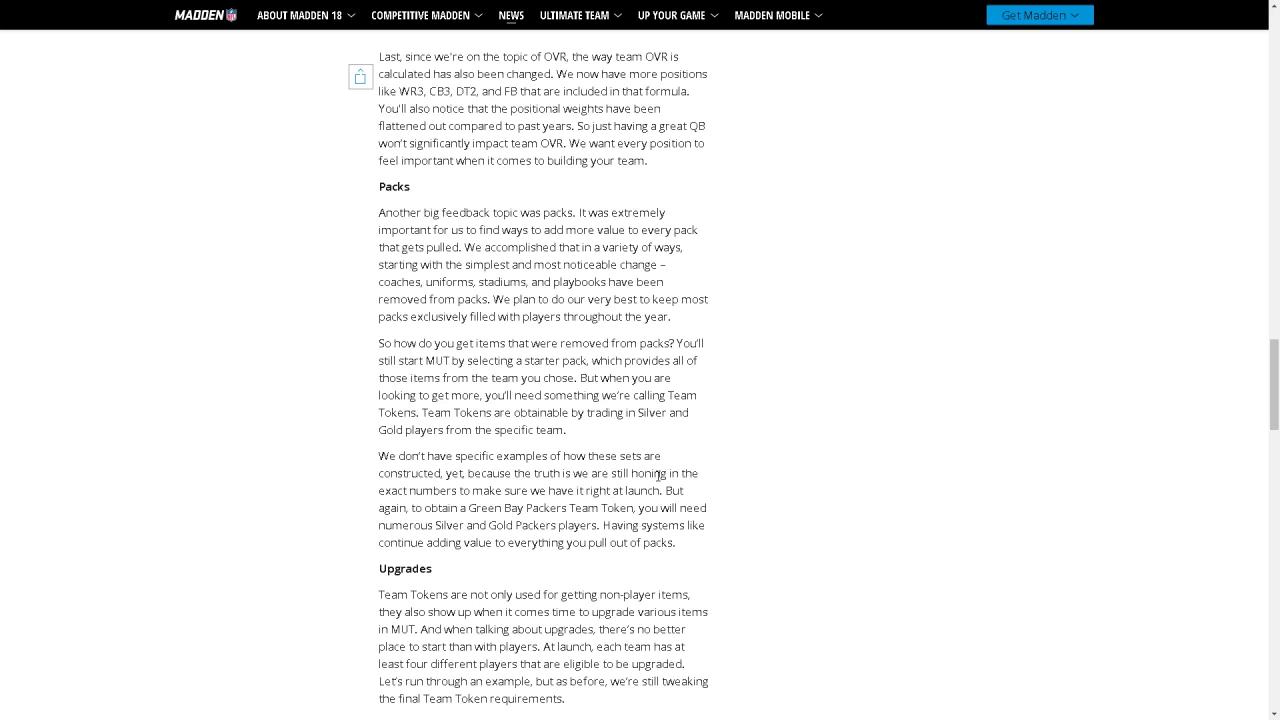
mouse_move(660, 496)
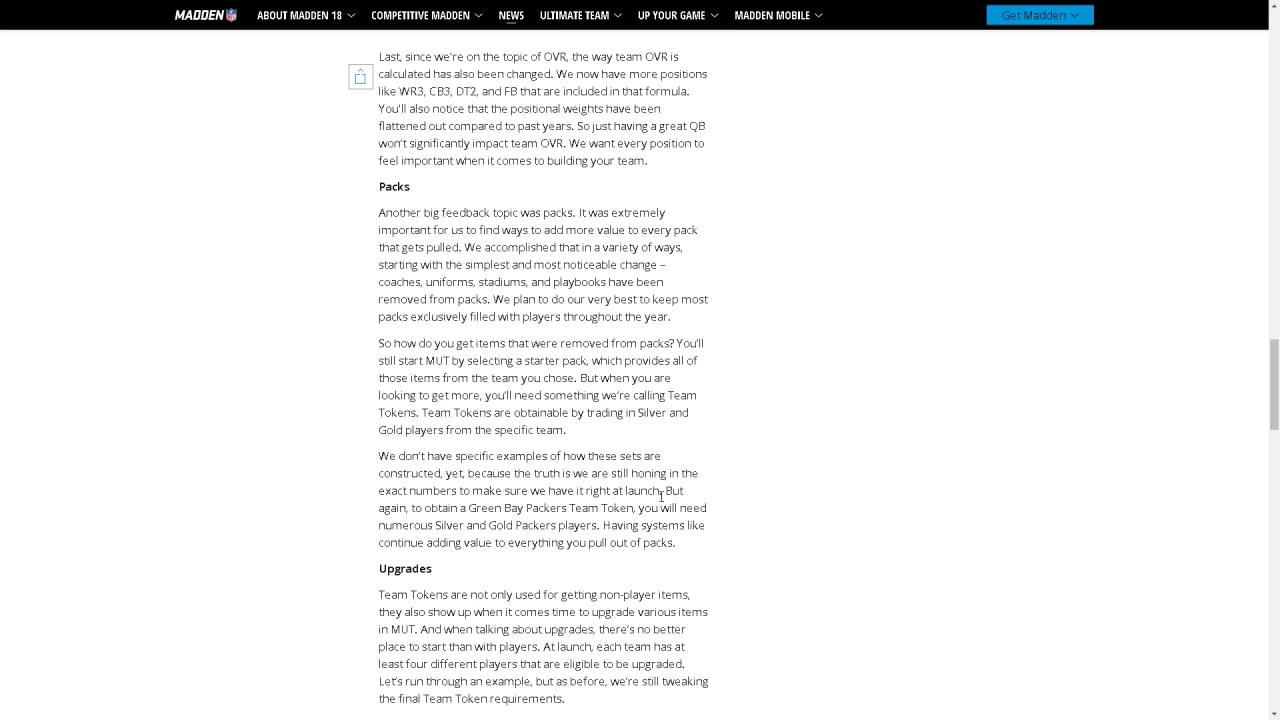
mouse_move(482, 514)
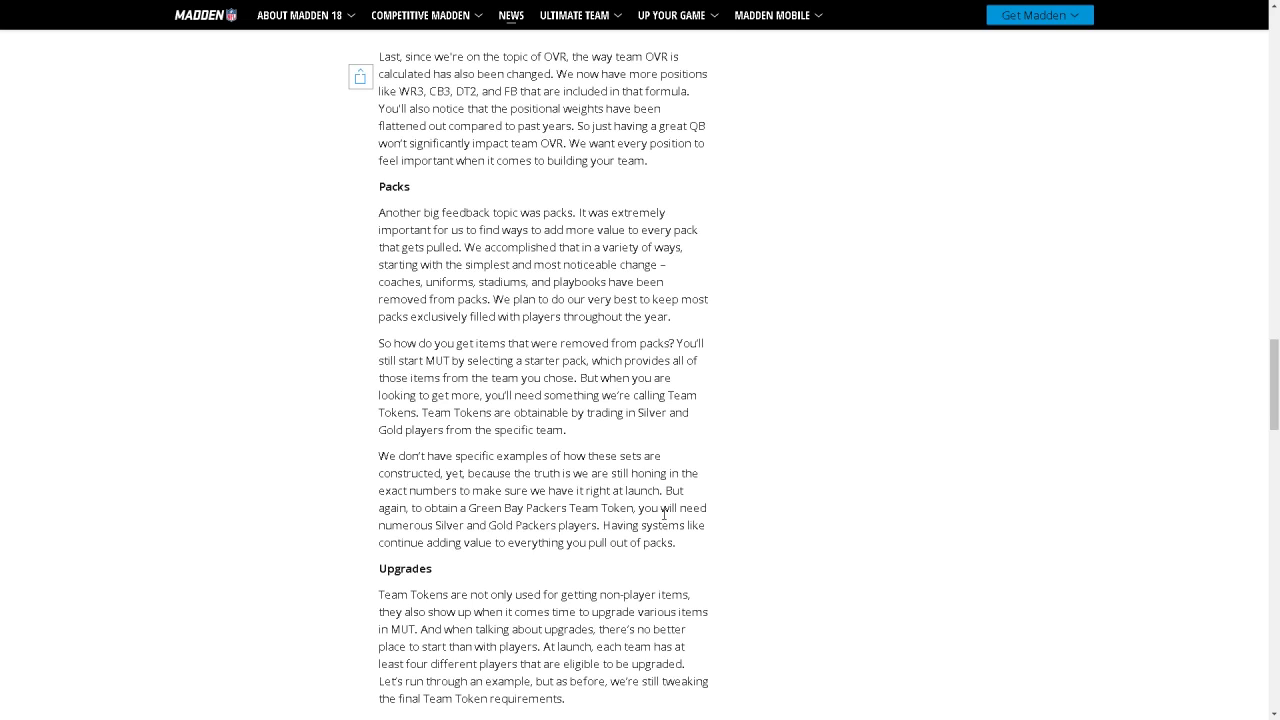
mouse_move(504, 526)
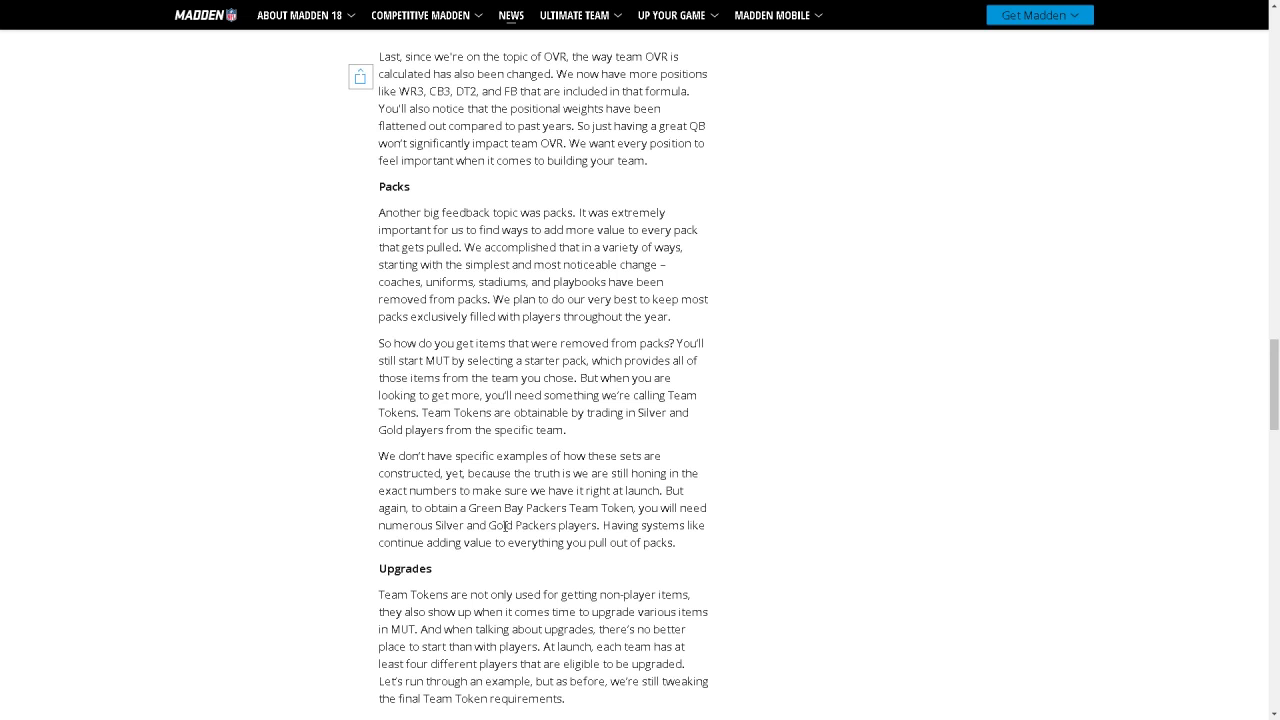
Scroll down through Mike Evans' Tier 1–3 upgrade list to the coaches, stadiums and uniforms paragraph.
scroll(down, 3)
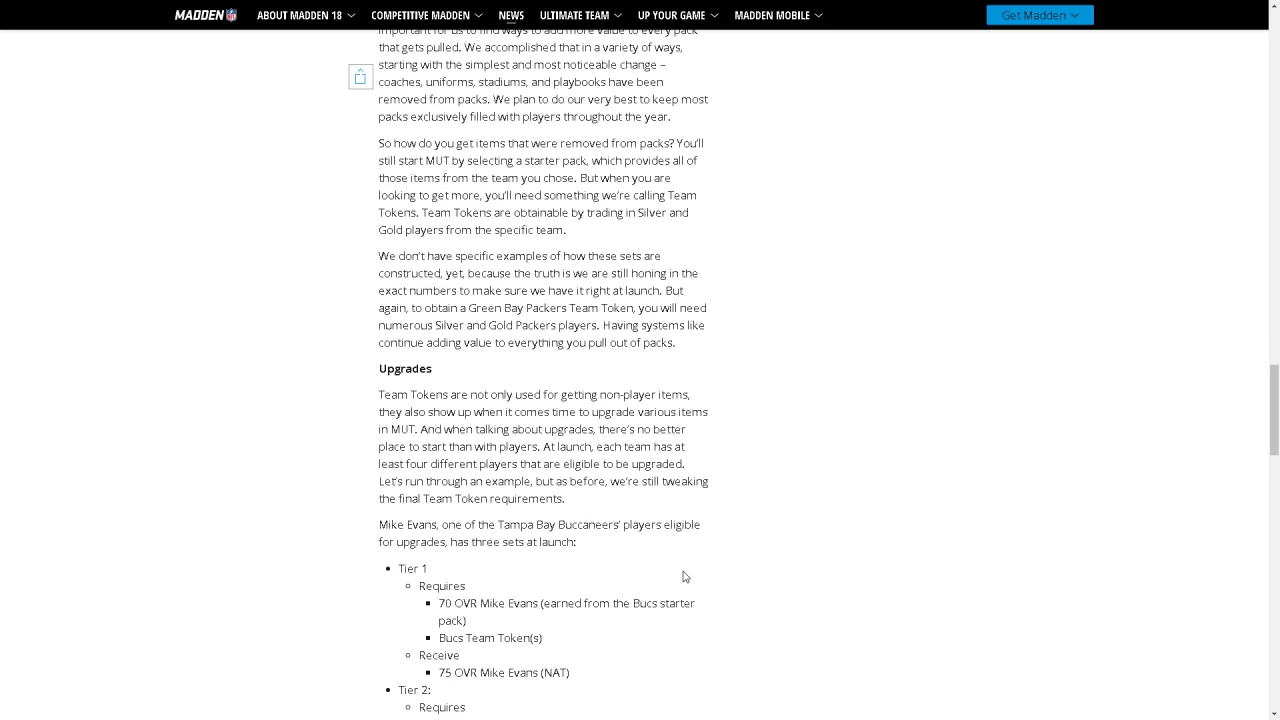
scroll(down, 3)
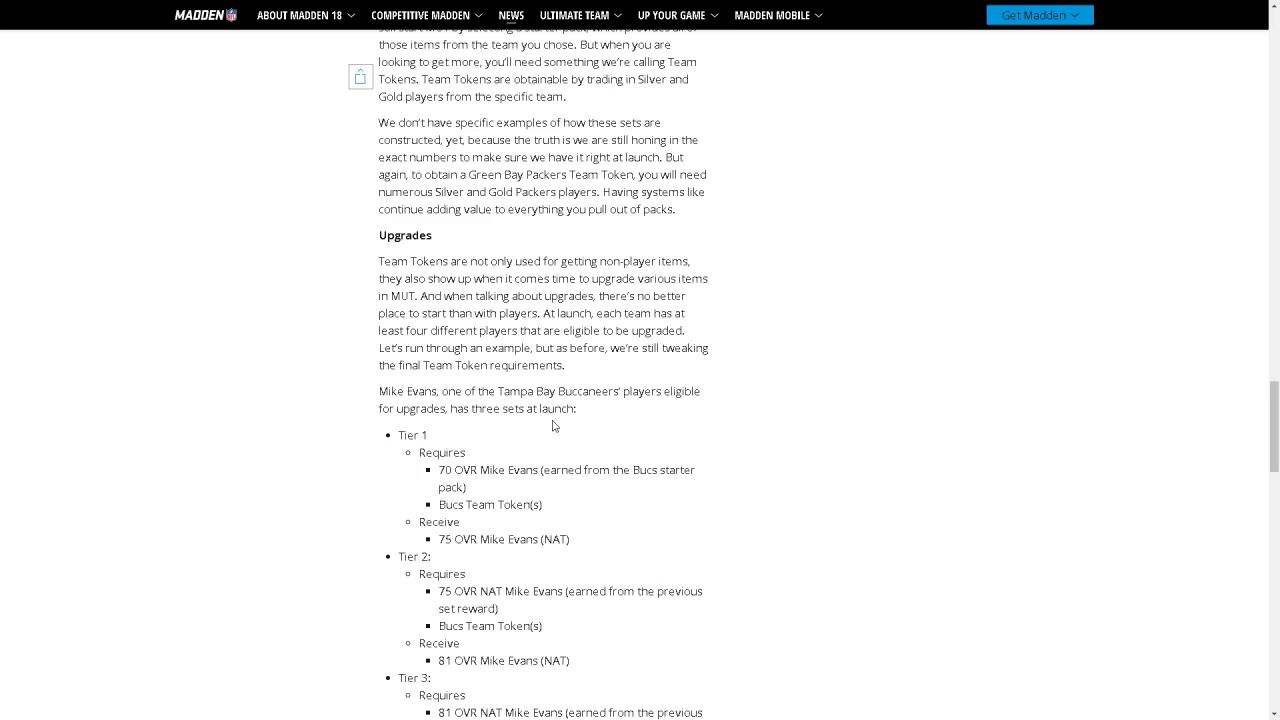
mouse_move(556, 320)
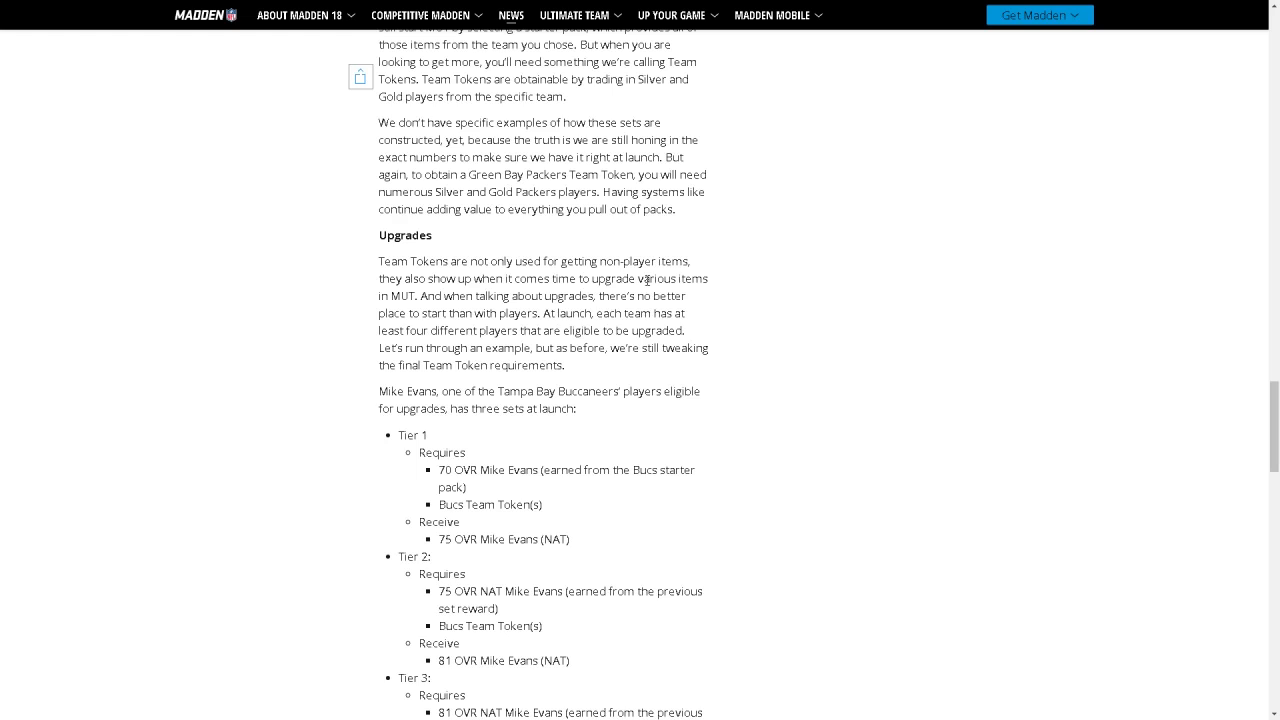
mouse_move(464, 298)
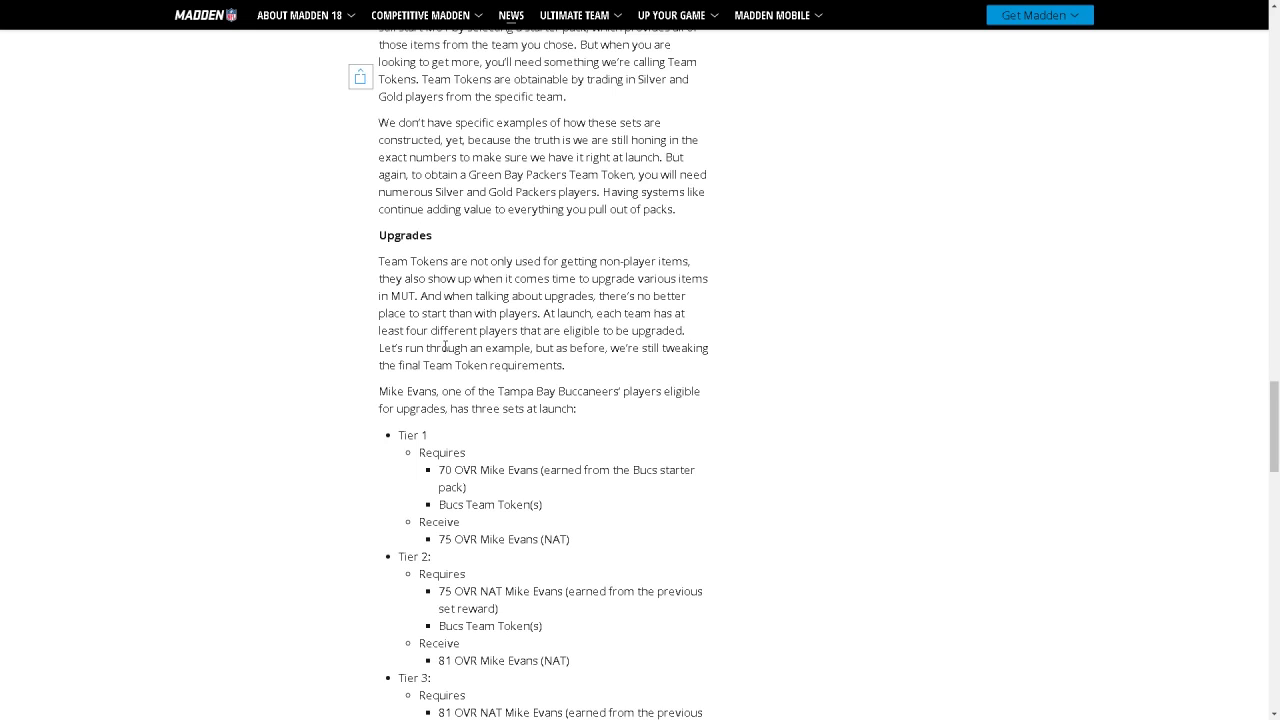
mouse_move(568, 368)
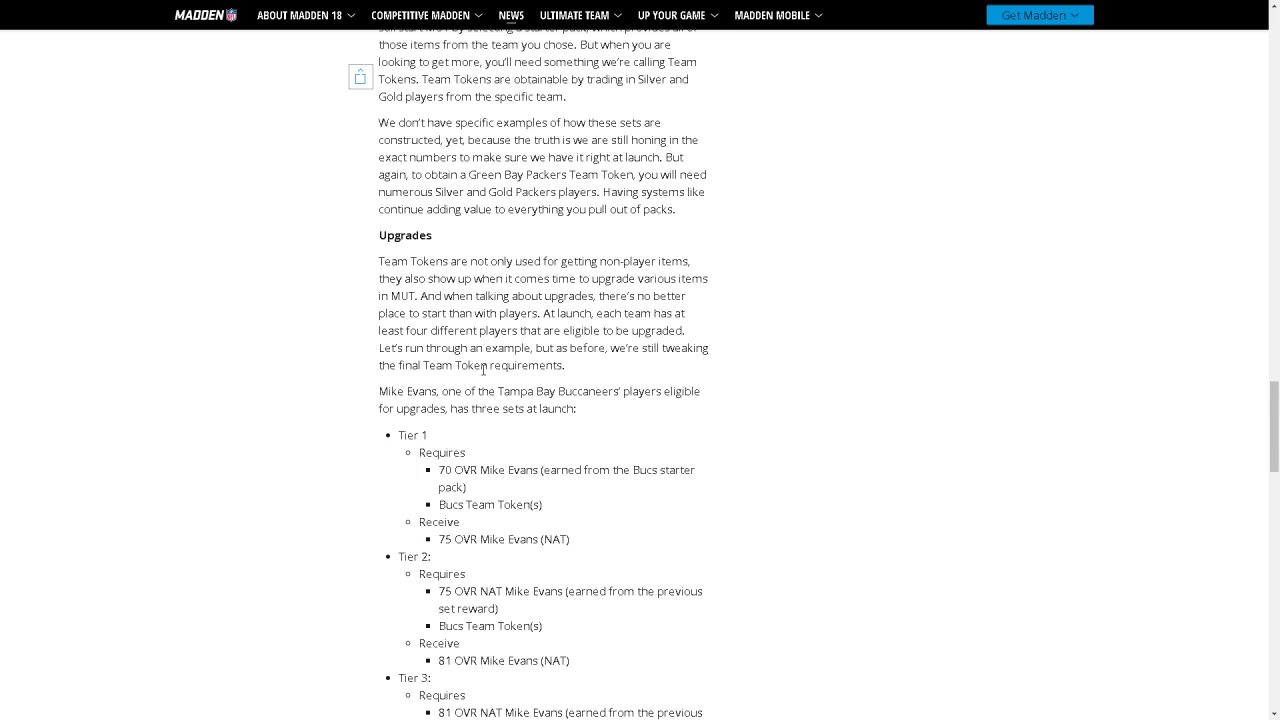
mouse_move(564, 472)
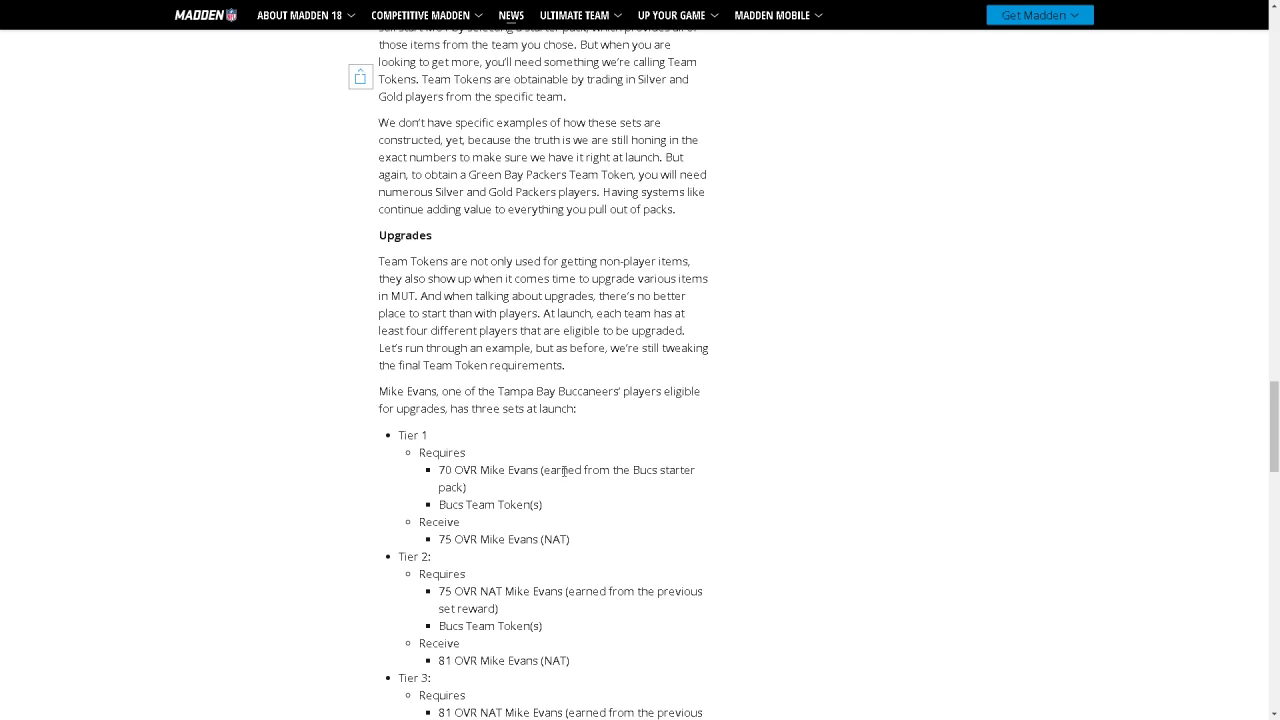
scroll(down, 3)
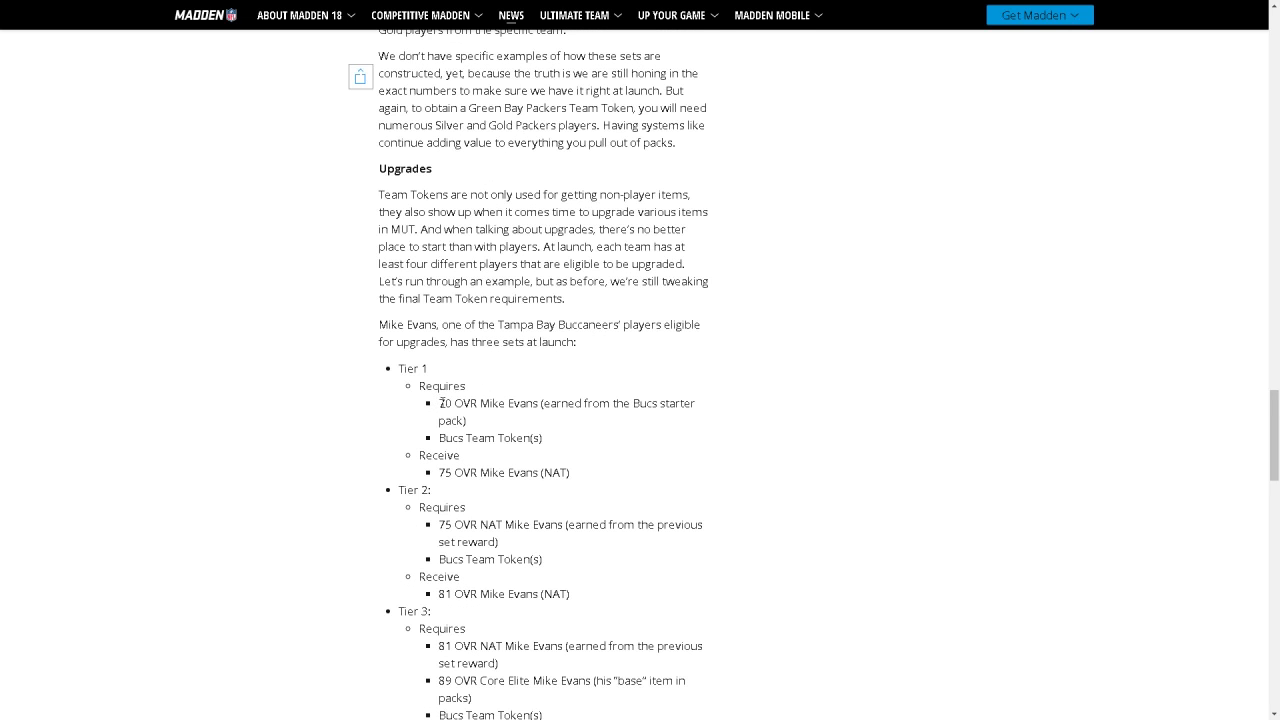
mouse_move(562, 404)
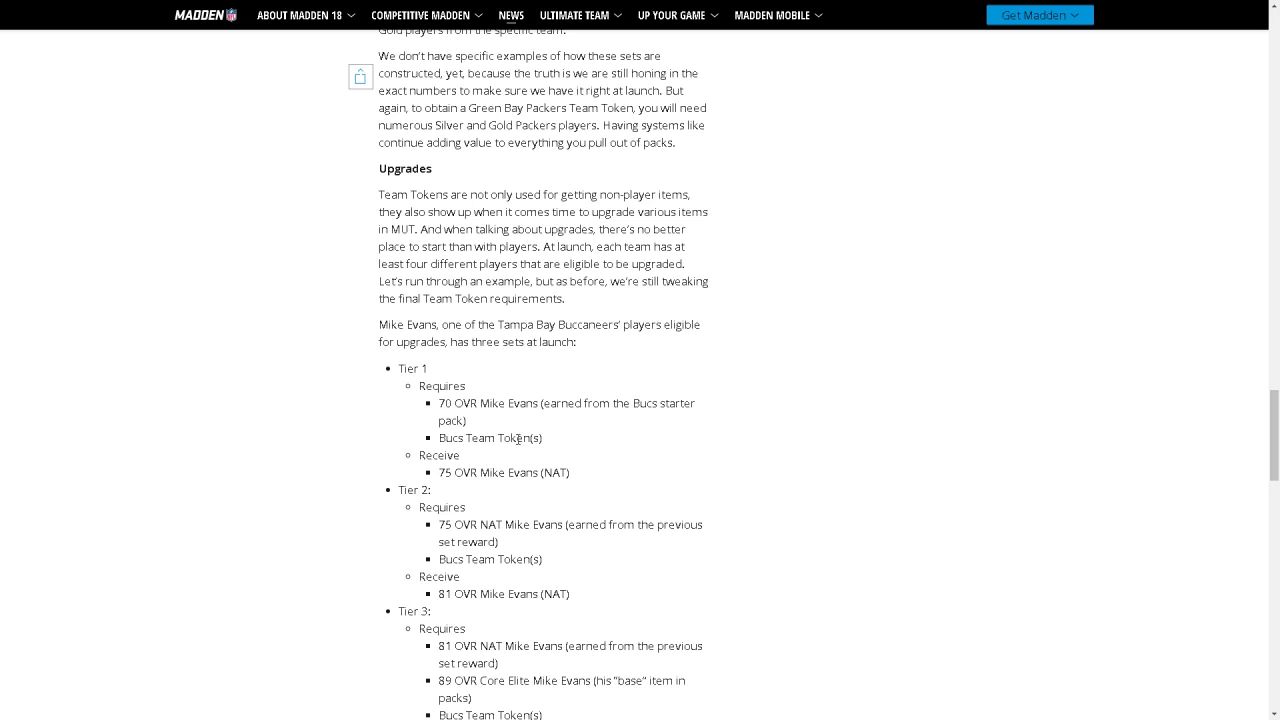
mouse_move(476, 460)
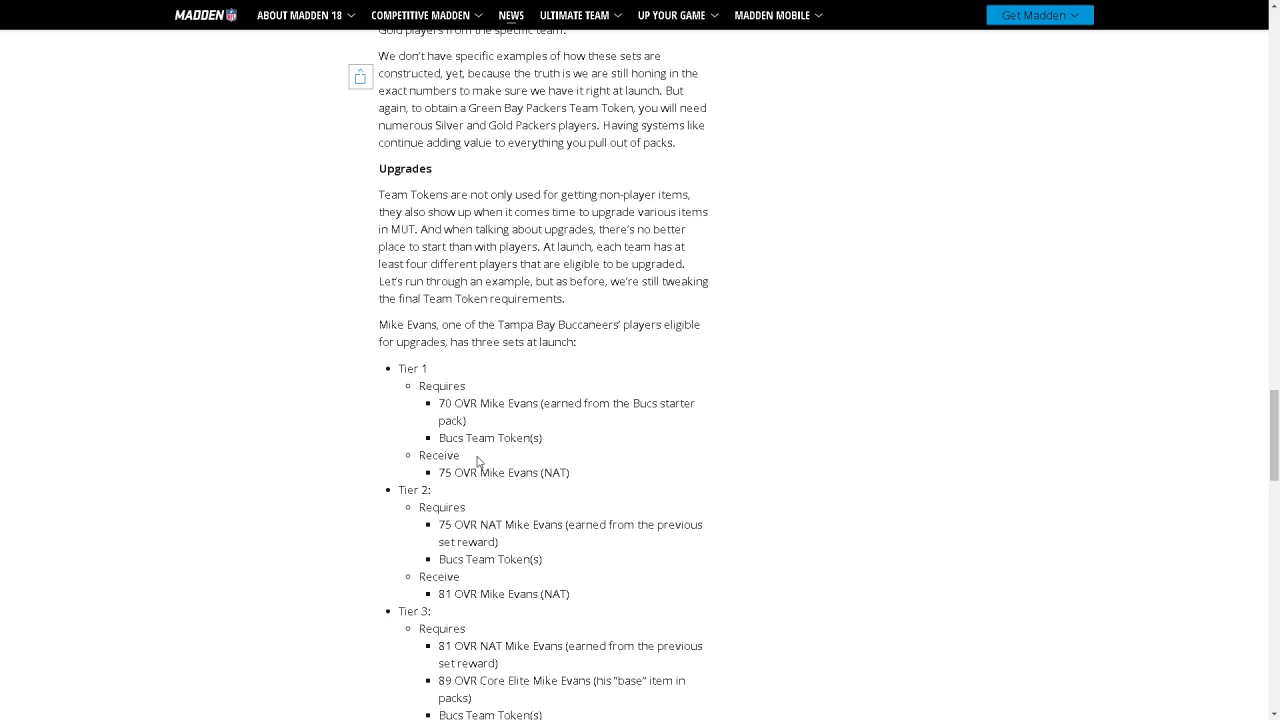
mouse_move(460, 476)
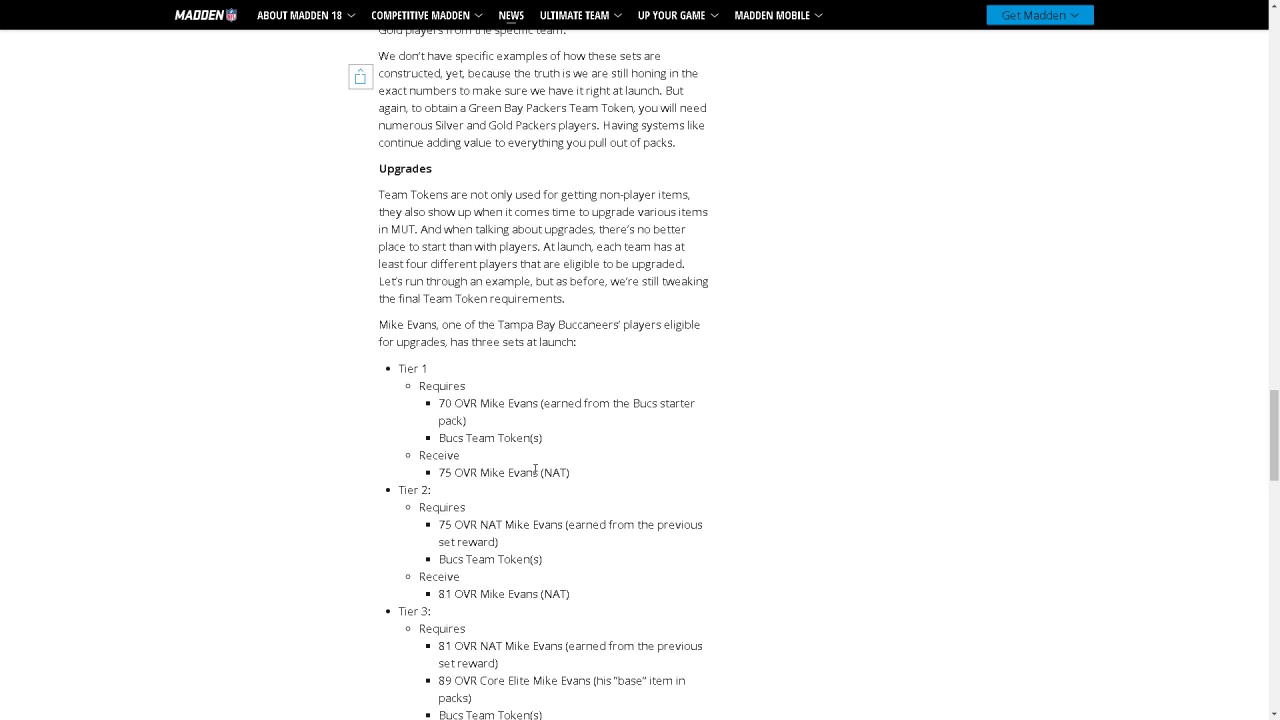
scroll(down, 3)
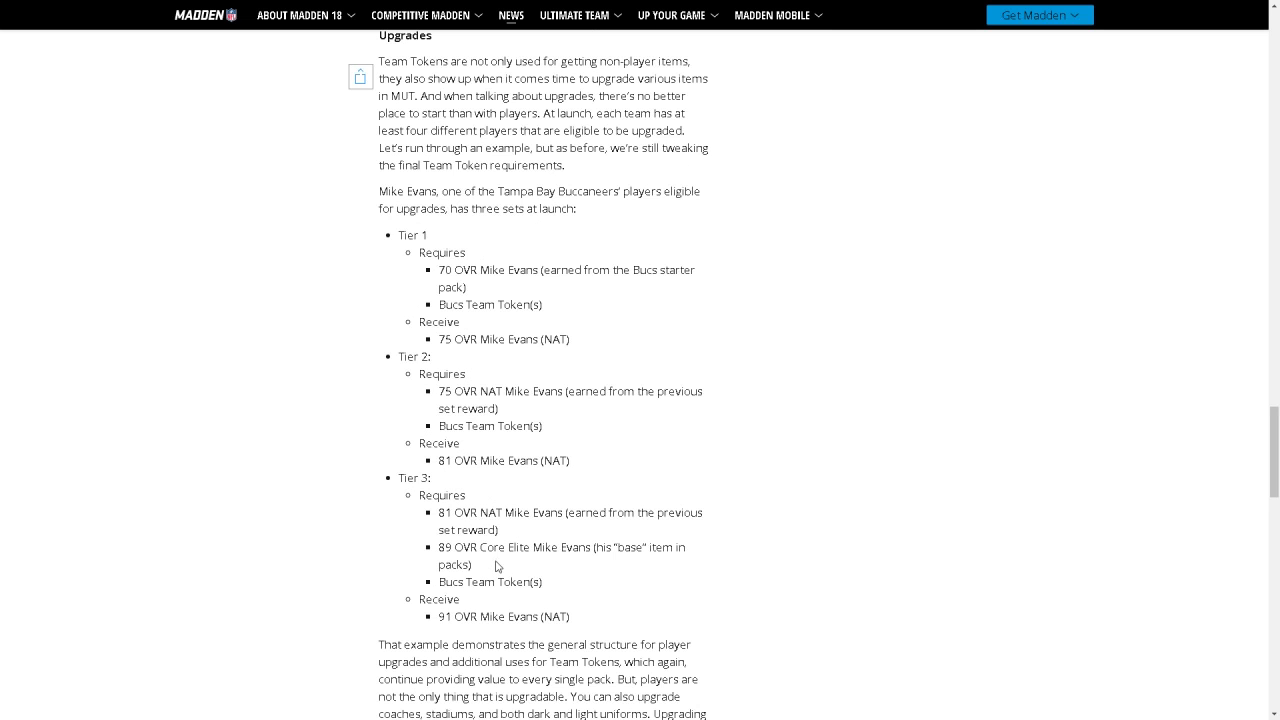
mouse_move(472, 404)
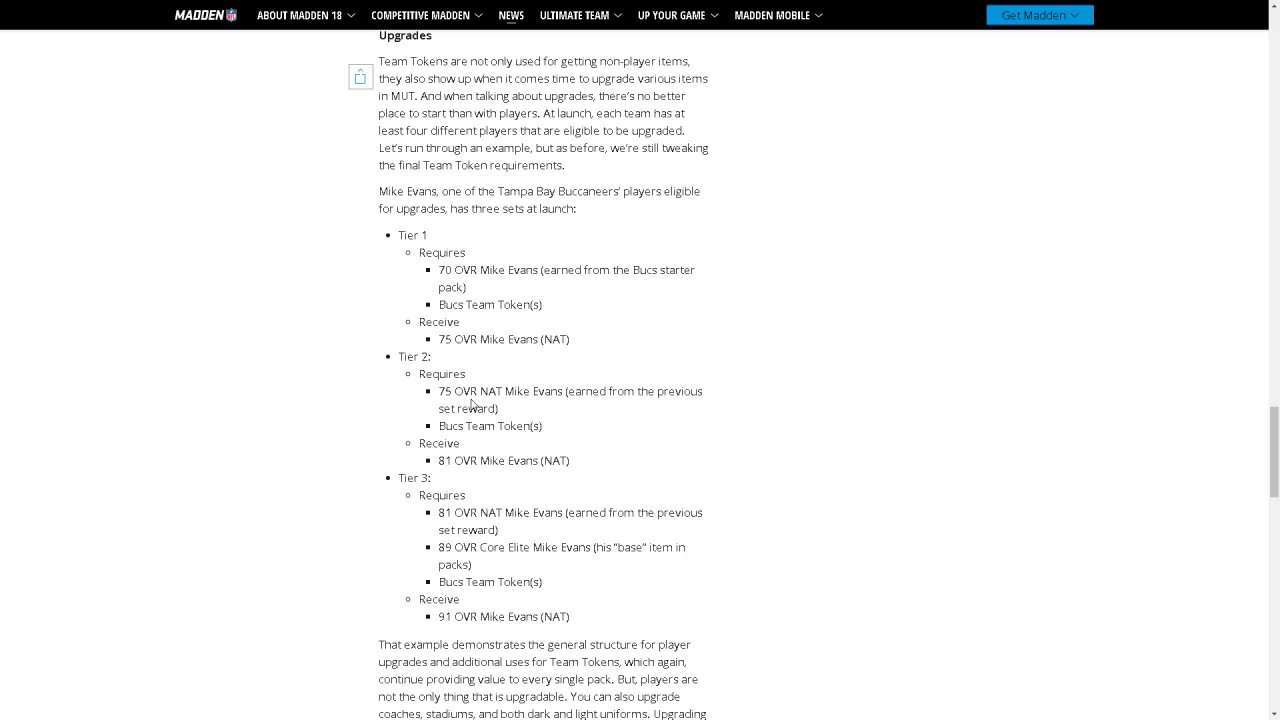
mouse_move(616, 388)
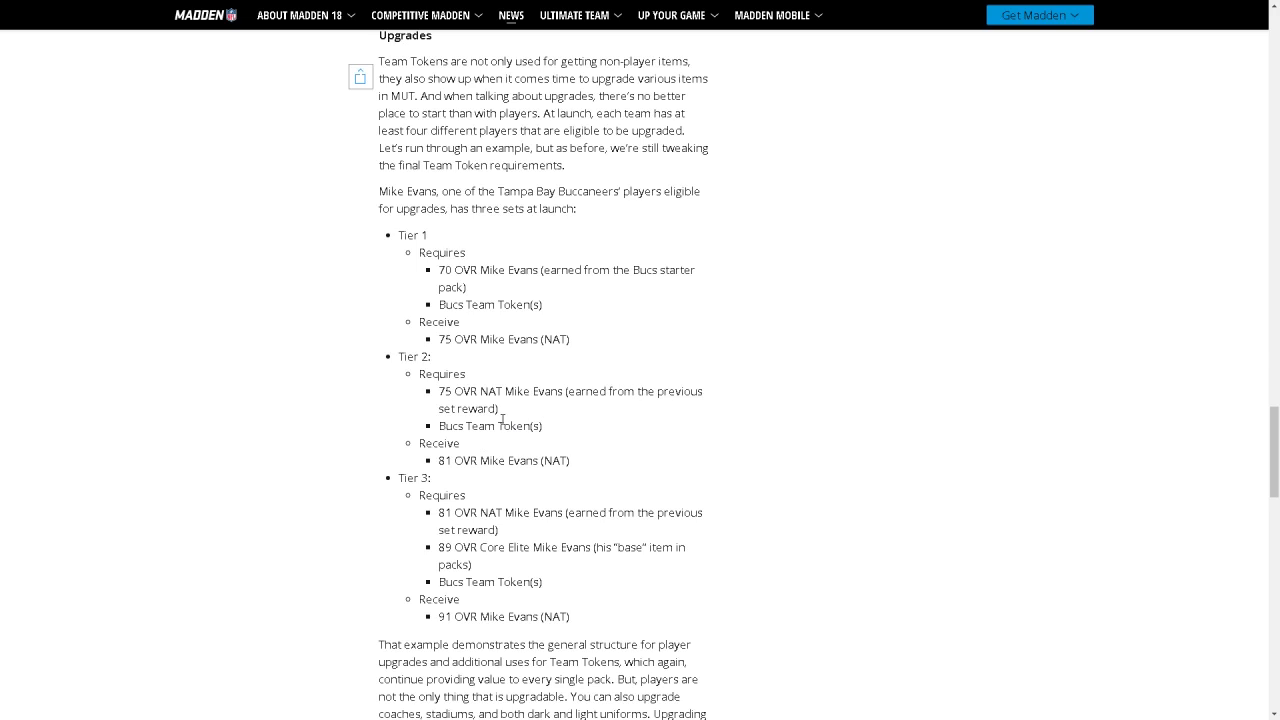
scroll(down, 3)
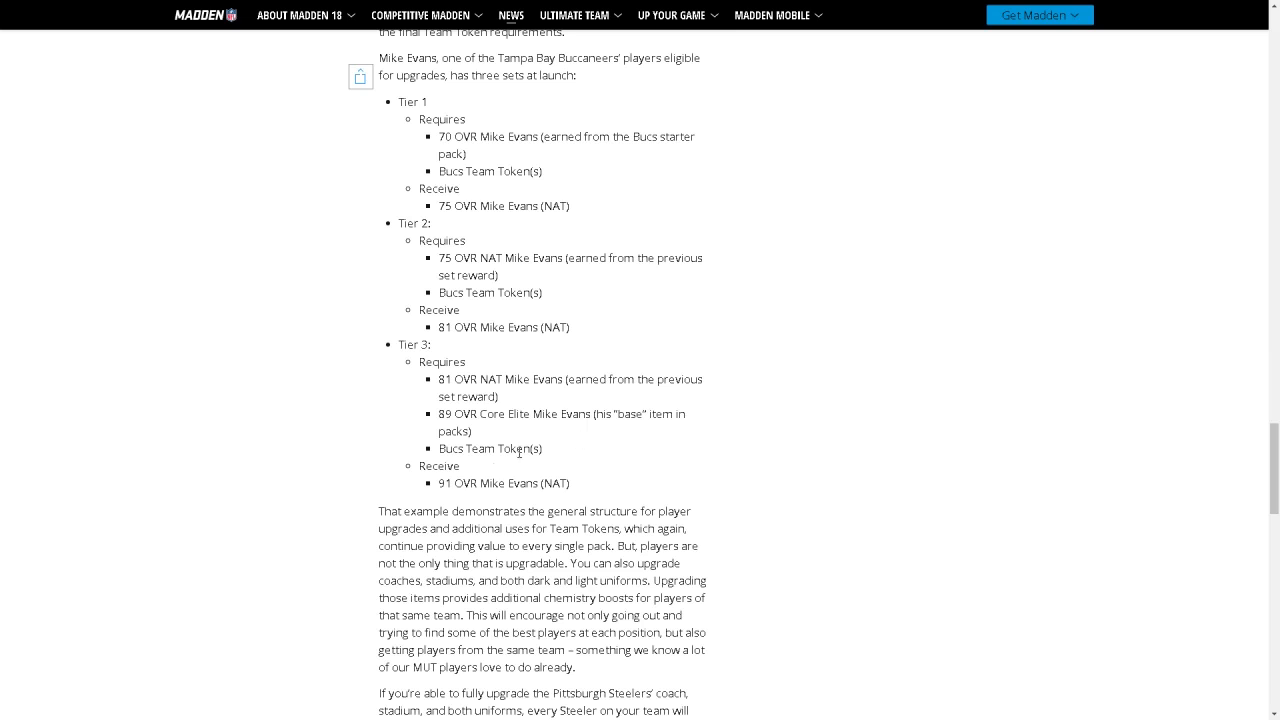
mouse_move(600, 486)
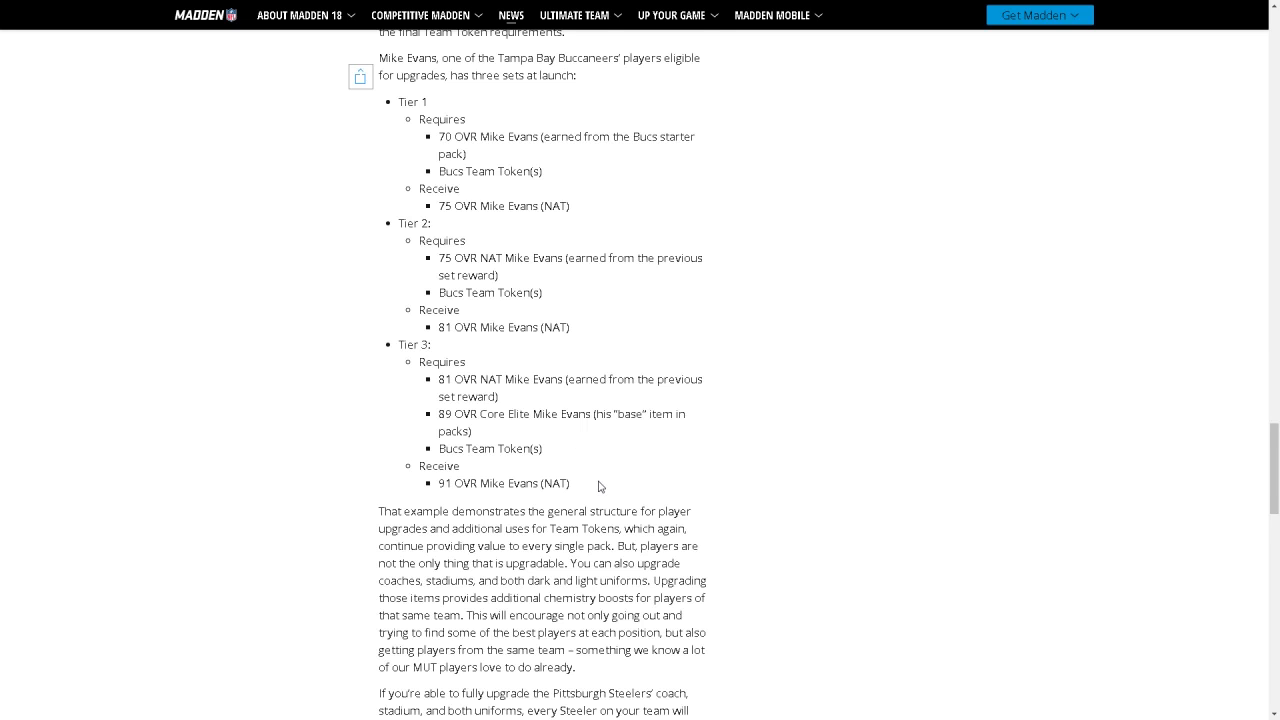
Scroll to the Steelers full-upgrade +1 chemistry boost list, from Stiff Arm through Tackle and Block Shed.
scroll(down, 3)
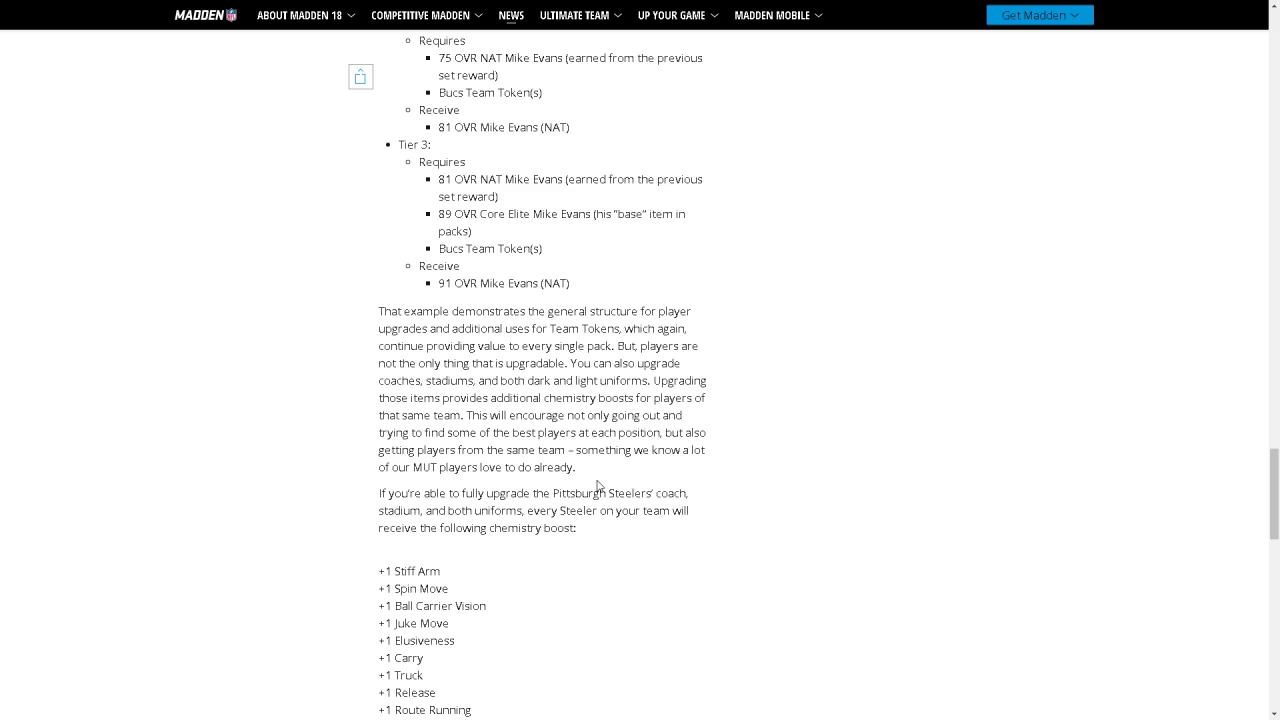
mouse_move(598, 476)
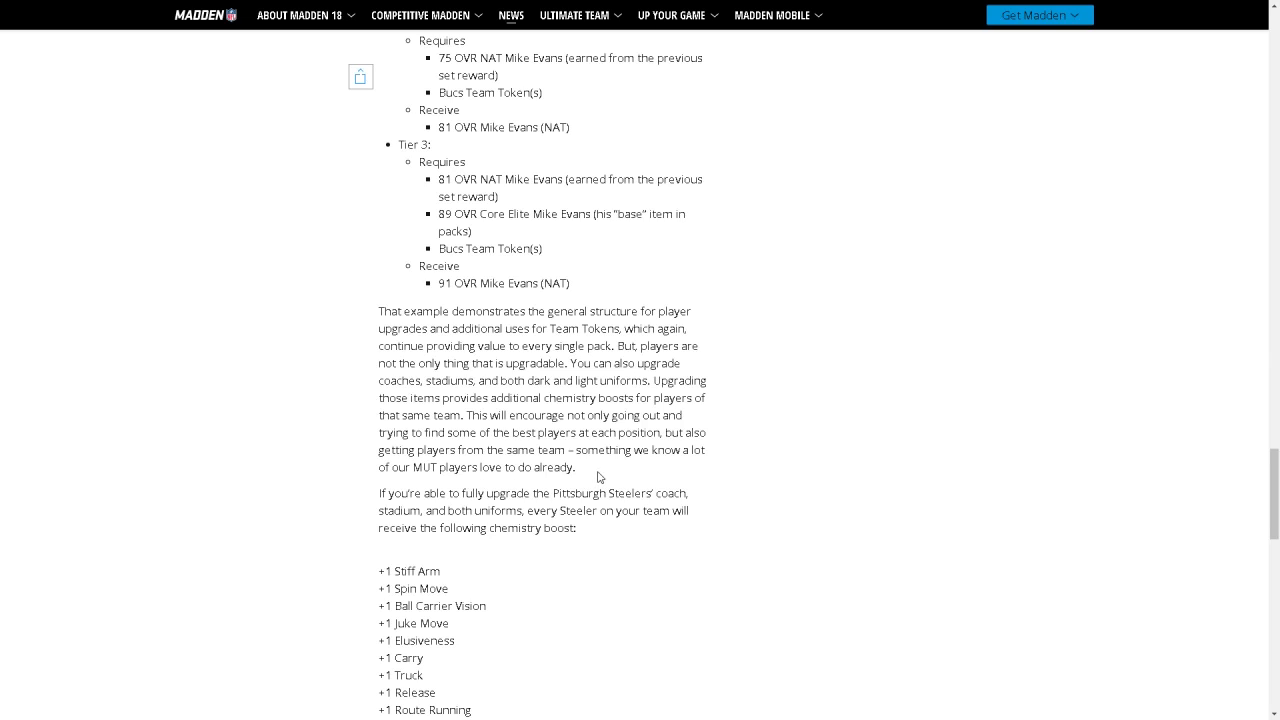
mouse_move(604, 484)
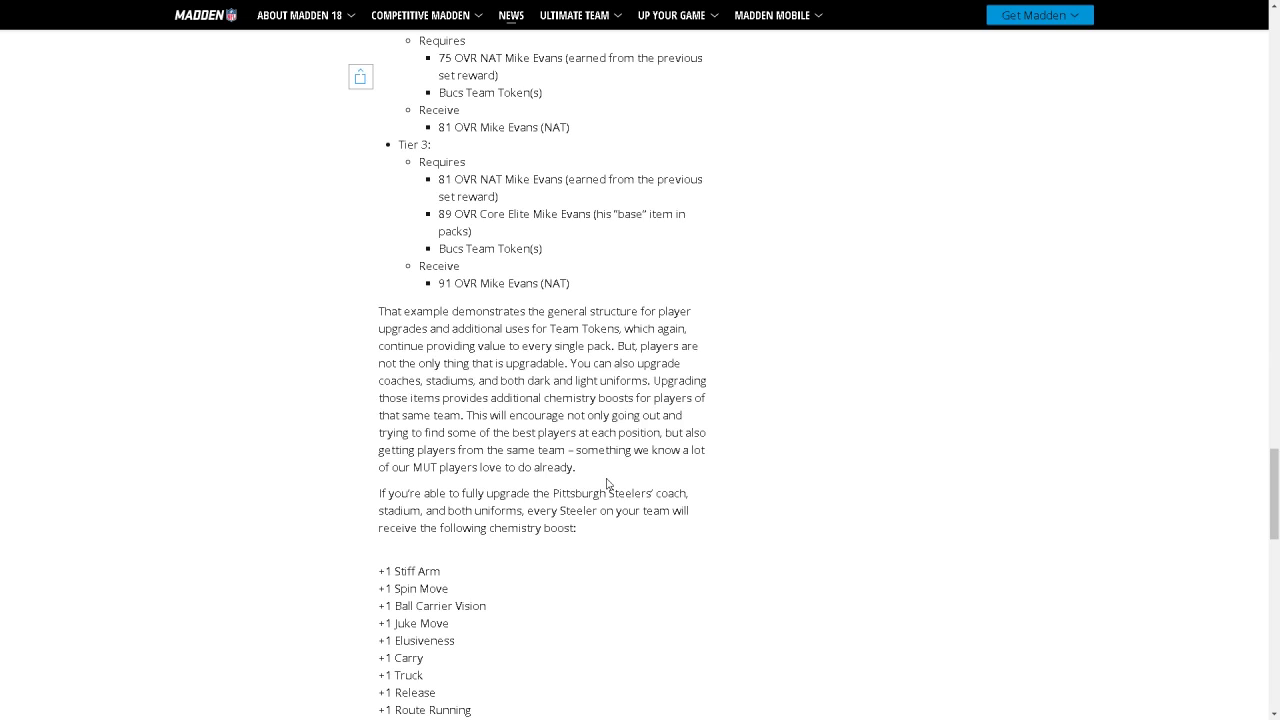
mouse_move(620, 472)
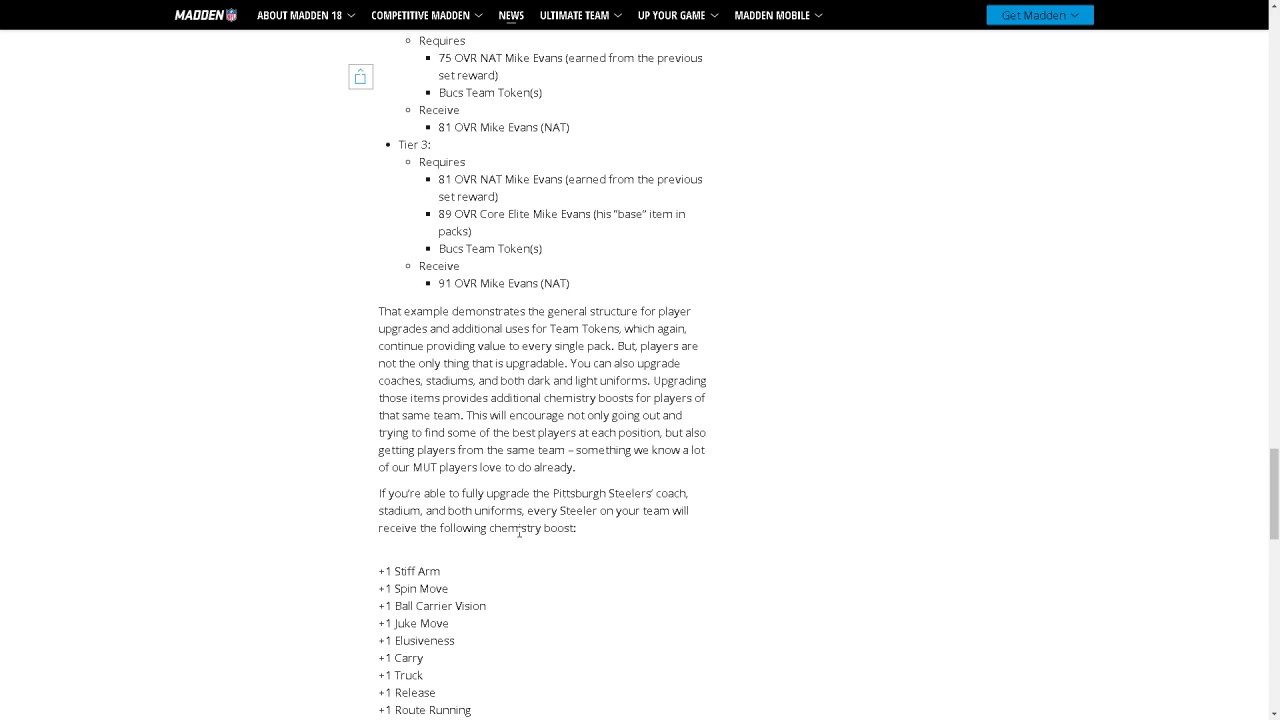
mouse_move(528, 544)
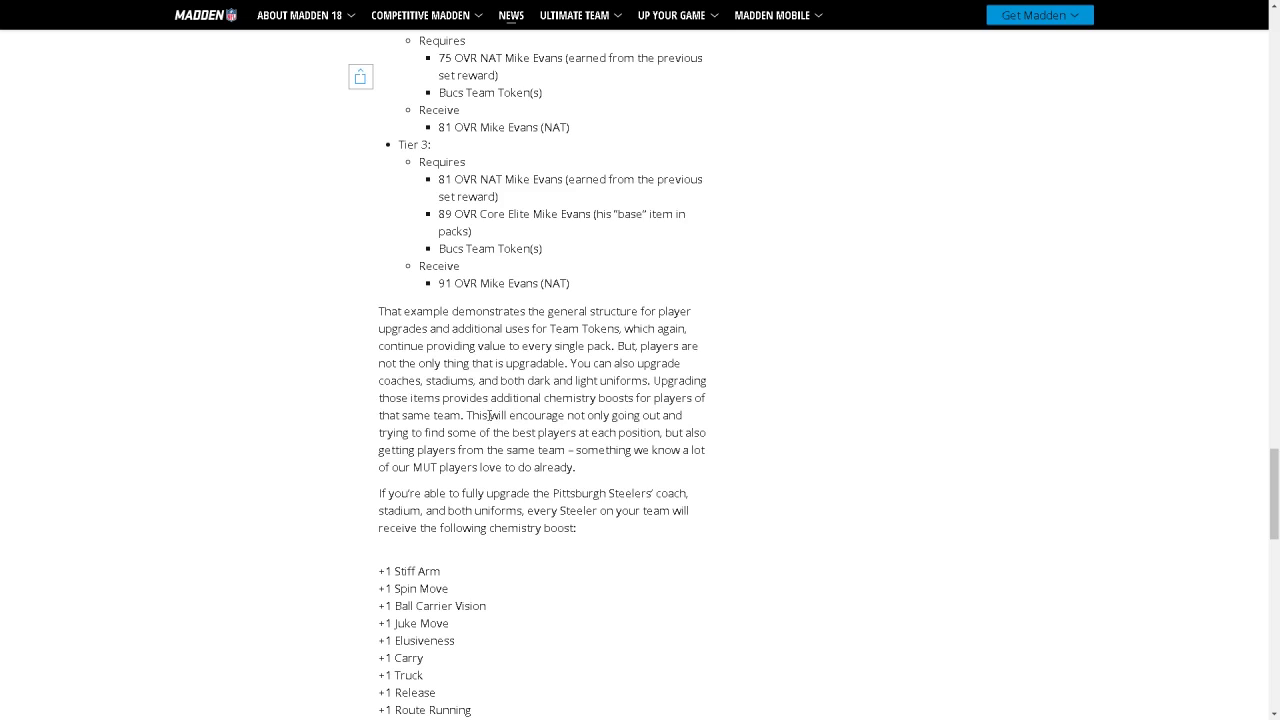
mouse_move(568, 370)
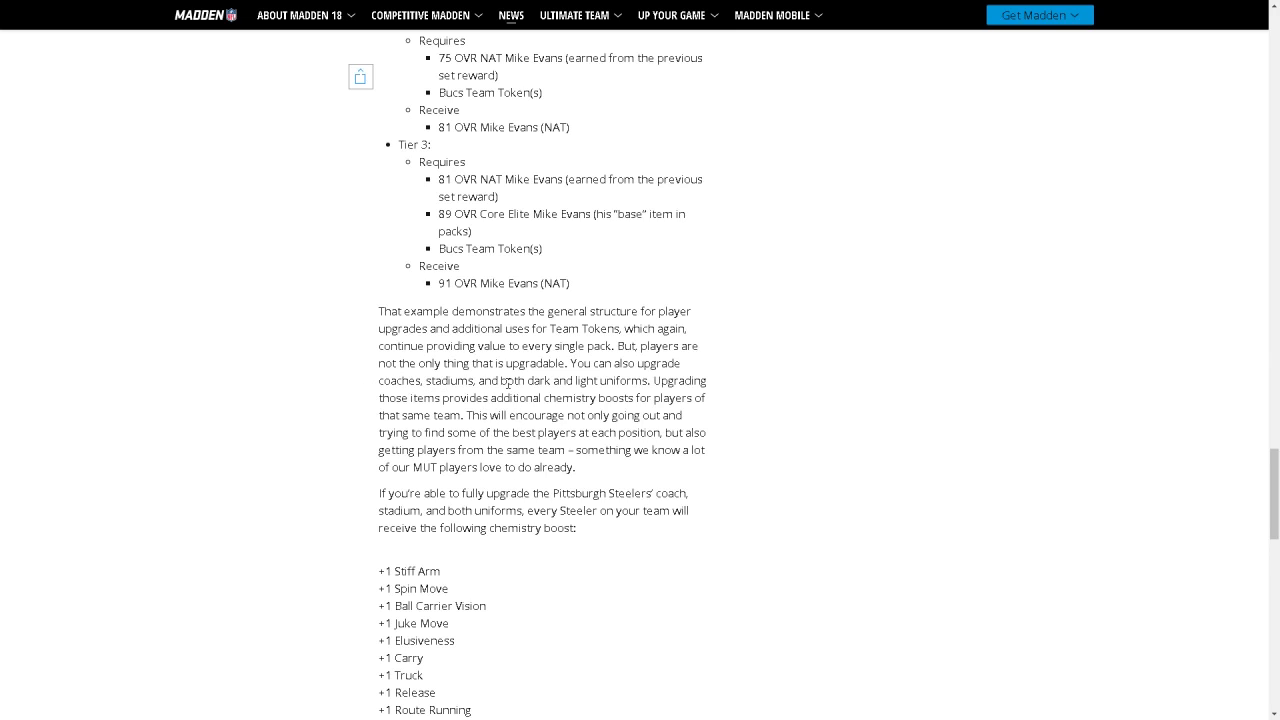
mouse_move(450, 412)
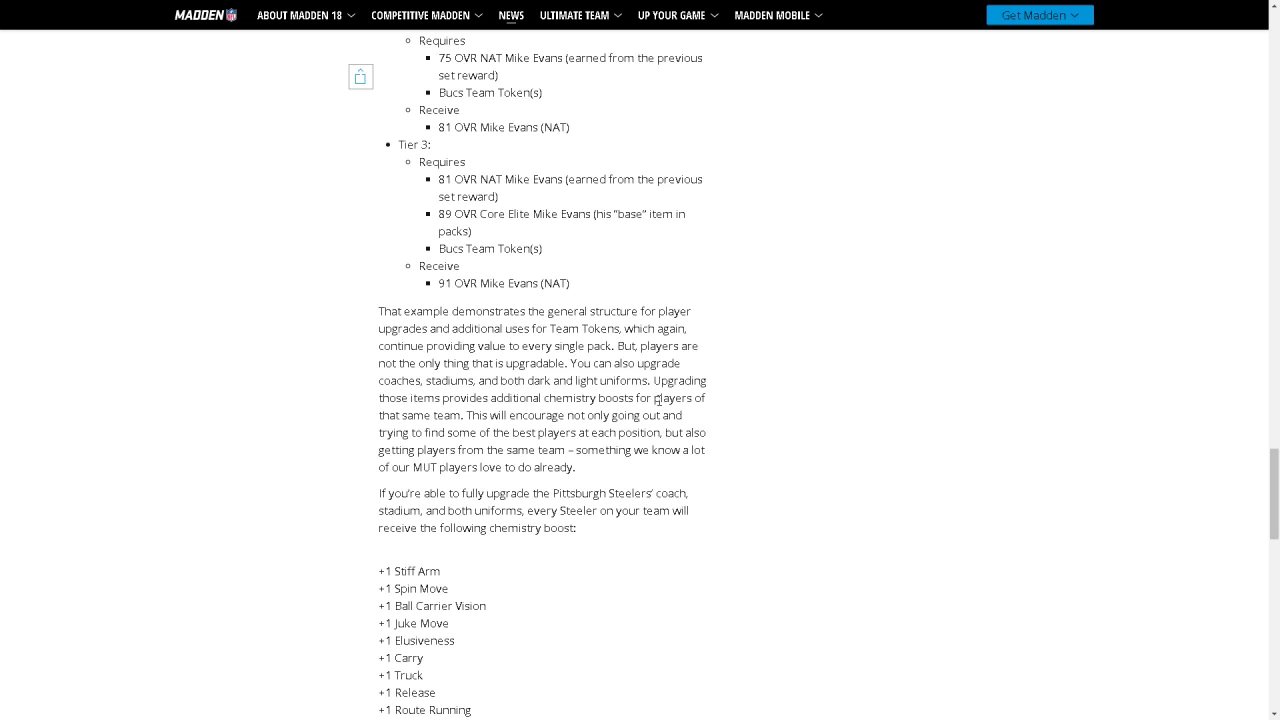
scroll(down, 3)
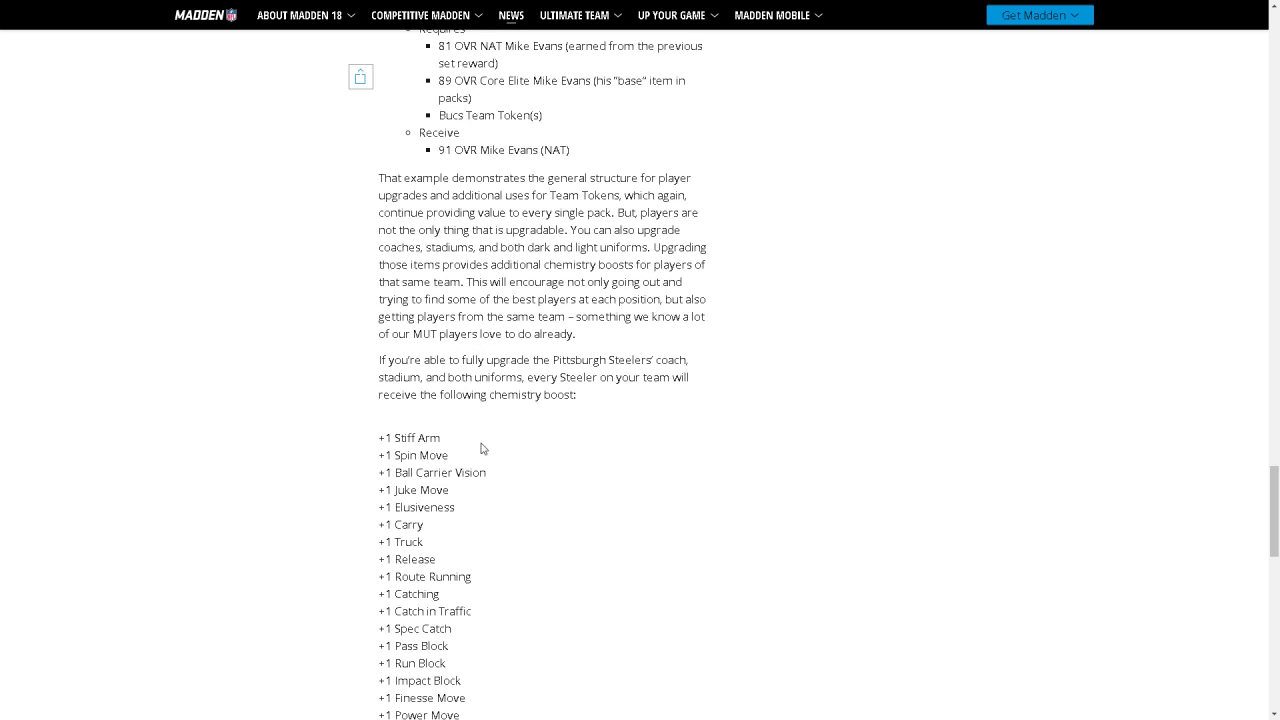
scroll(down, 3)
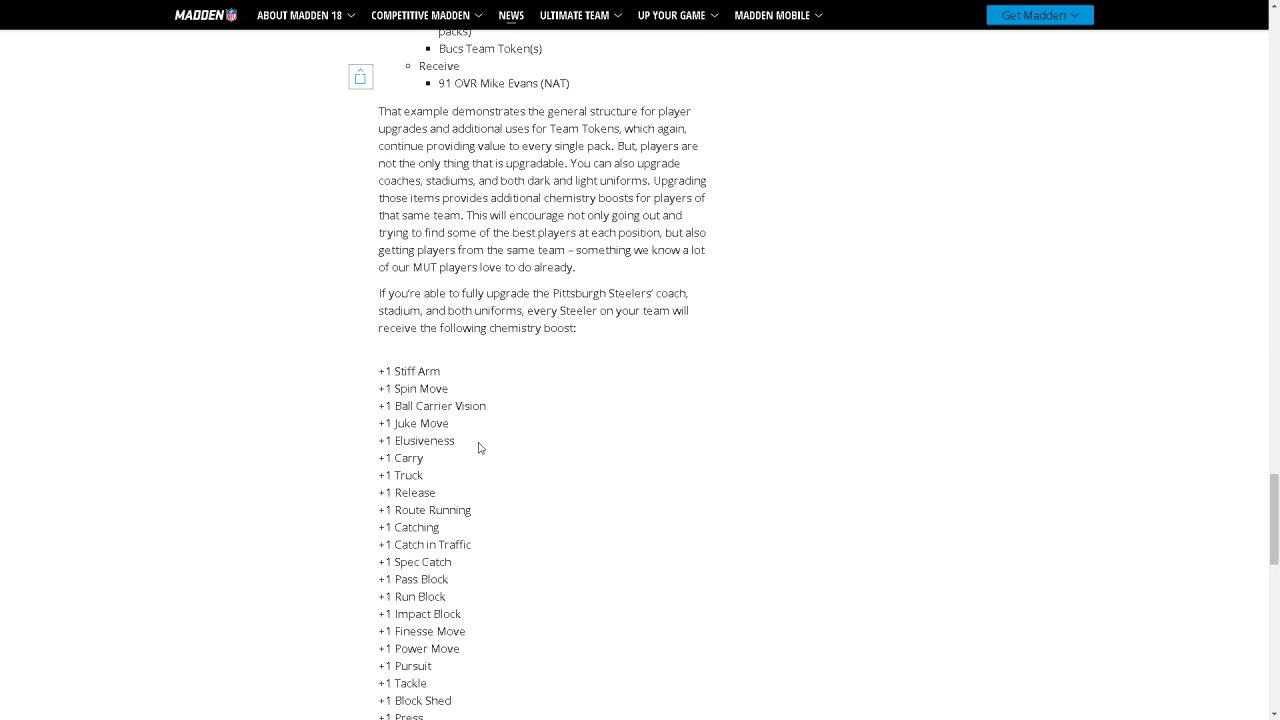
mouse_move(464, 452)
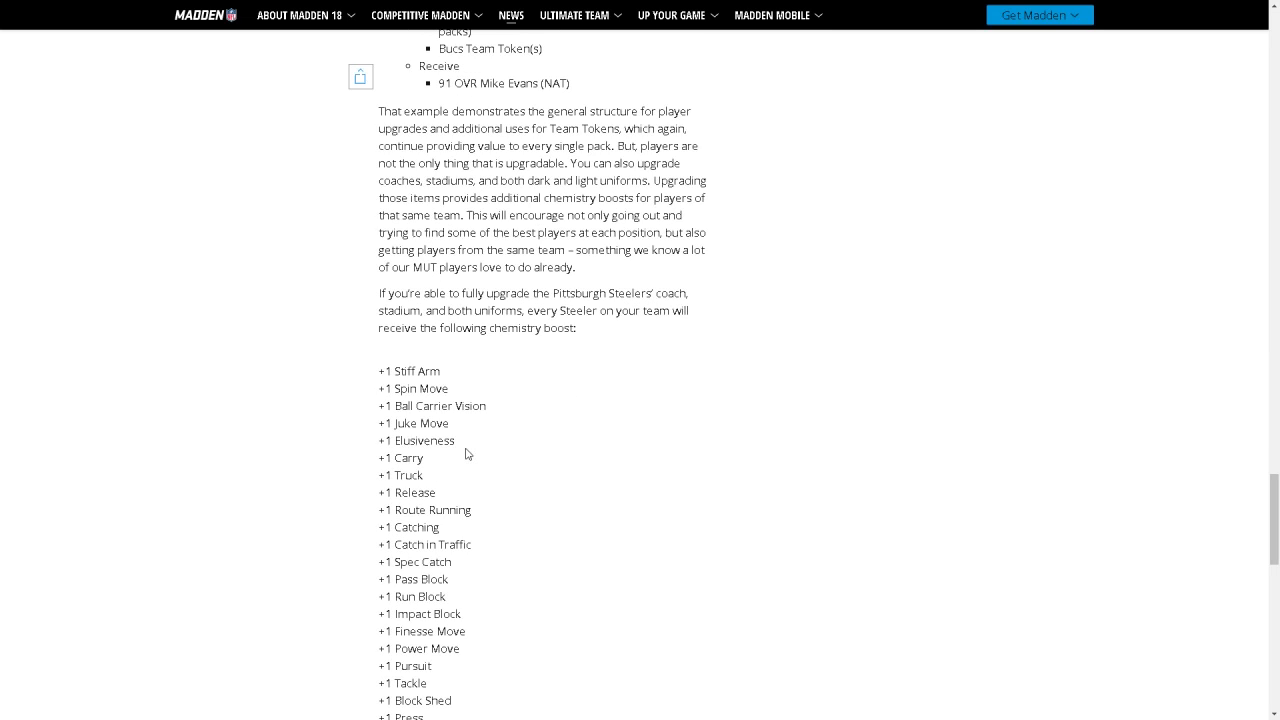
mouse_move(444, 356)
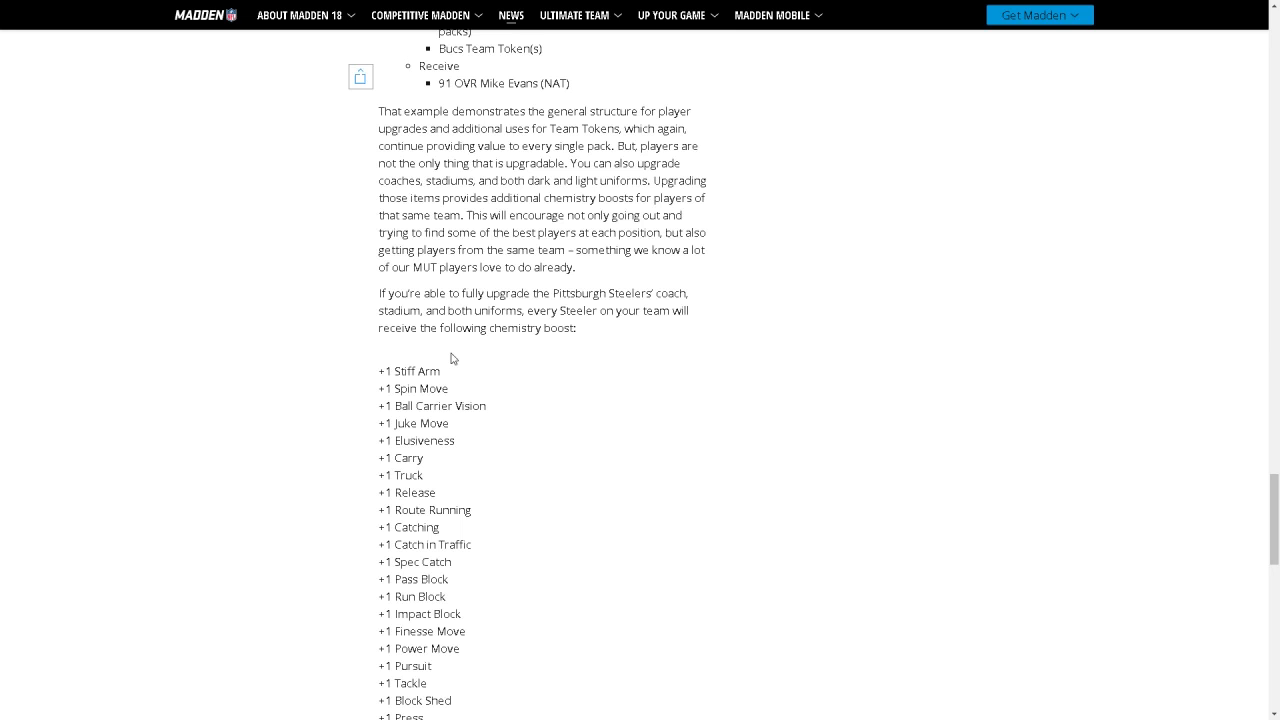
Scroll to the Adjustments to Tiers section with its Silver, Gold and Elite ranges and the Trade Block opening.
scroll(down, 3)
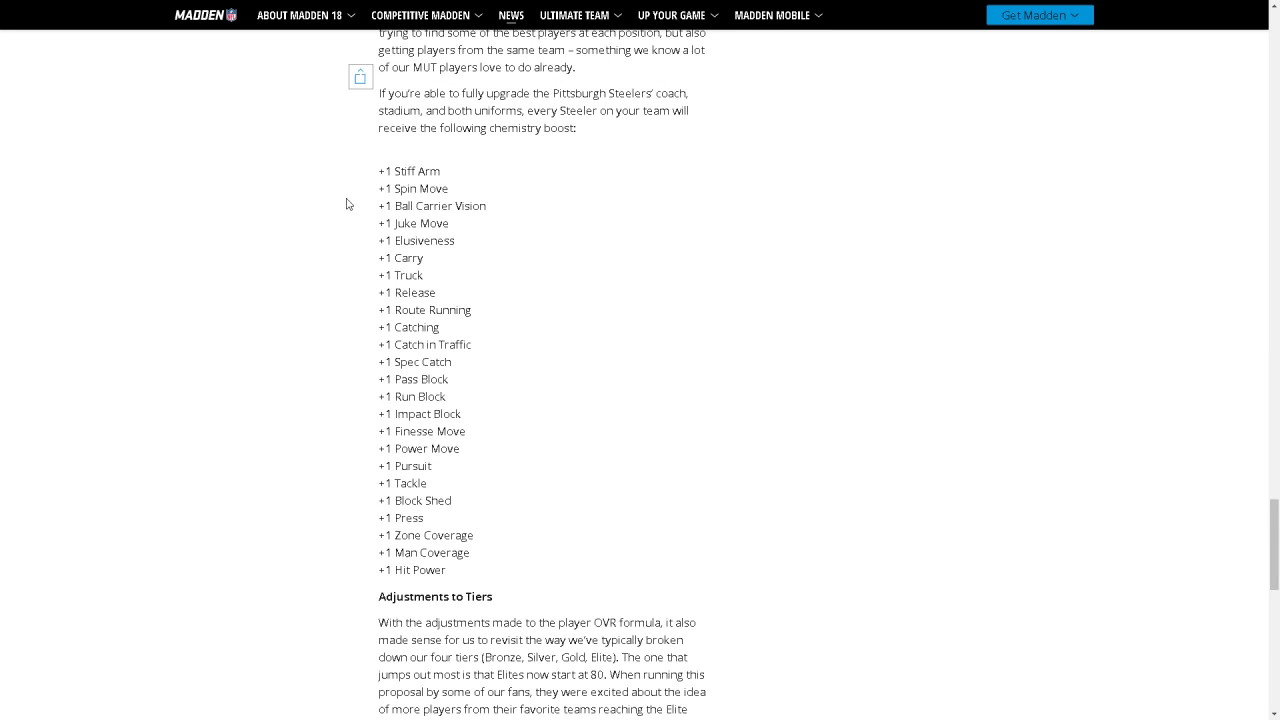
scroll(down, 3)
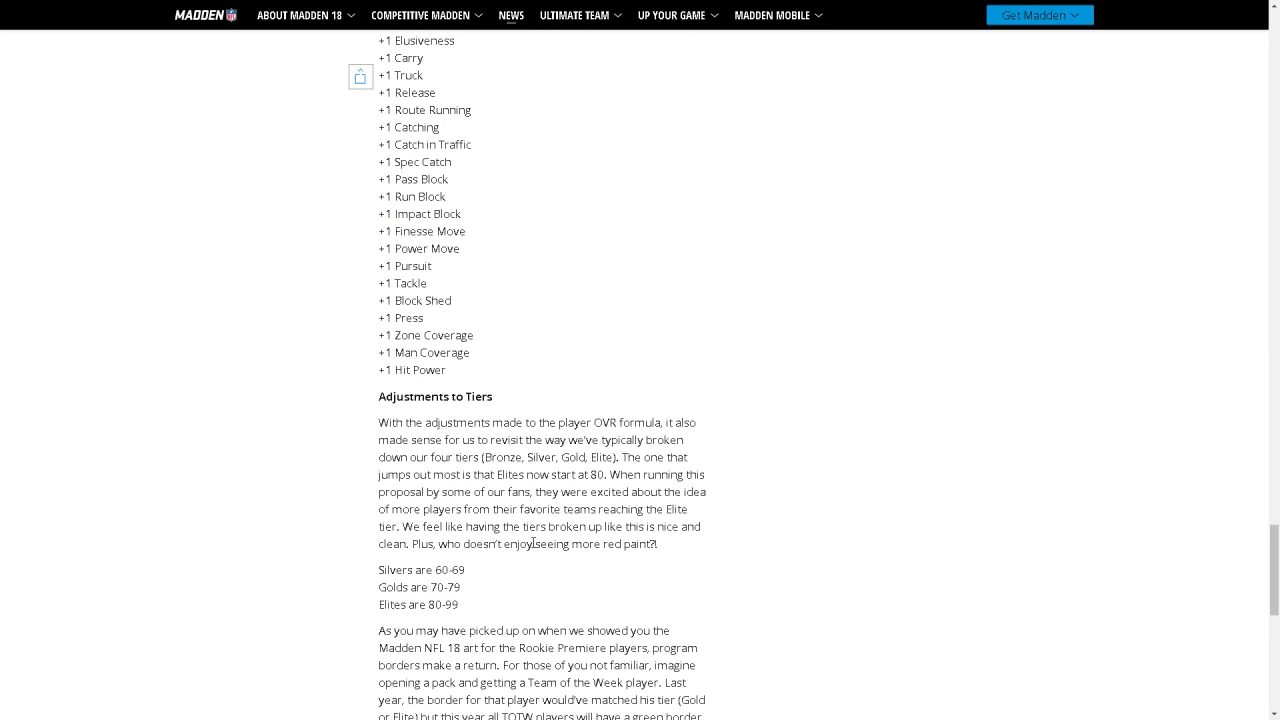
scroll(down, 3)
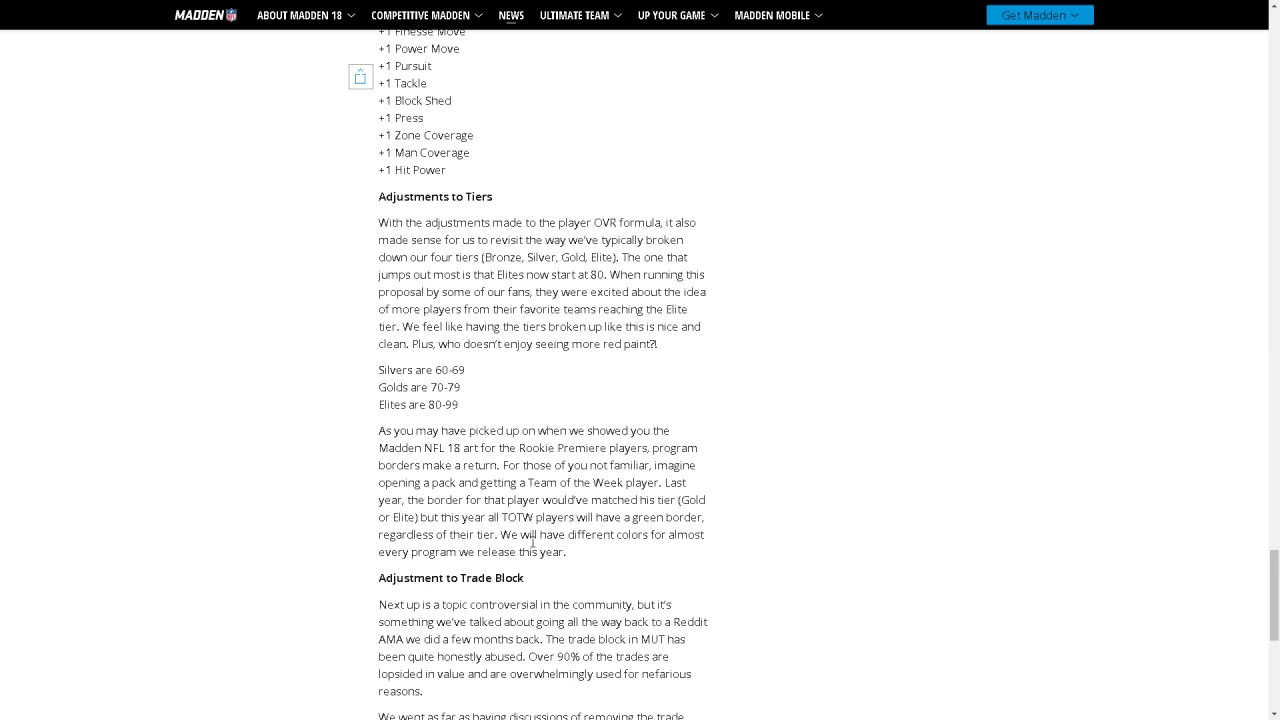
mouse_move(452, 220)
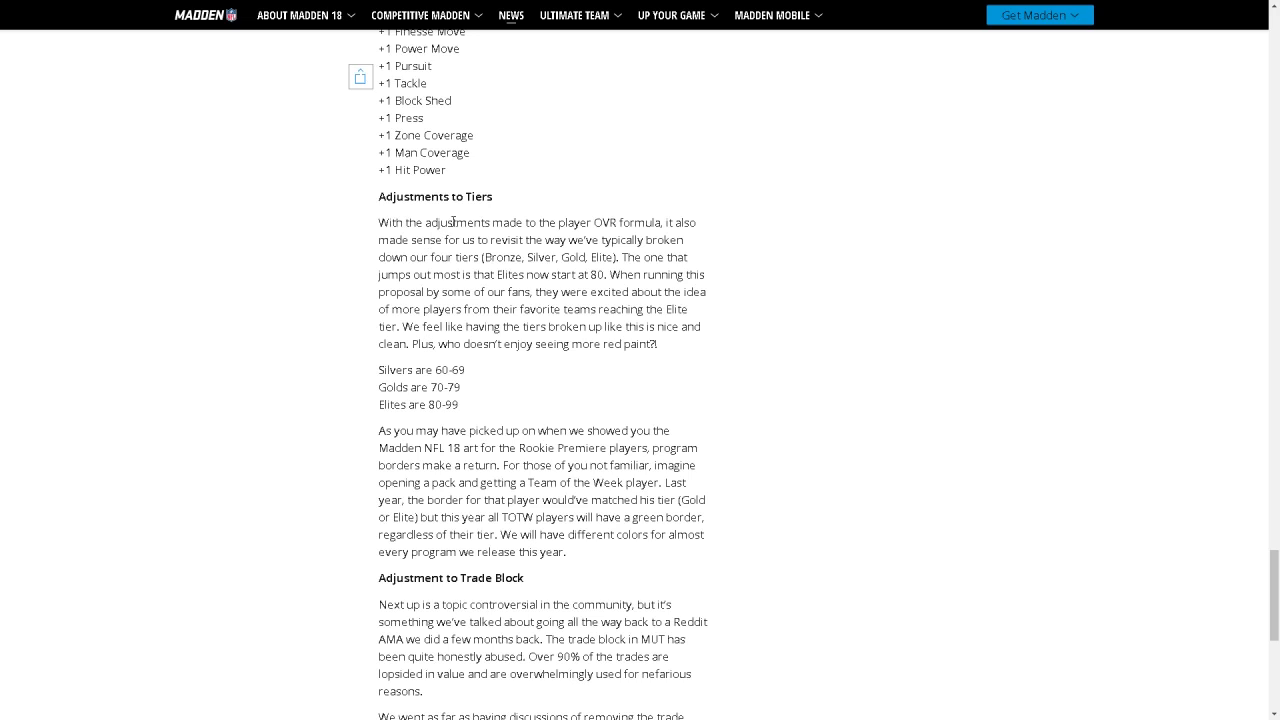
mouse_move(452, 272)
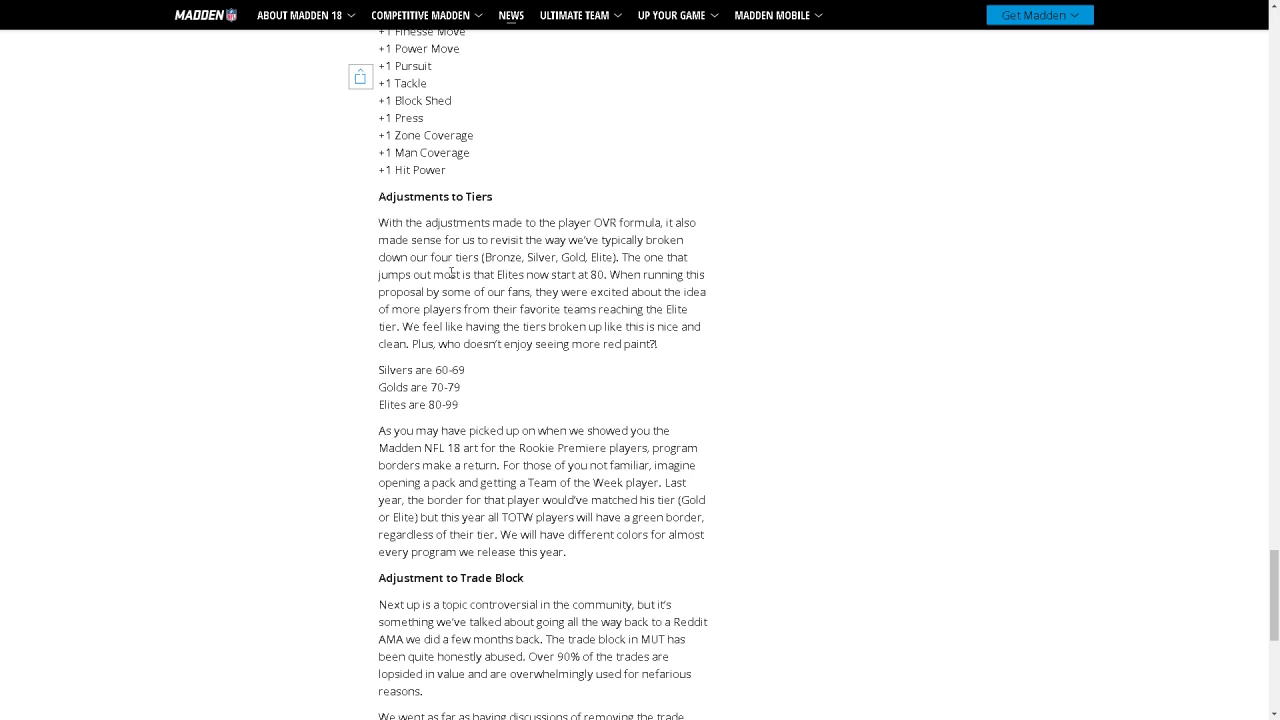
mouse_move(600, 236)
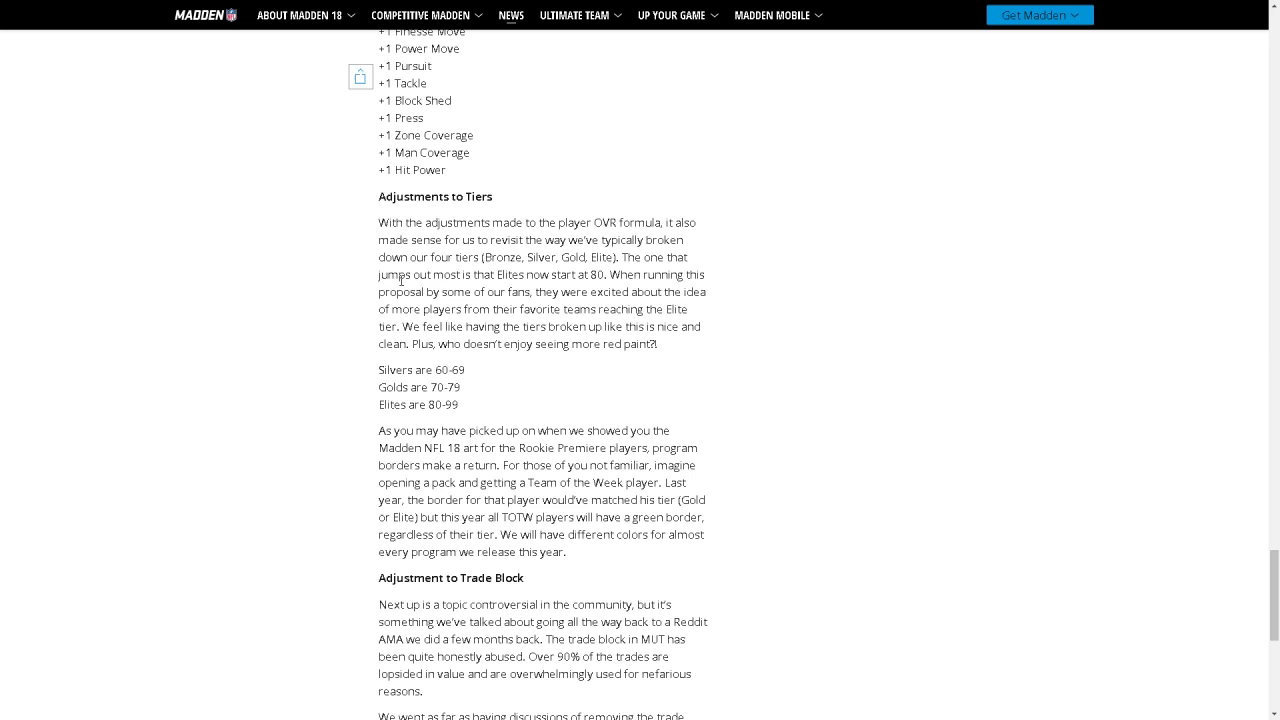
mouse_move(512, 272)
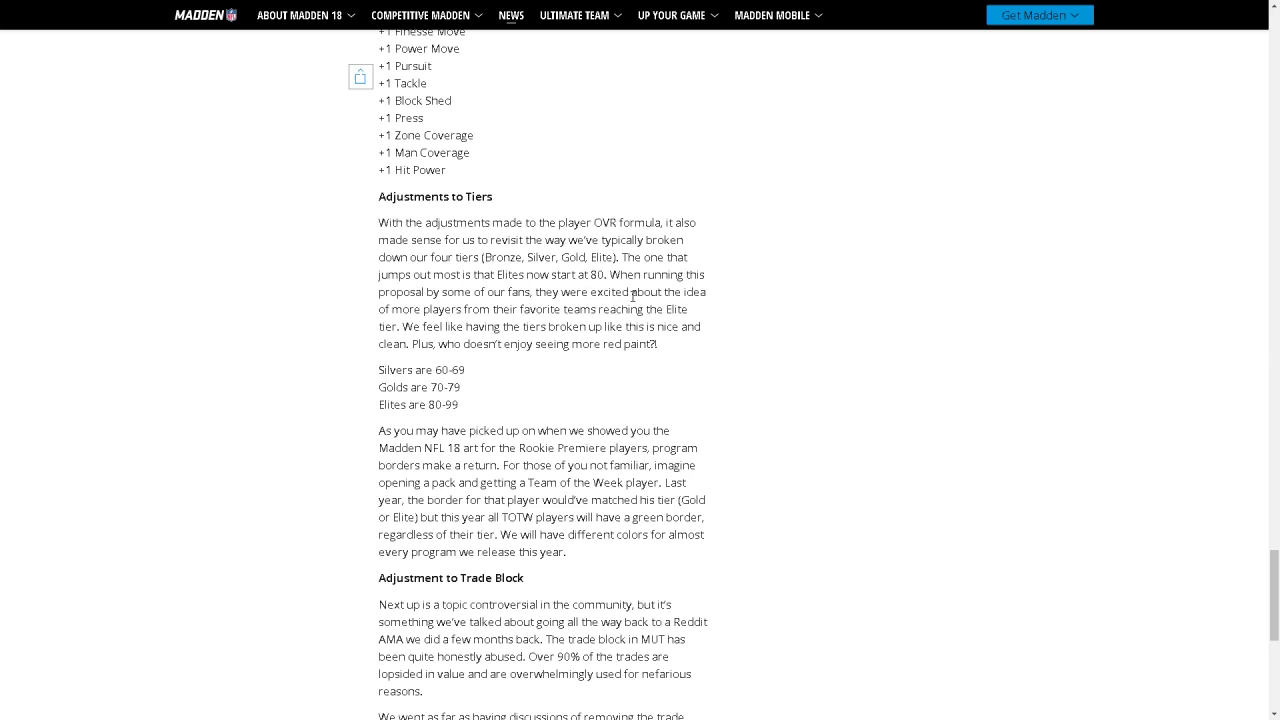
mouse_move(480, 312)
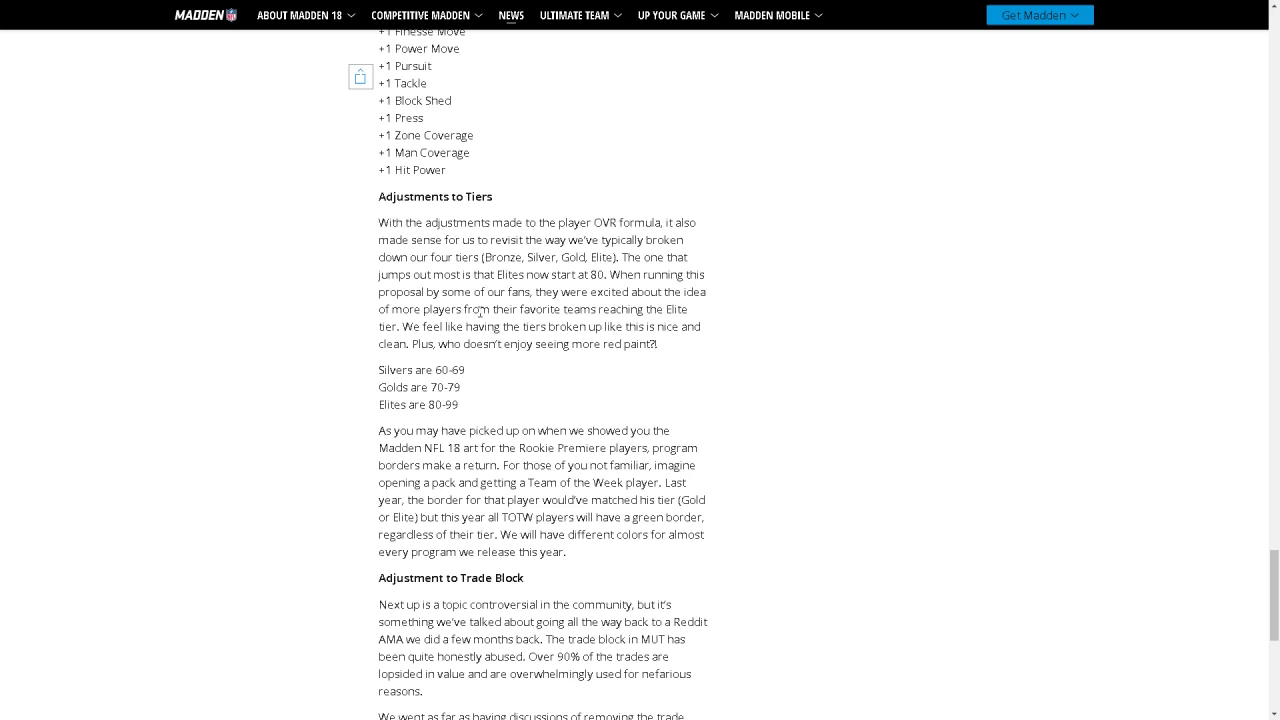
mouse_move(418, 348)
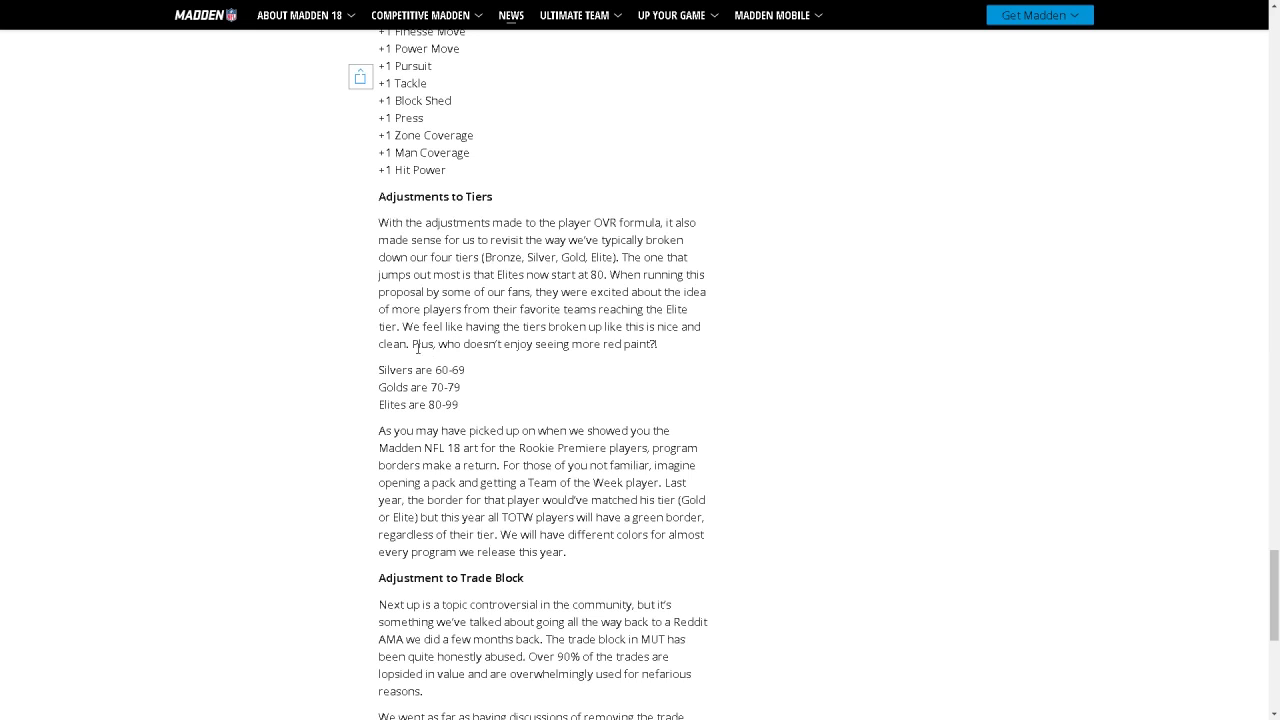
mouse_move(588, 330)
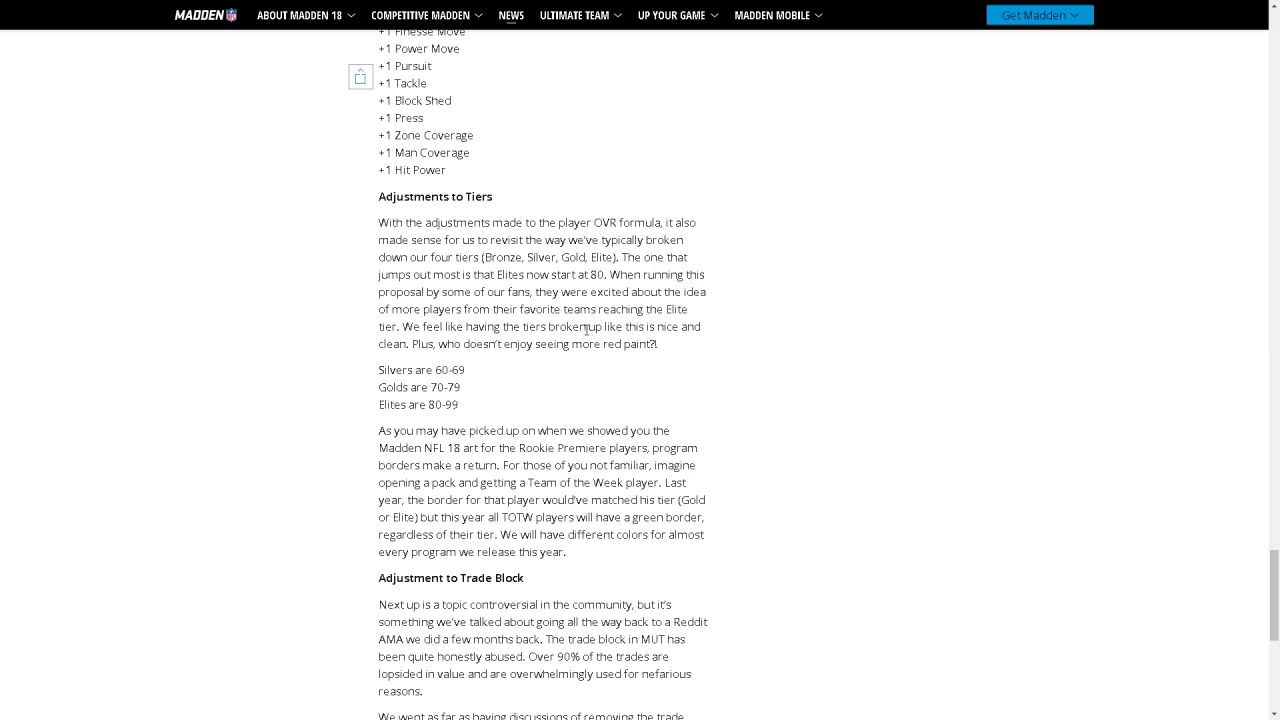
mouse_move(430, 364)
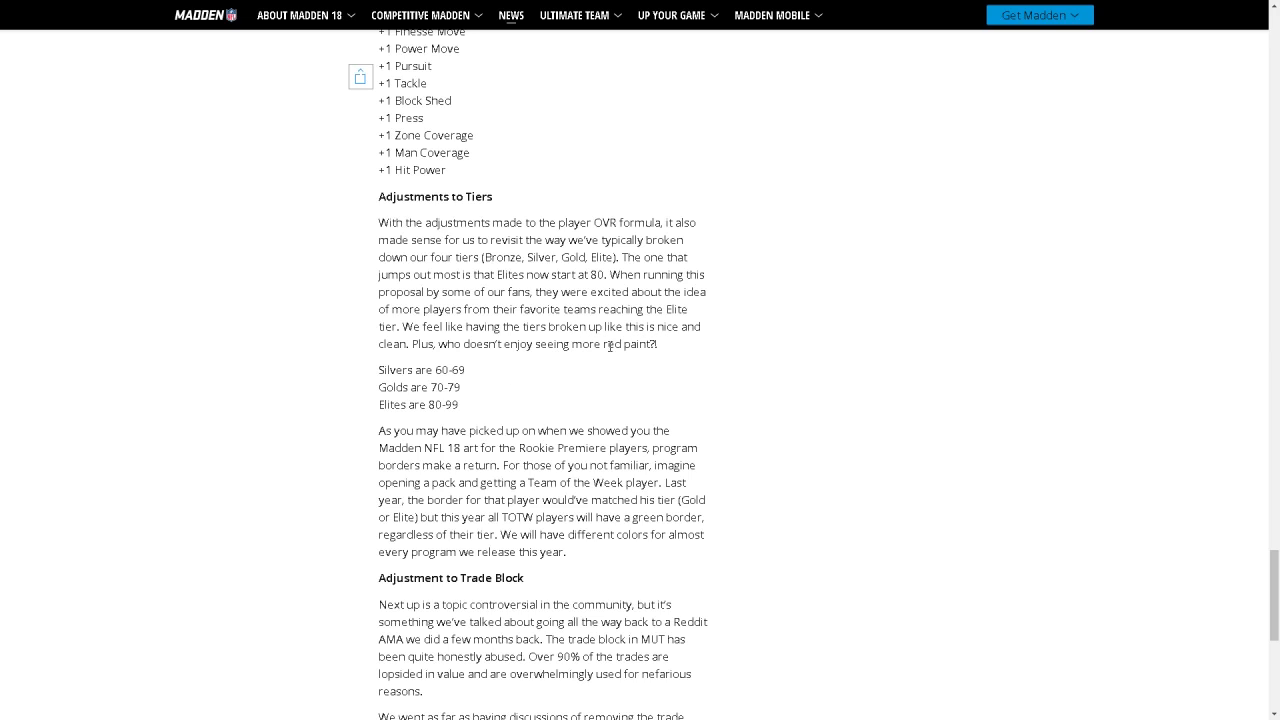
mouse_move(428, 410)
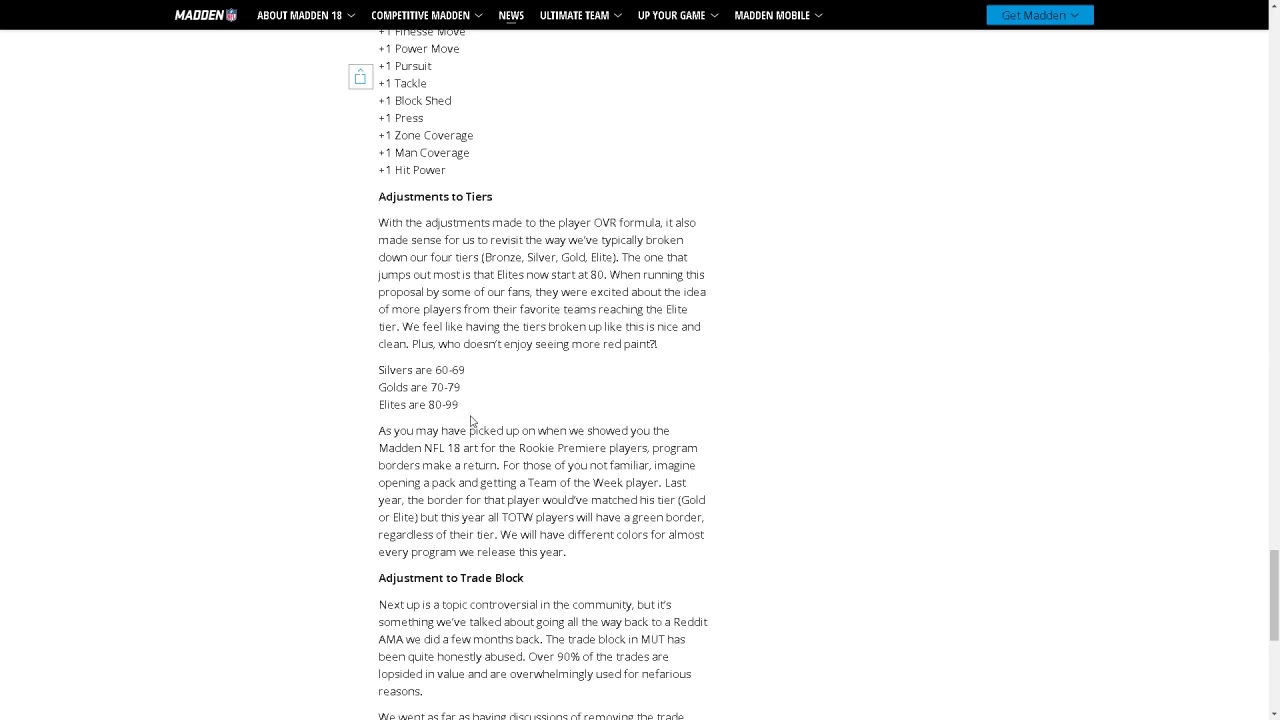
mouse_move(392, 424)
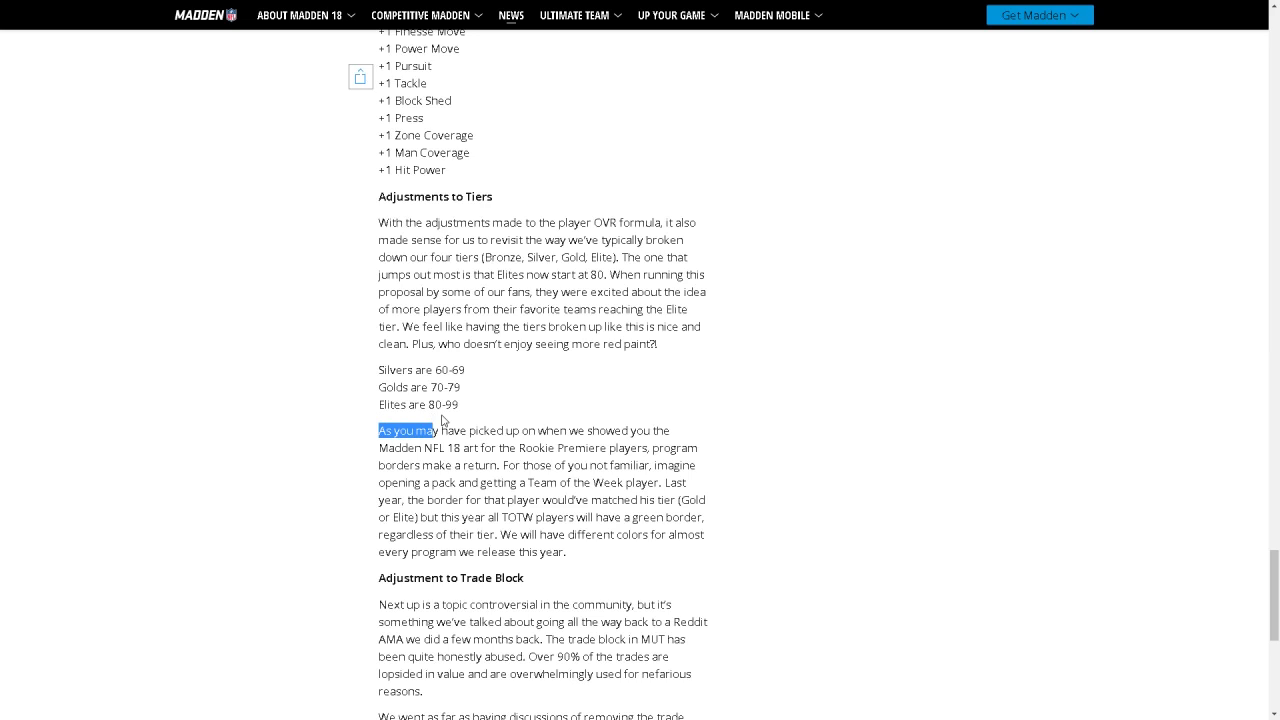
click(452, 396)
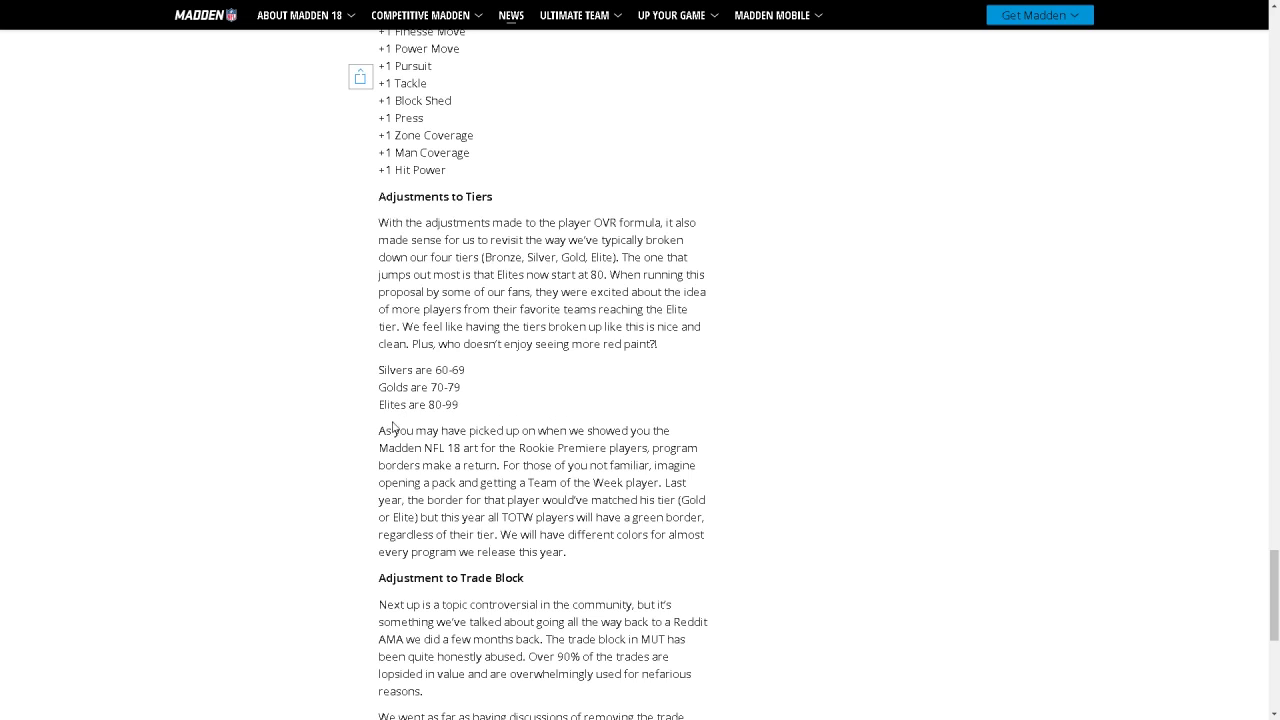
mouse_move(394, 368)
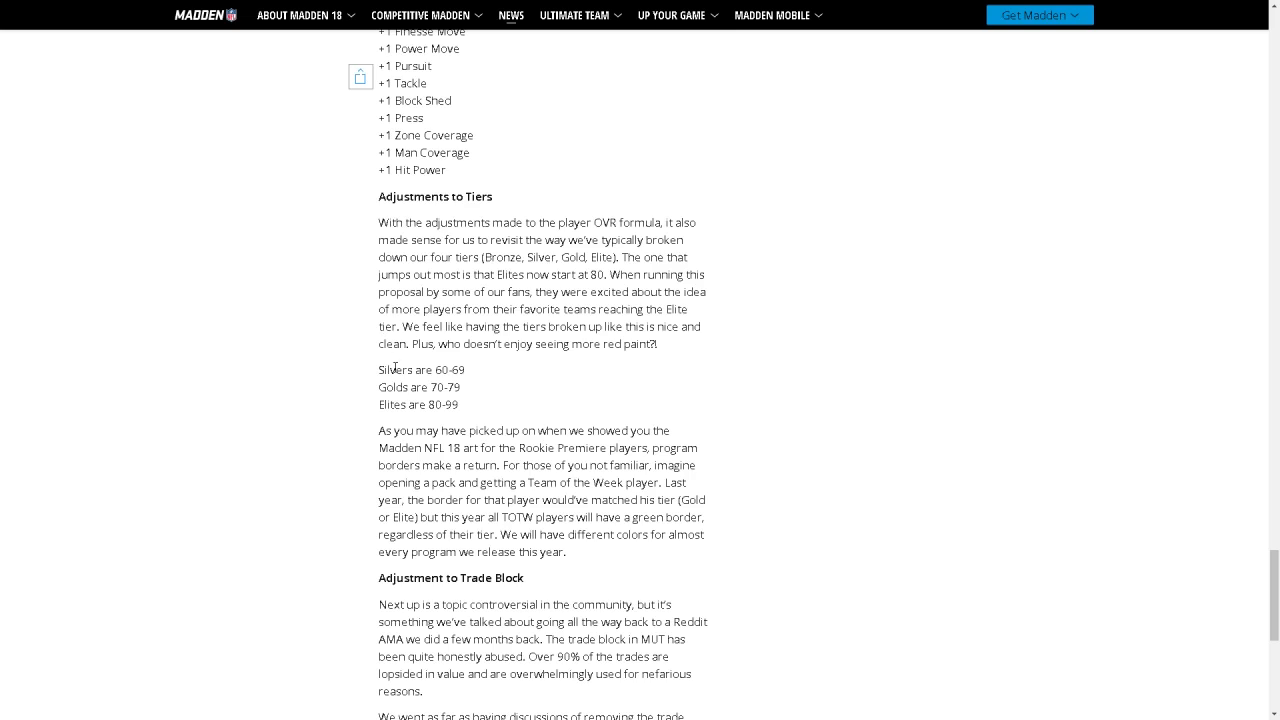
mouse_move(368, 420)
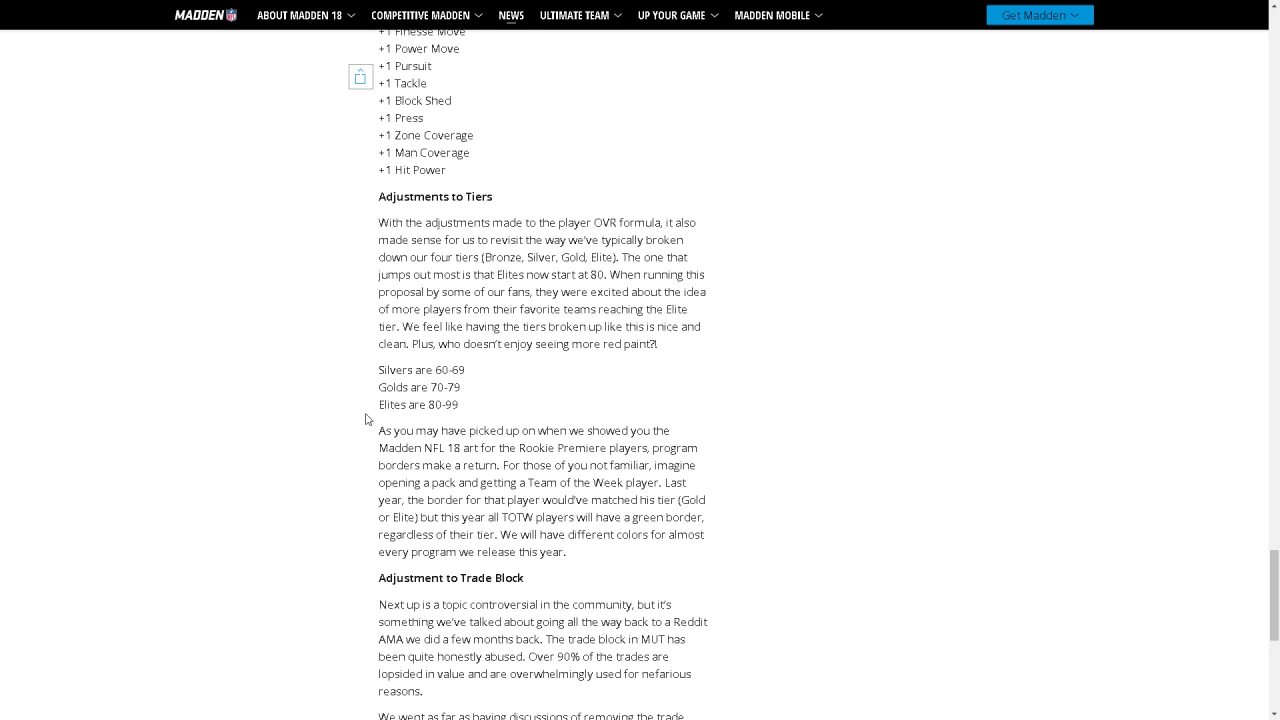
mouse_move(516, 412)
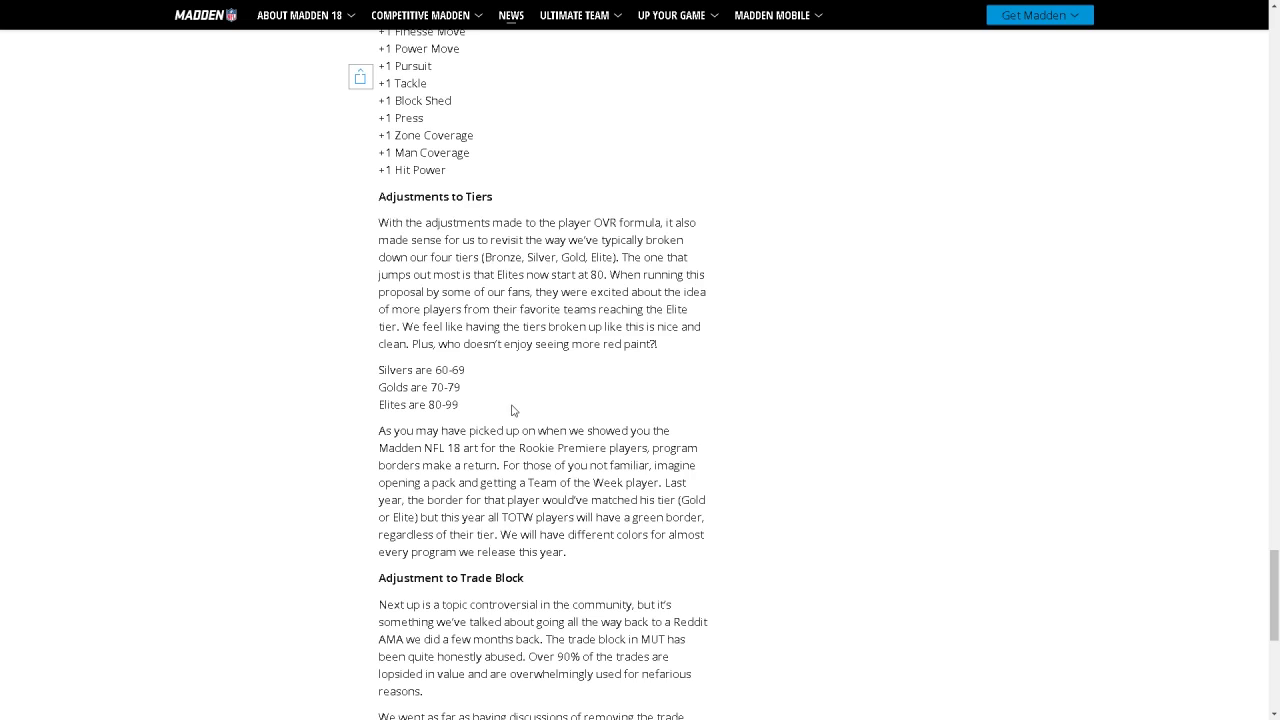
mouse_move(540, 436)
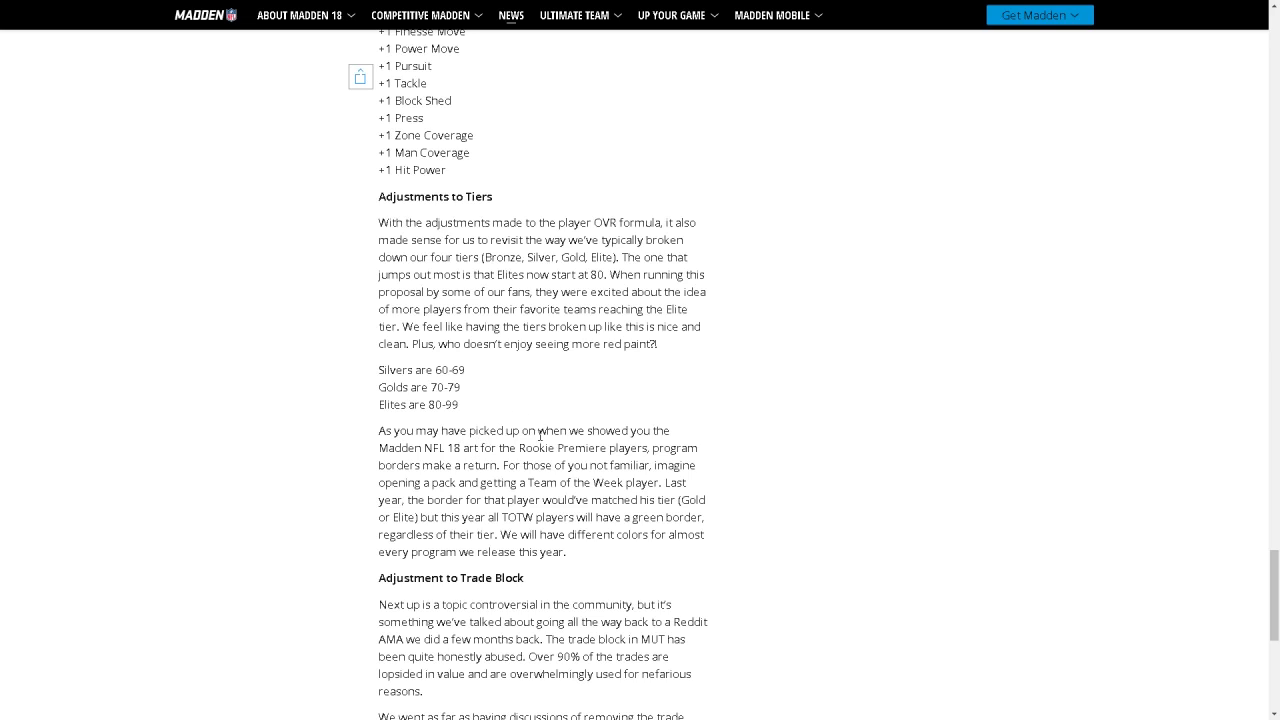
mouse_move(452, 460)
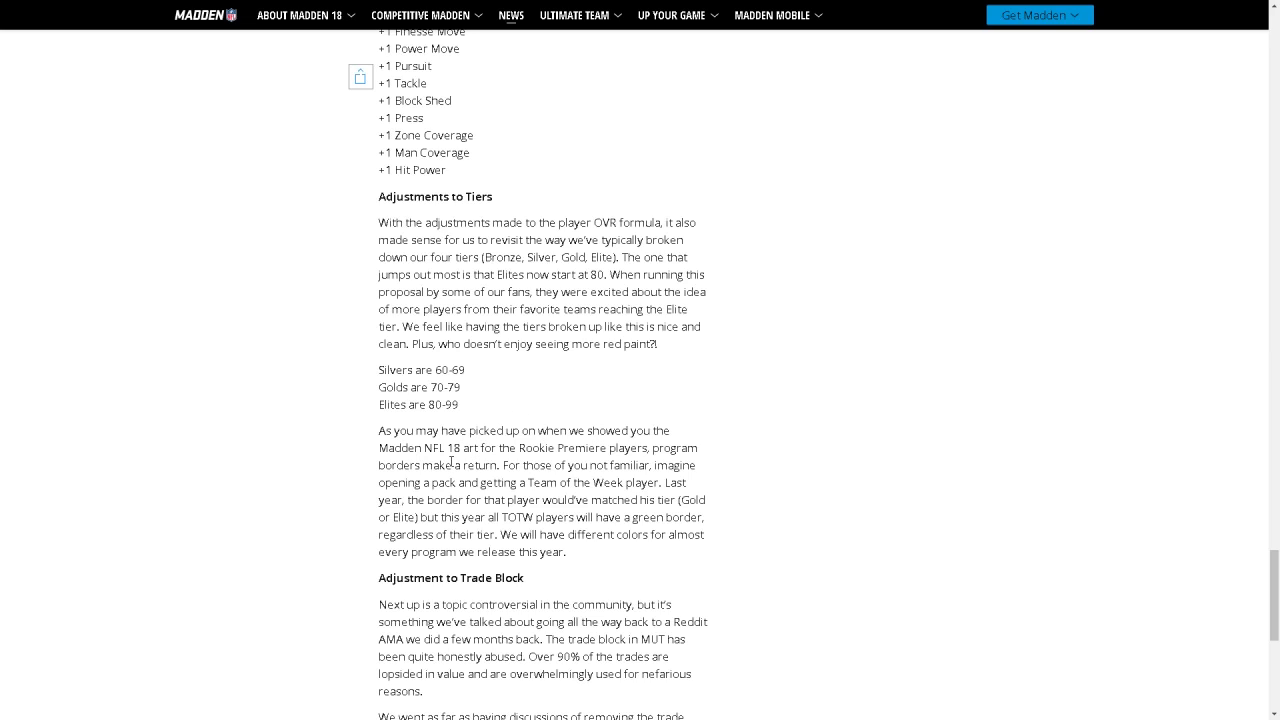
mouse_move(556, 454)
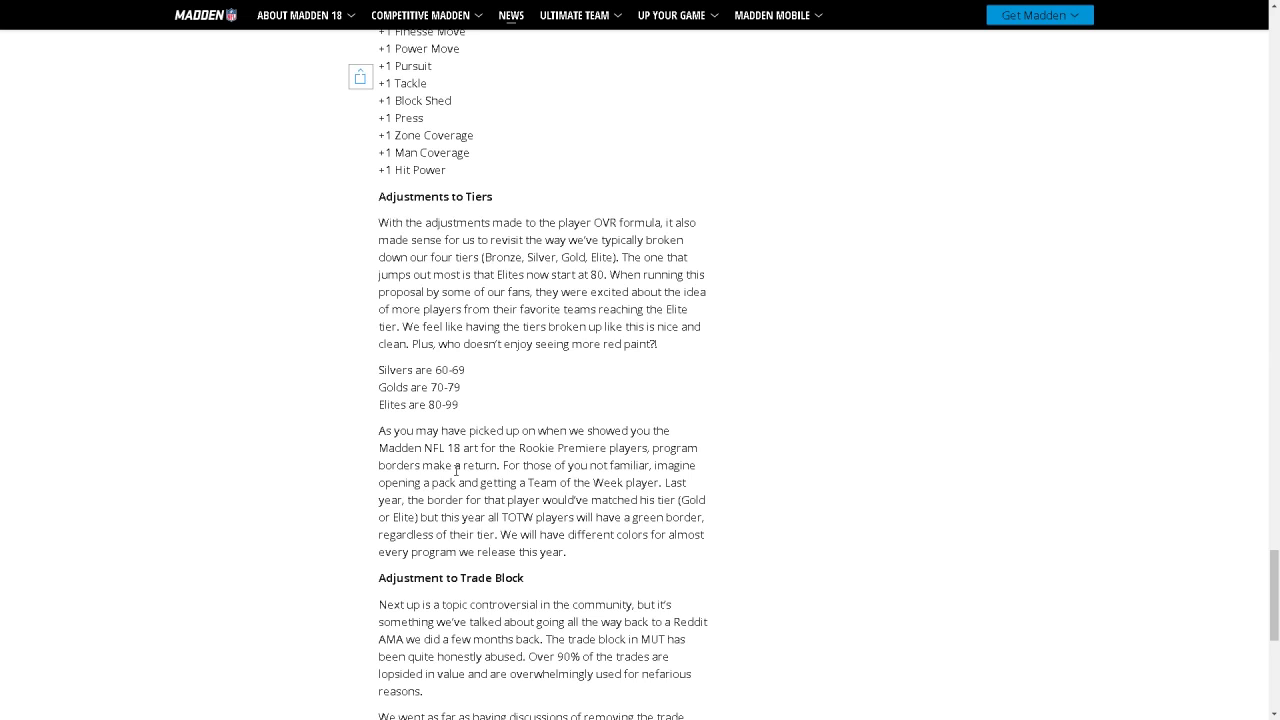
mouse_move(660, 470)
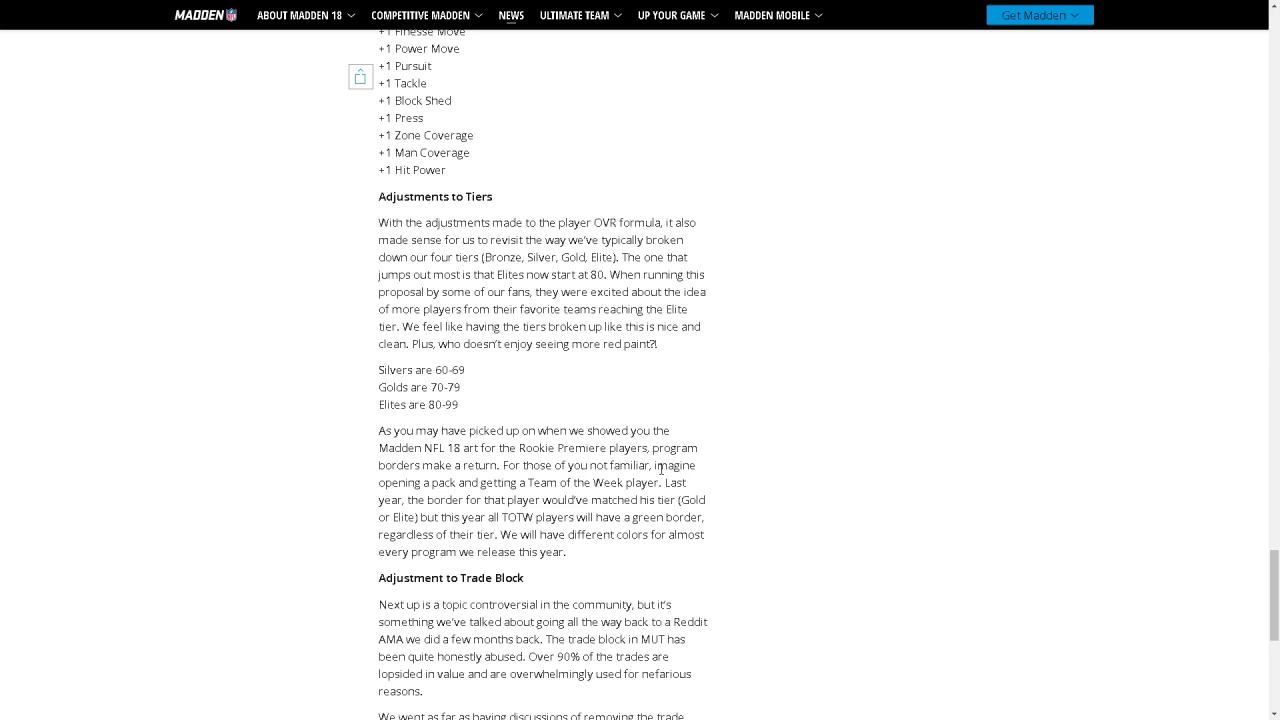
mouse_move(524, 488)
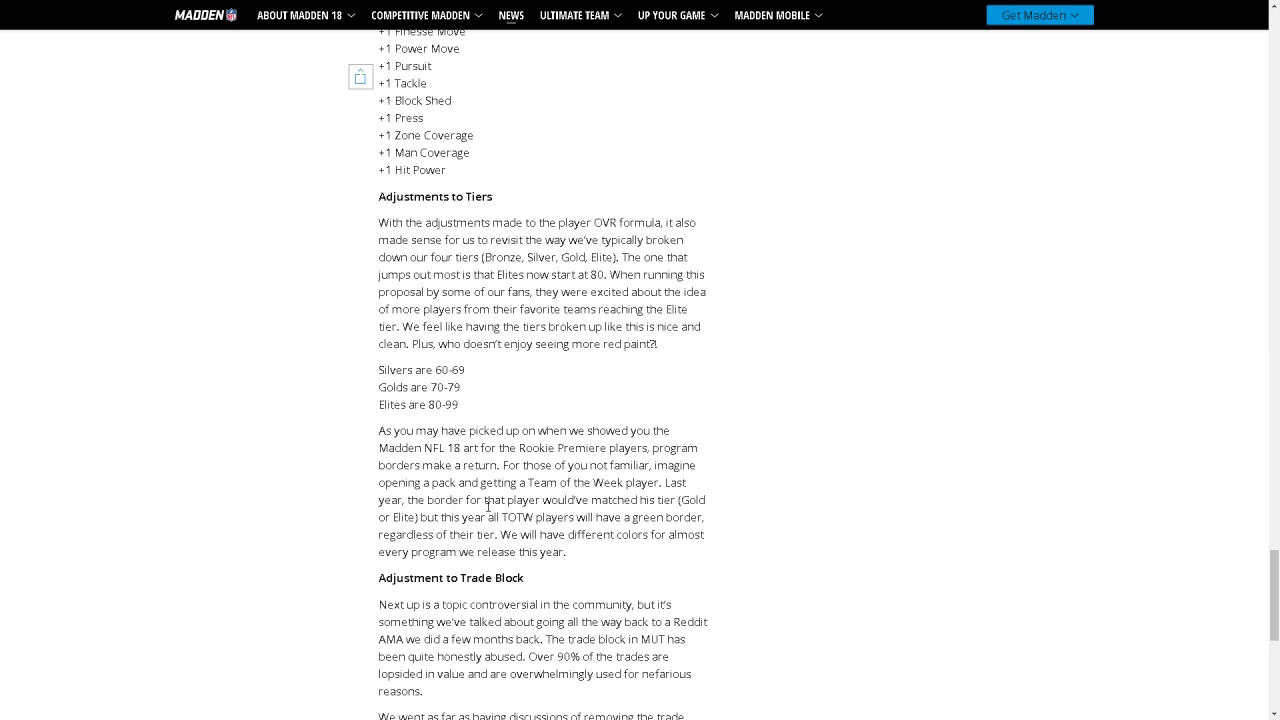
mouse_move(656, 504)
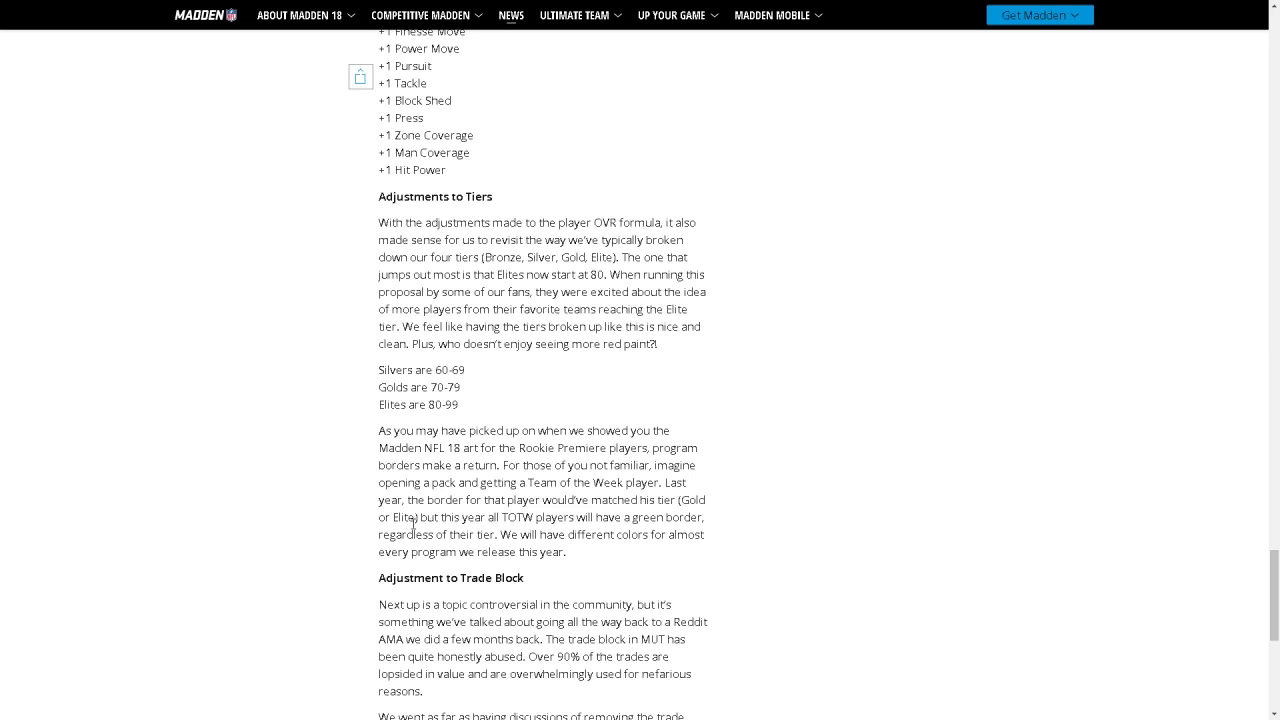
mouse_move(620, 520)
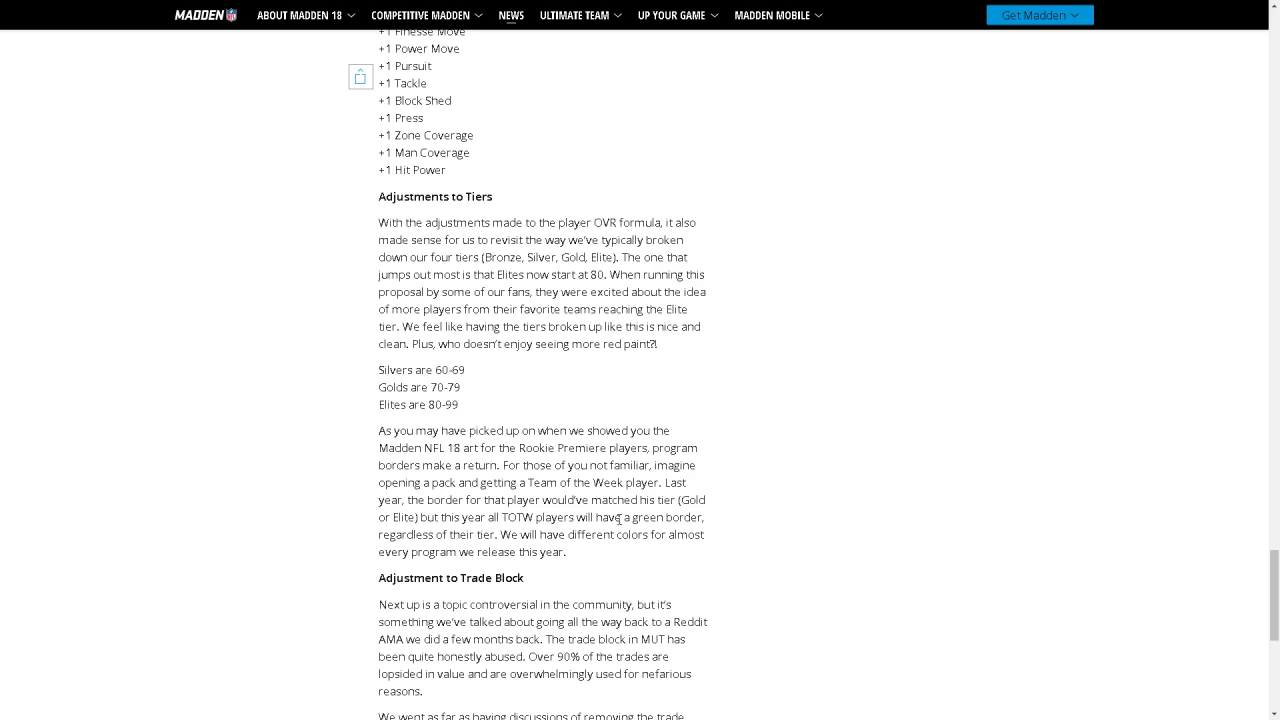
mouse_move(512, 540)
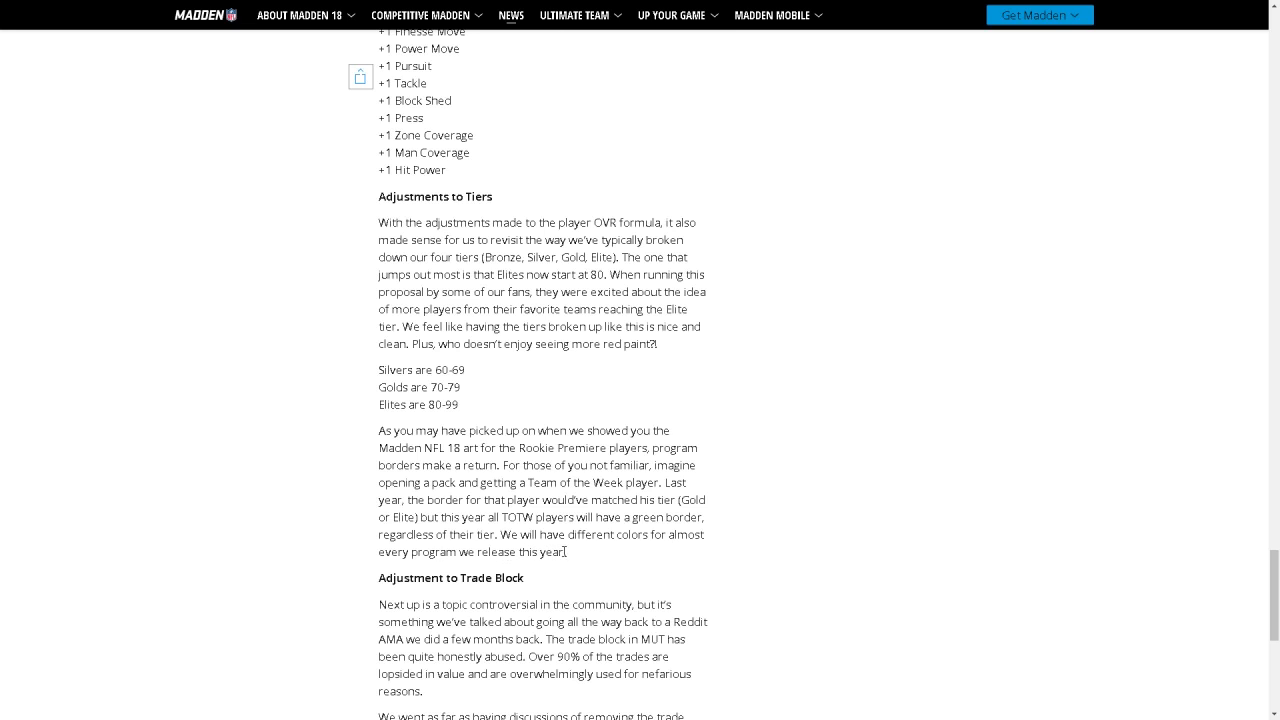
drag(424, 516, 592, 516)
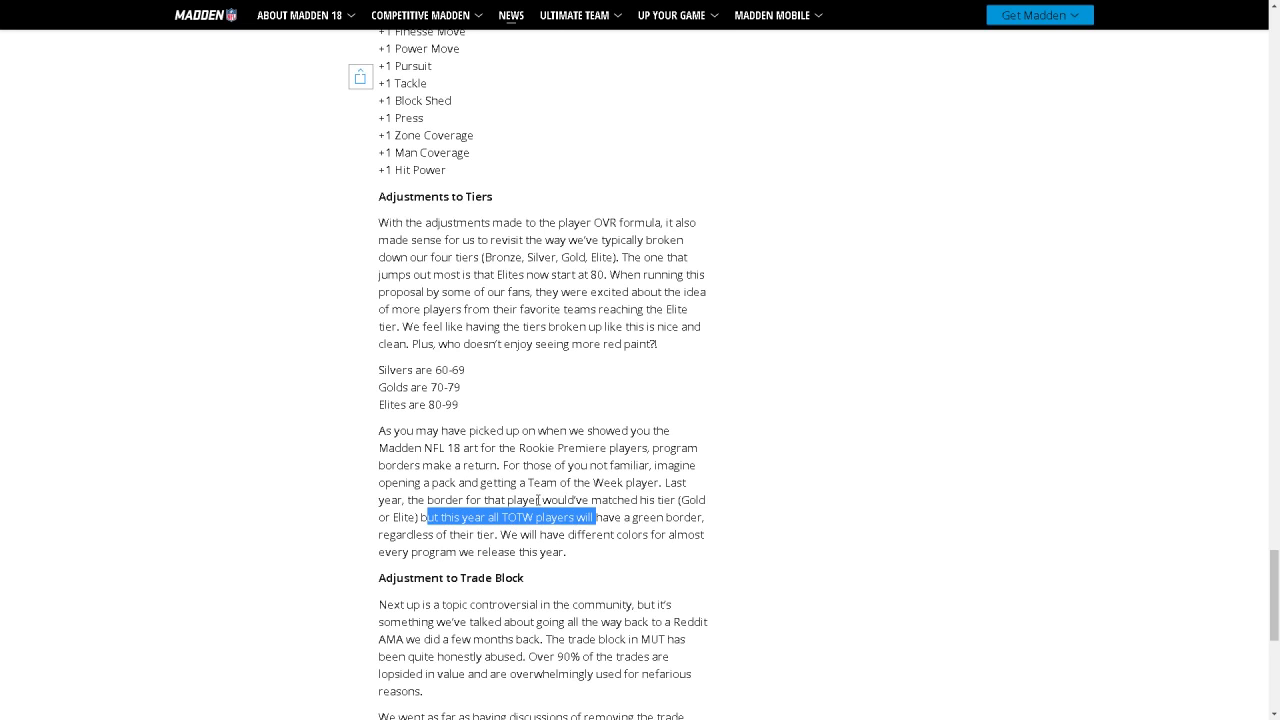
Scroll down so the full Adjustment to Trade Block section and closing sign-off are visible.
scroll(down, 3)
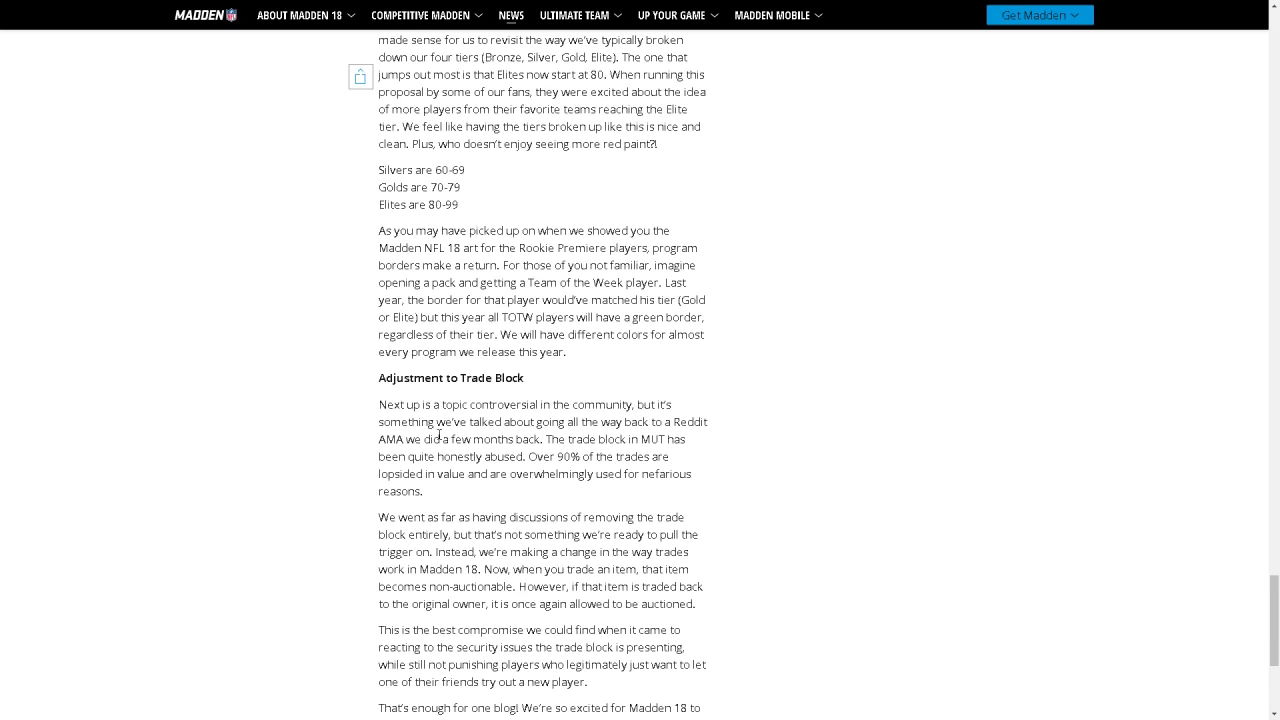
scroll(down, 3)
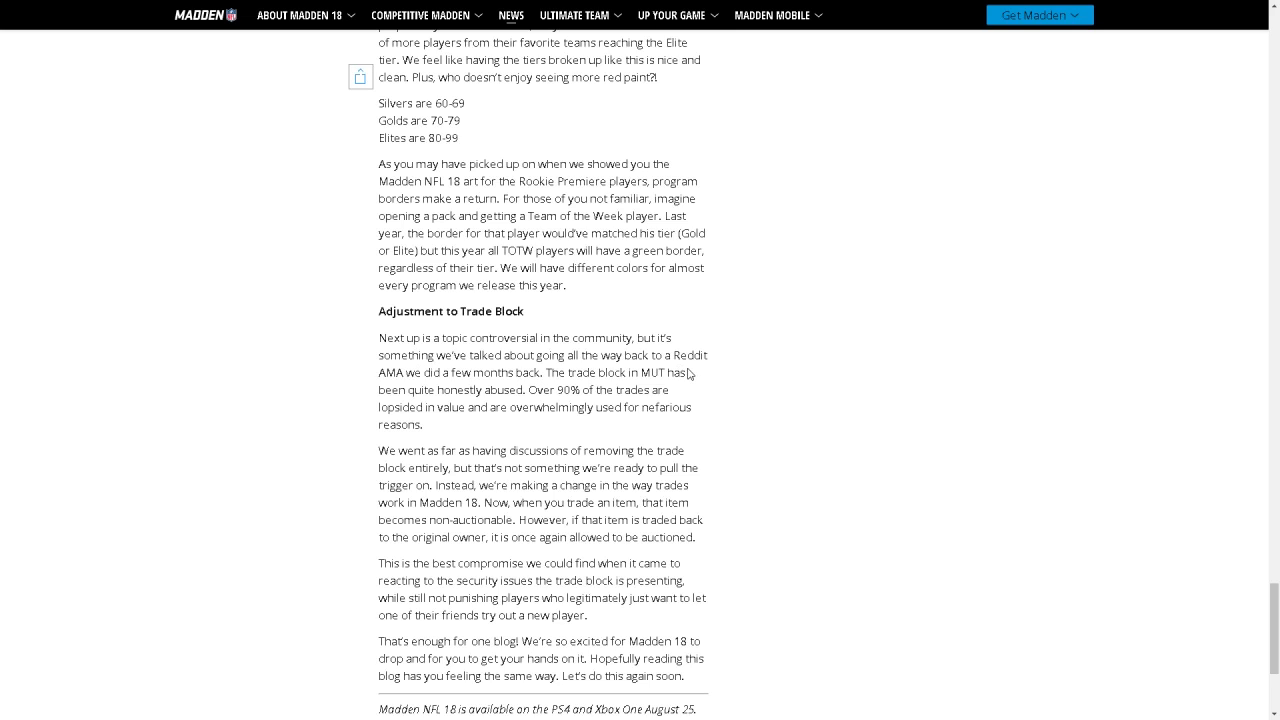
mouse_move(684, 432)
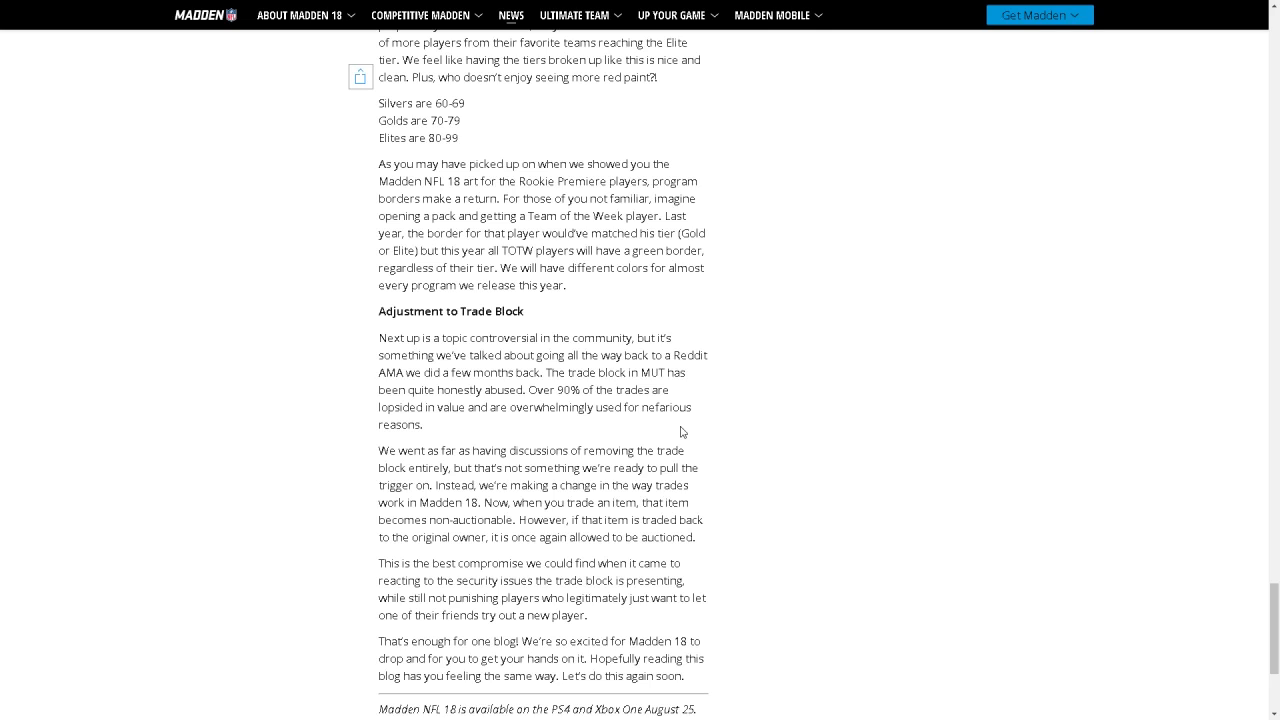
mouse_move(482, 448)
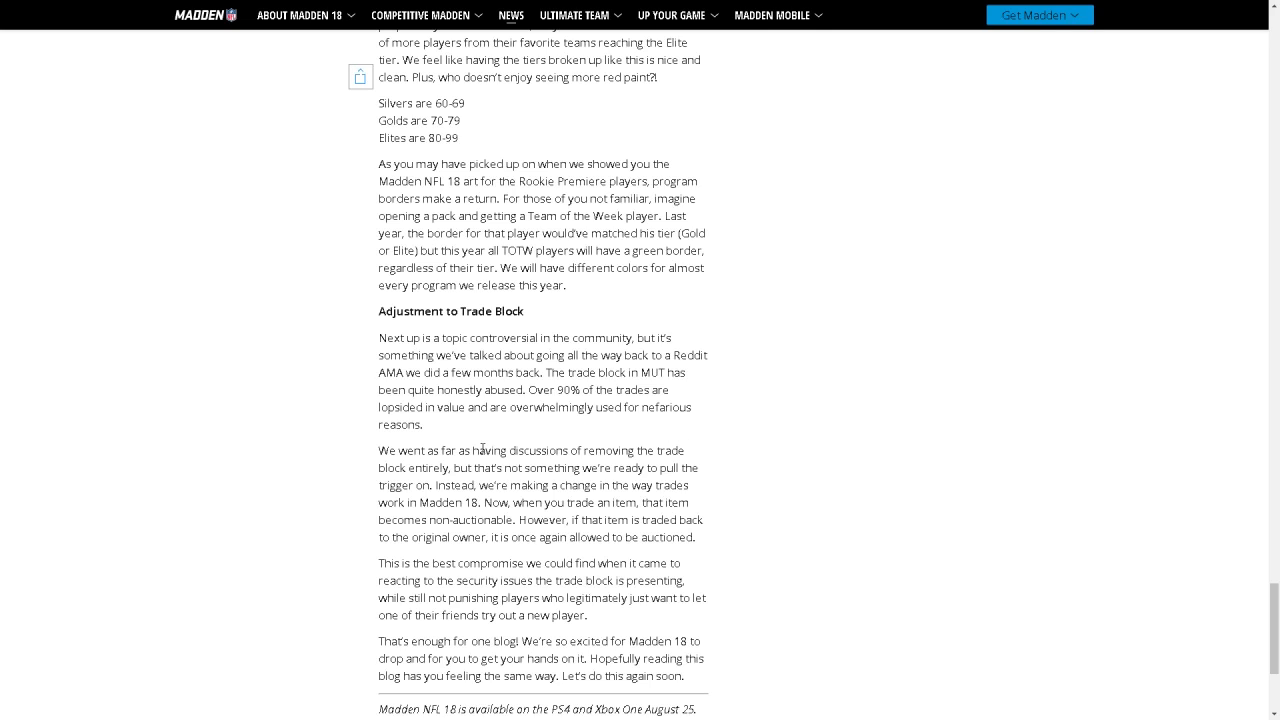
mouse_move(516, 448)
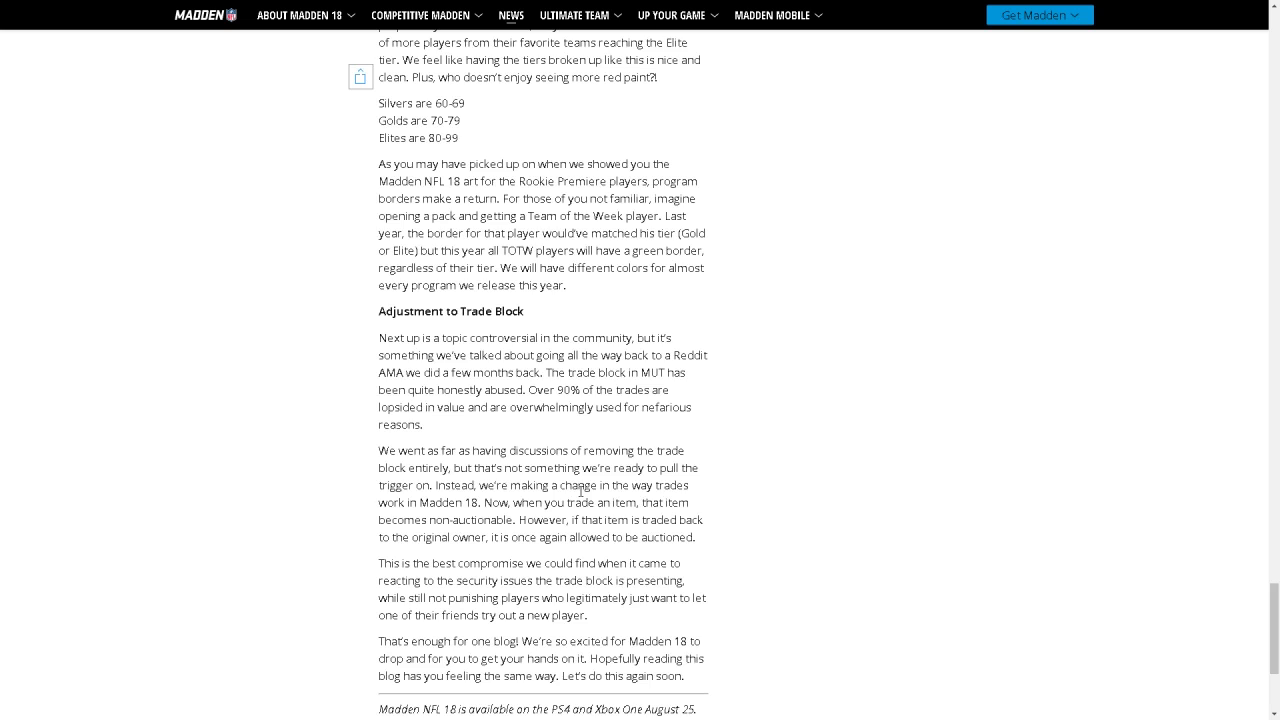
Scroll to the article's end showing the Madden NFL 18 release-date note and Previous link.
scroll(down, 3)
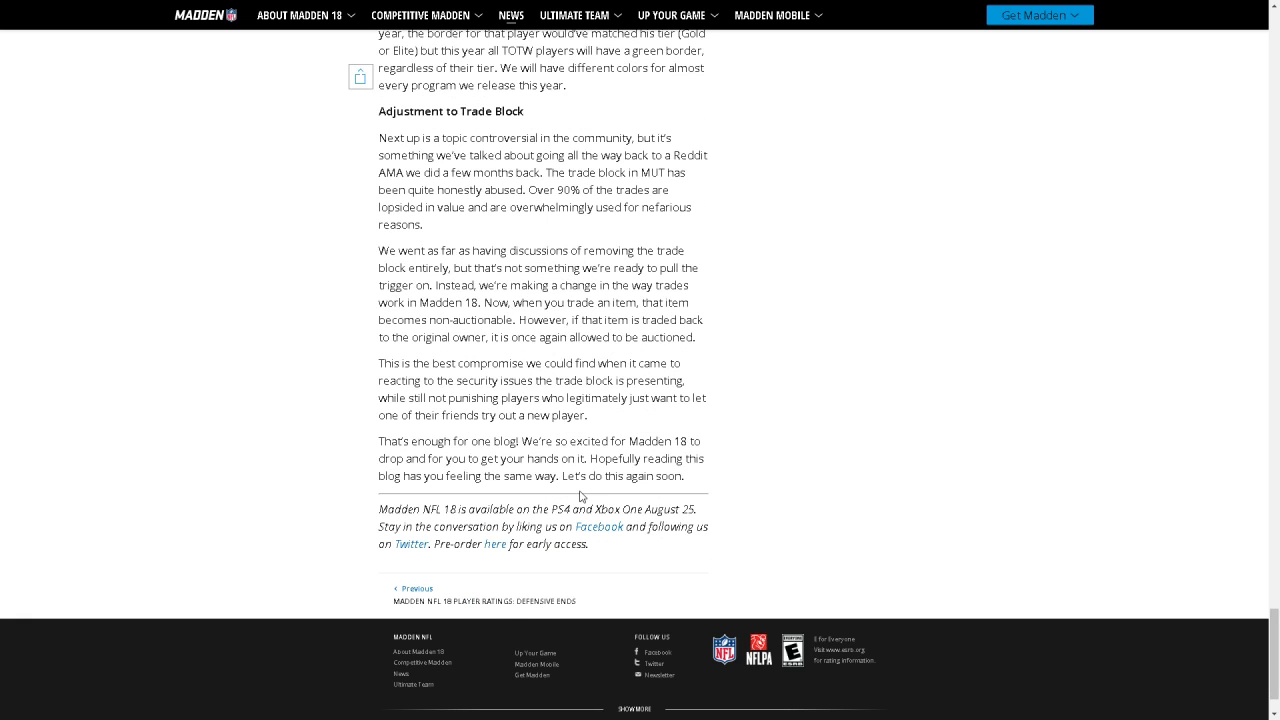
scroll(up, 3)
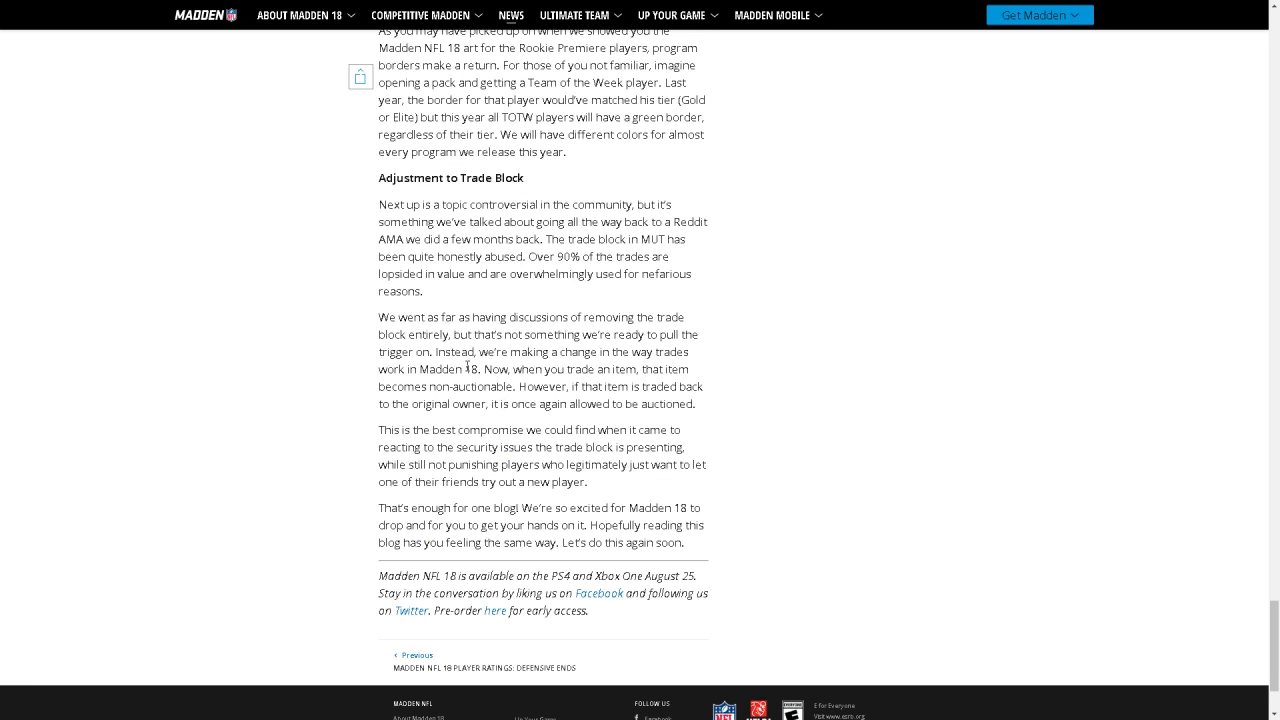
mouse_move(564, 340)
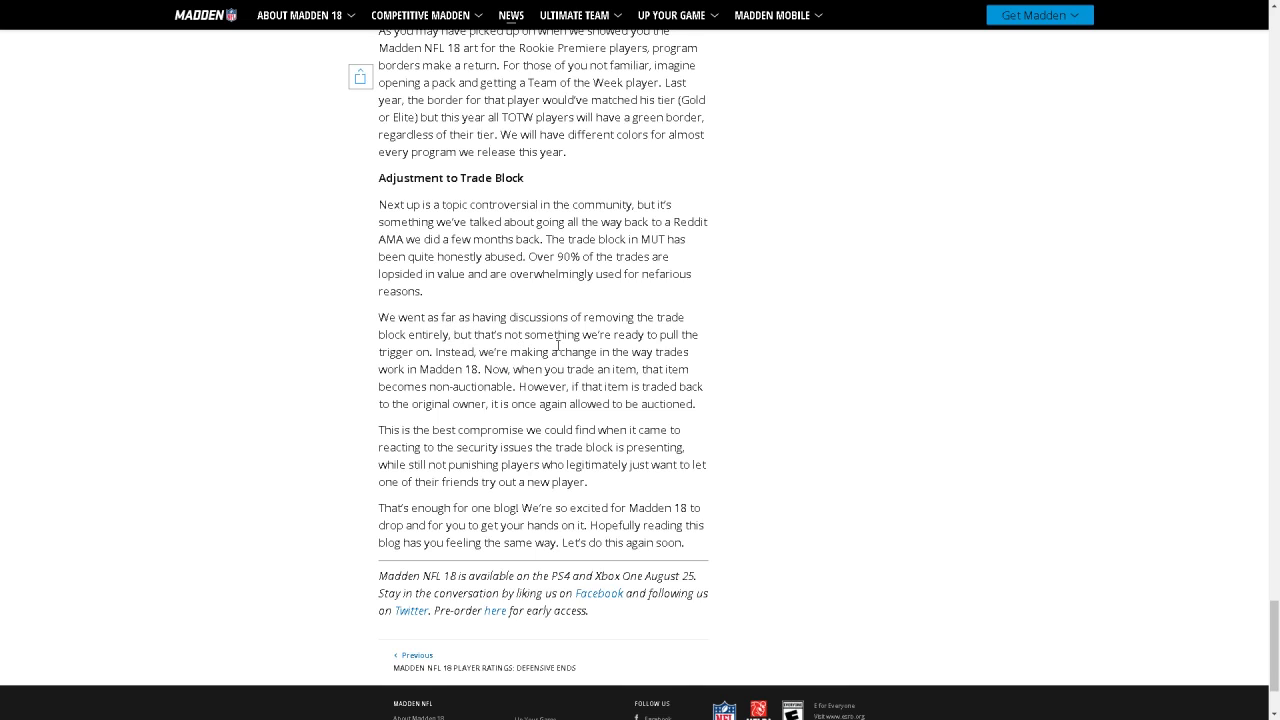
mouse_move(468, 370)
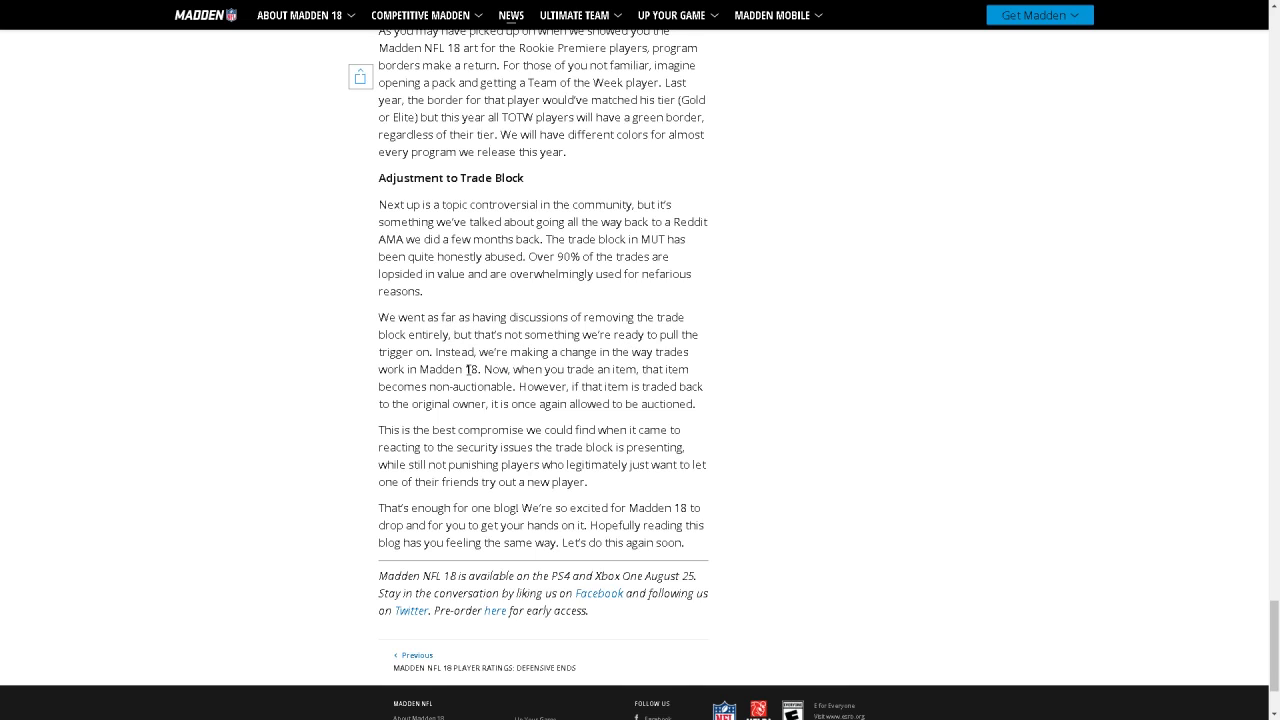
mouse_move(618, 368)
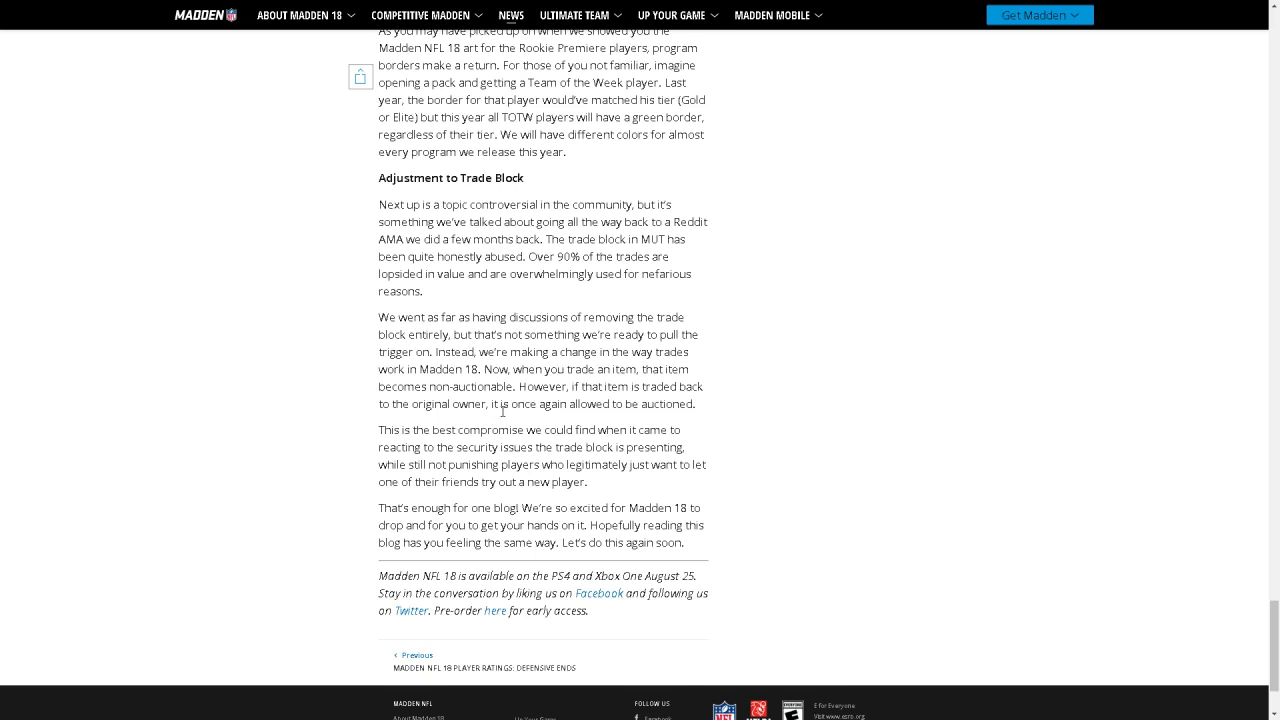
mouse_move(592, 418)
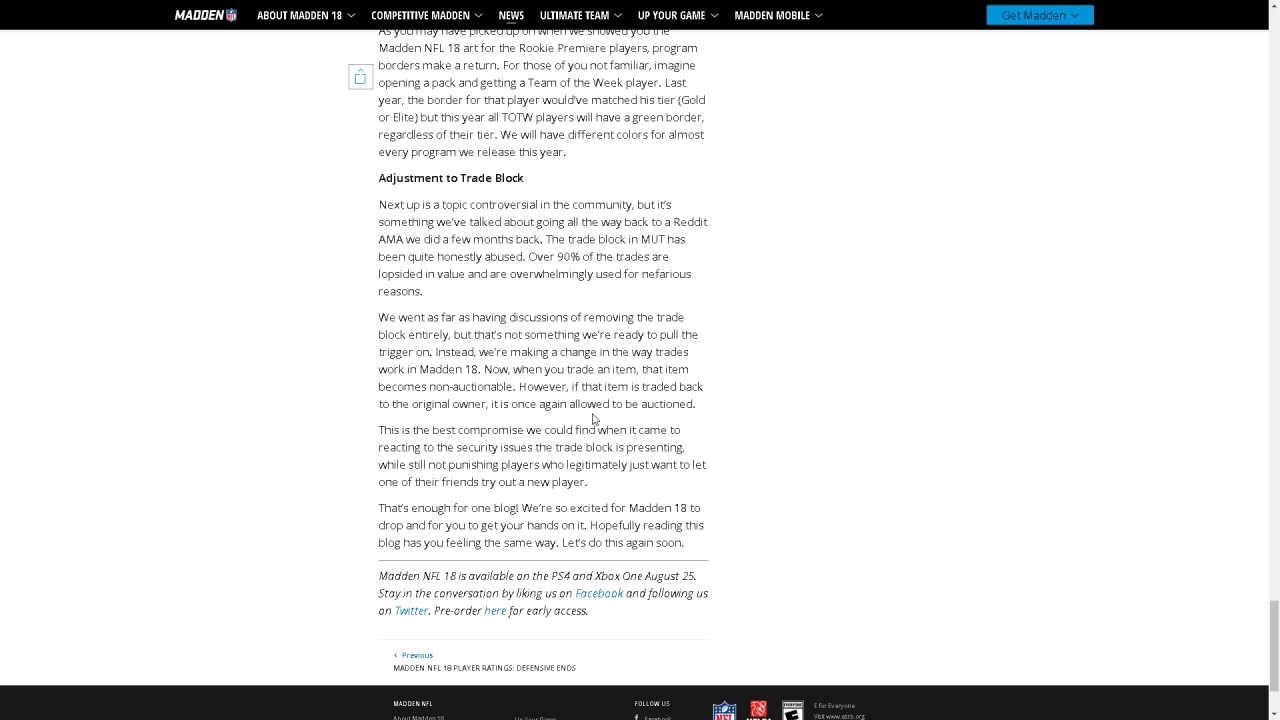
mouse_move(592, 420)
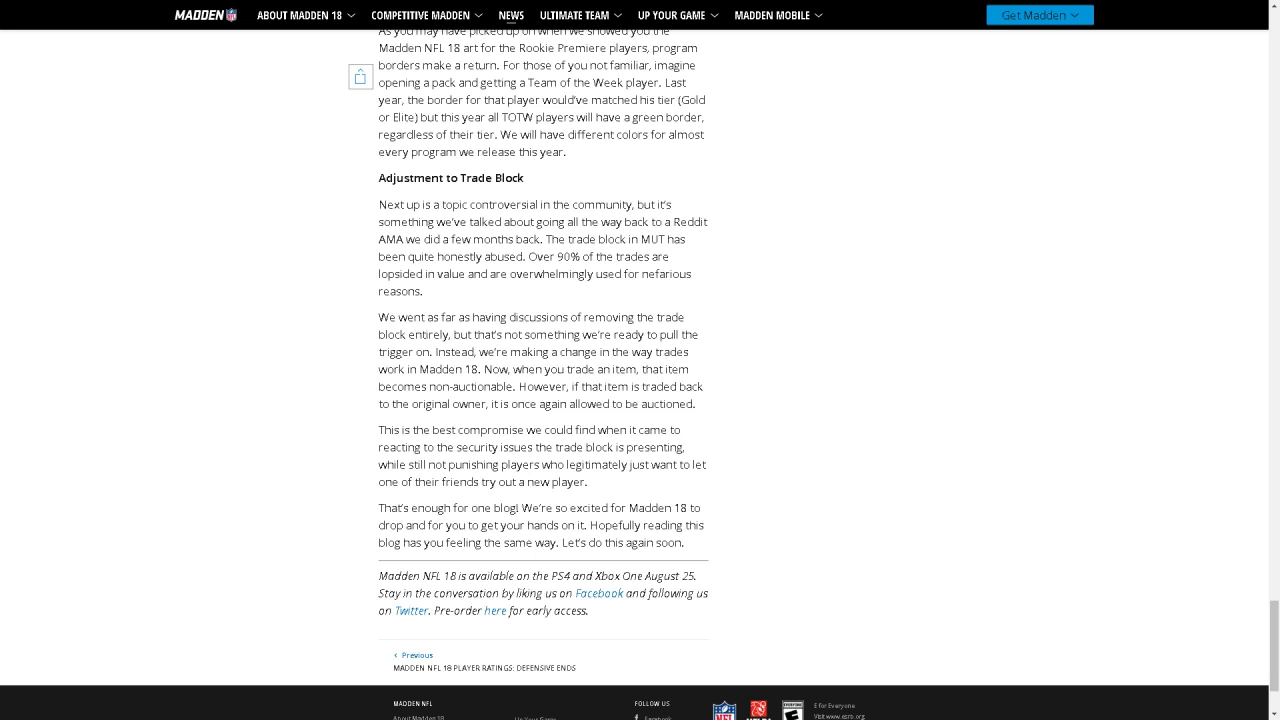
mouse_move(1128, 196)
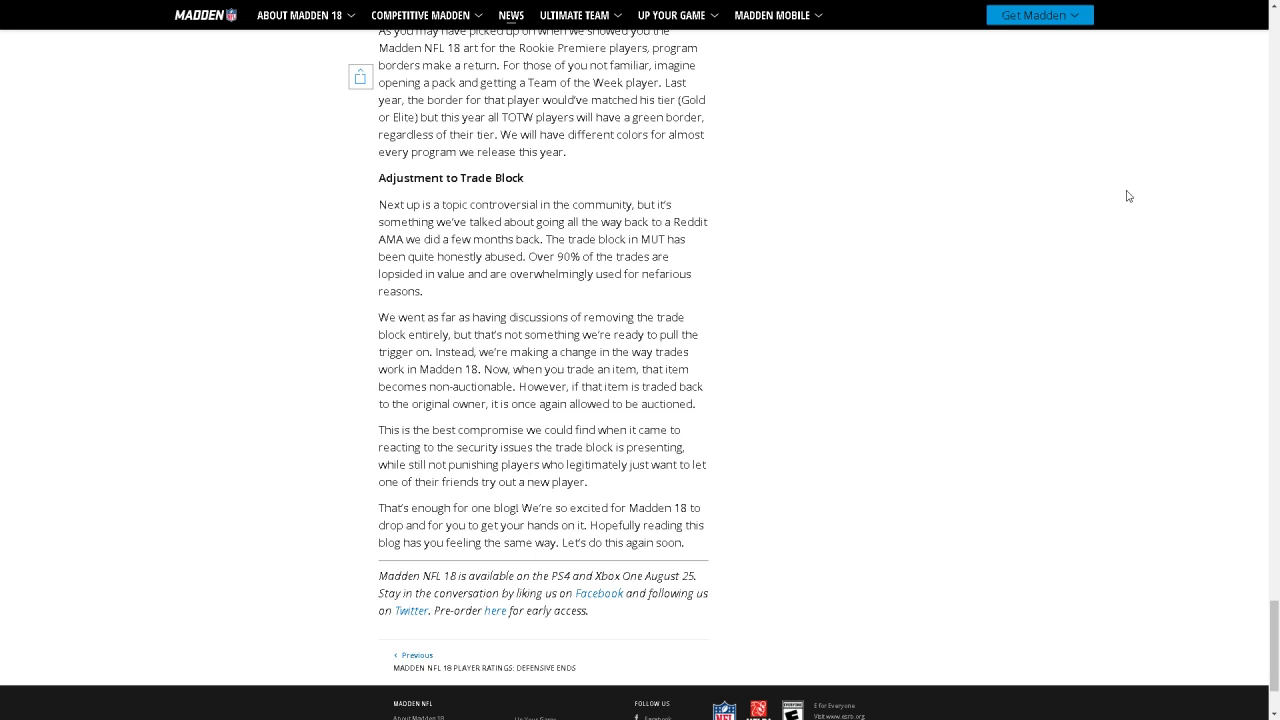
Scroll back to the top so the article title, header image and Related Articles show.
scroll(up, 3)
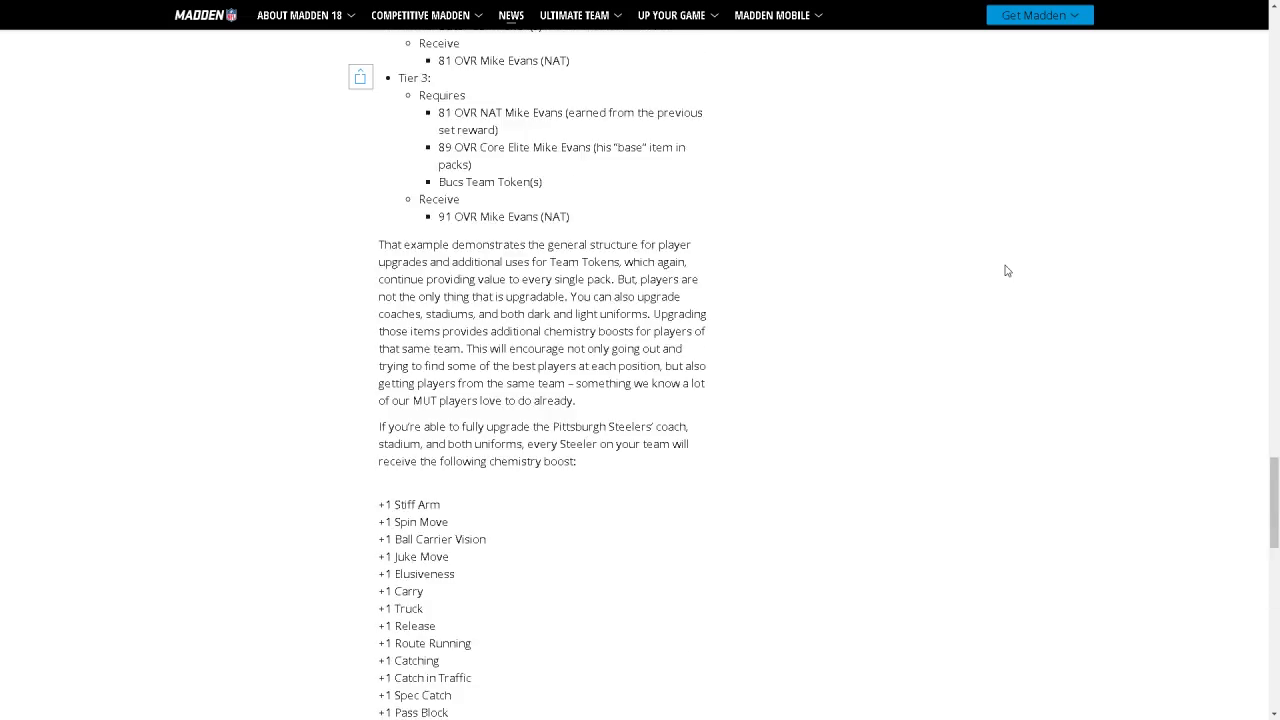
scroll(down, 3)
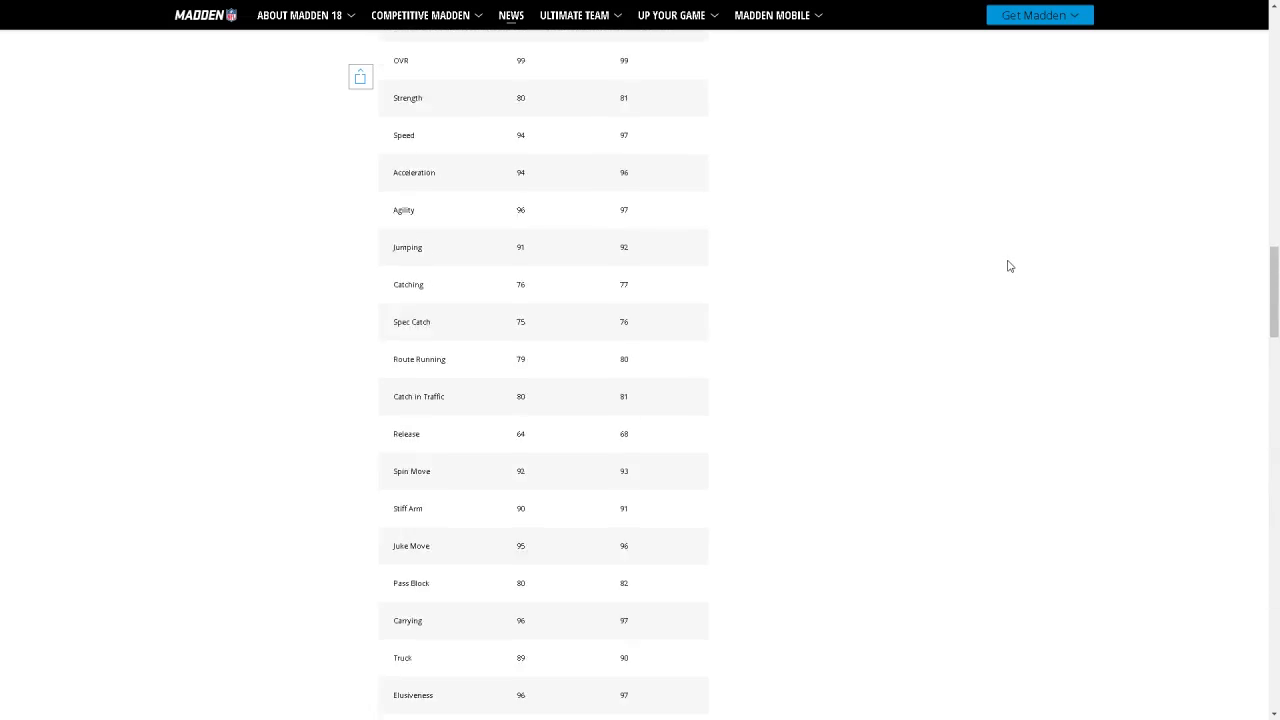
scroll(up, 3)
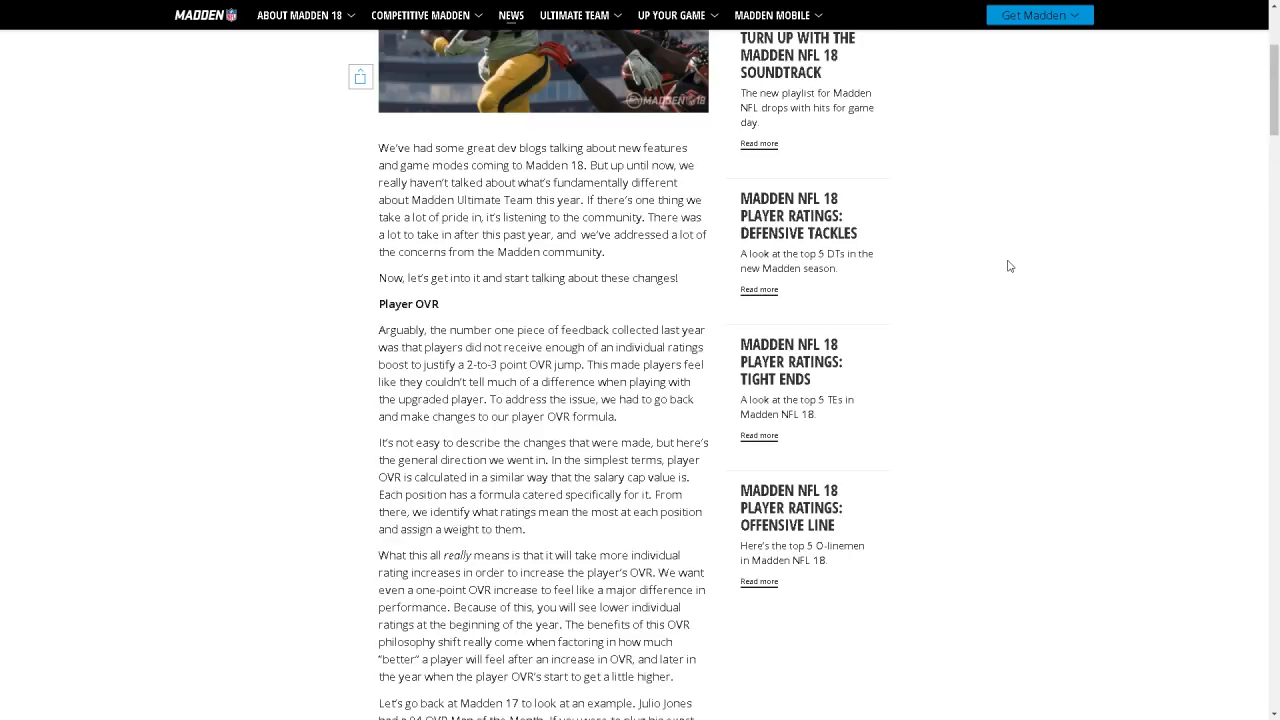
scroll(up, 3)
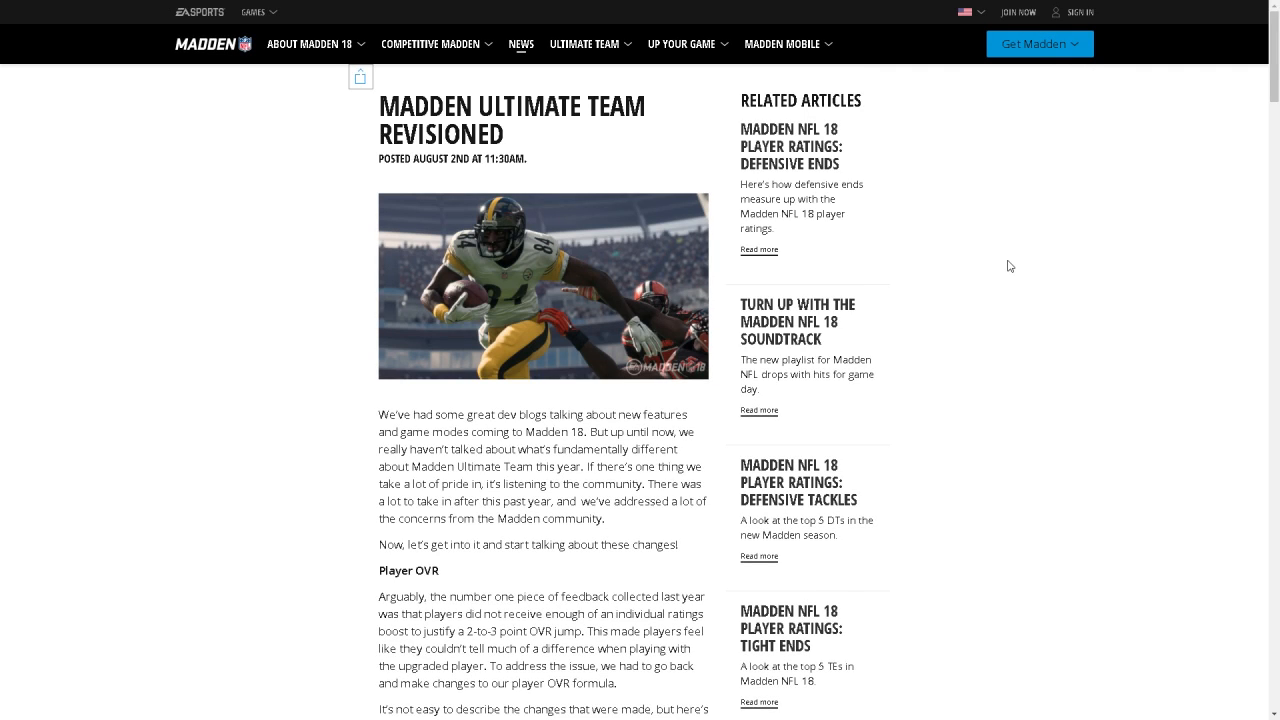